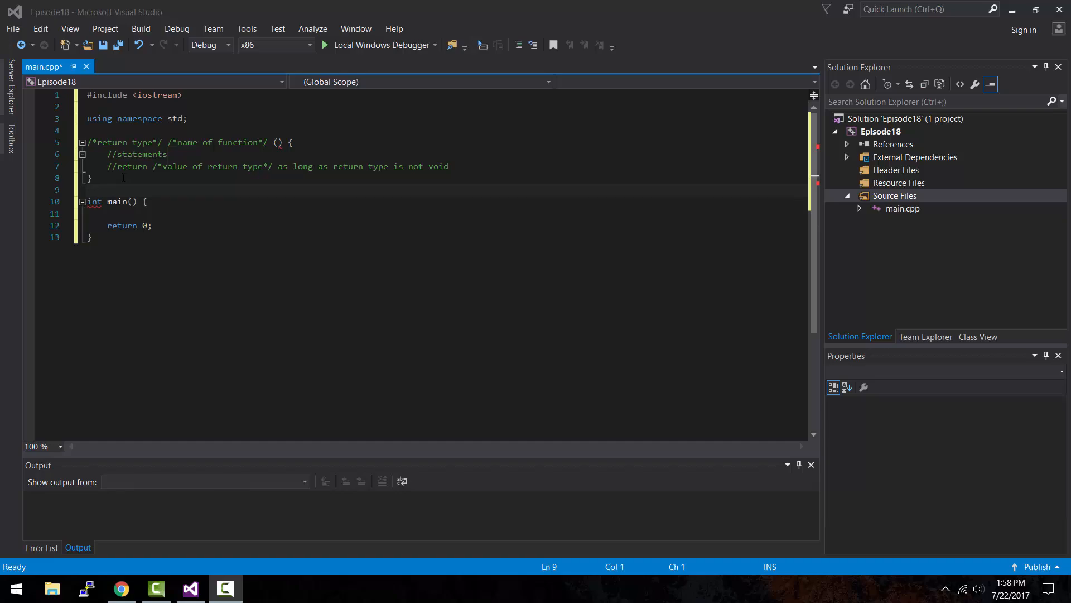
# Review the template's return type, function name and parameters placeholder comments above main
pyautogui.click(92, 238)
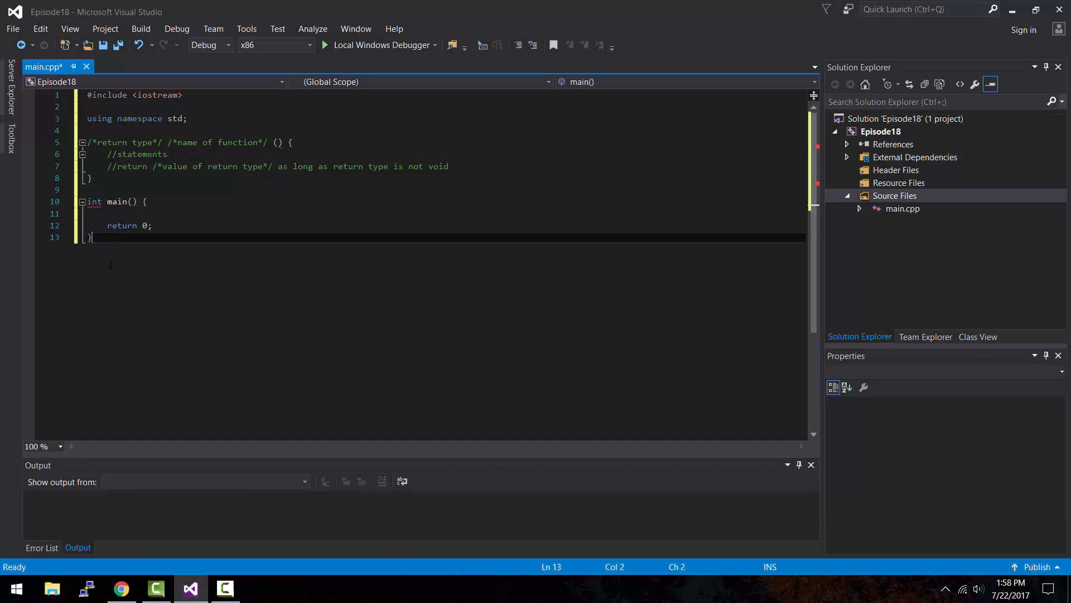
pyautogui.click(116, 201)
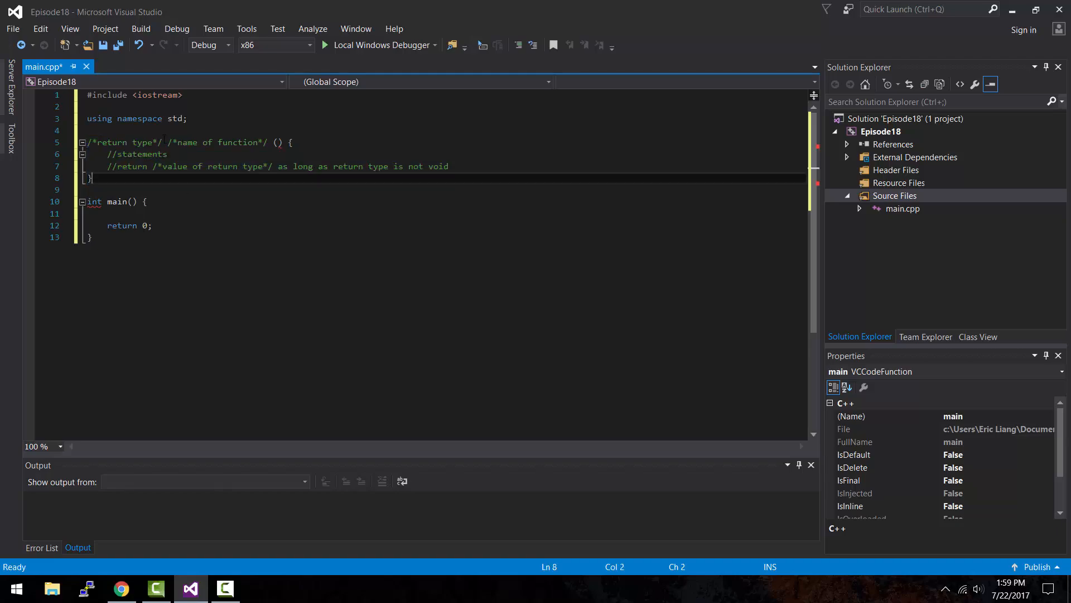
pyautogui.click(164, 143)
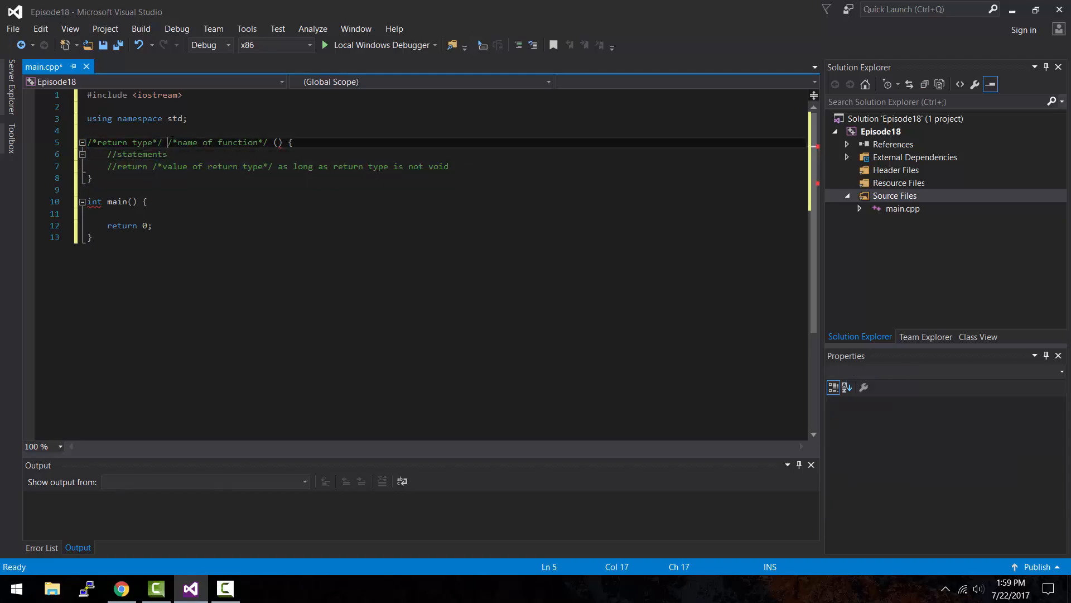
pyautogui.click(278, 143)
pyautogui.write('/*parameters*')
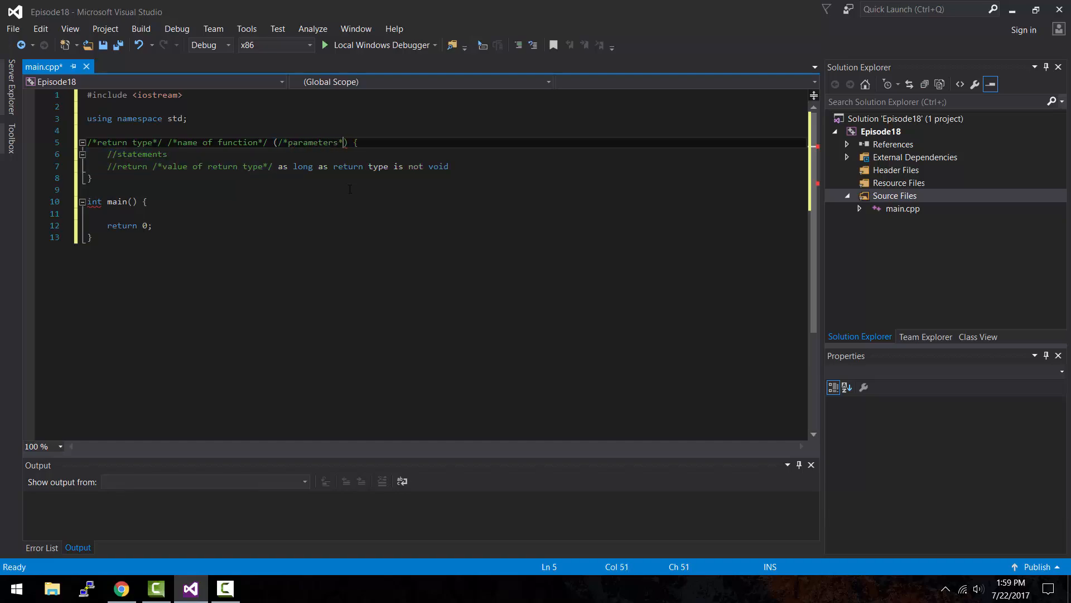
pyautogui.click(91, 178)
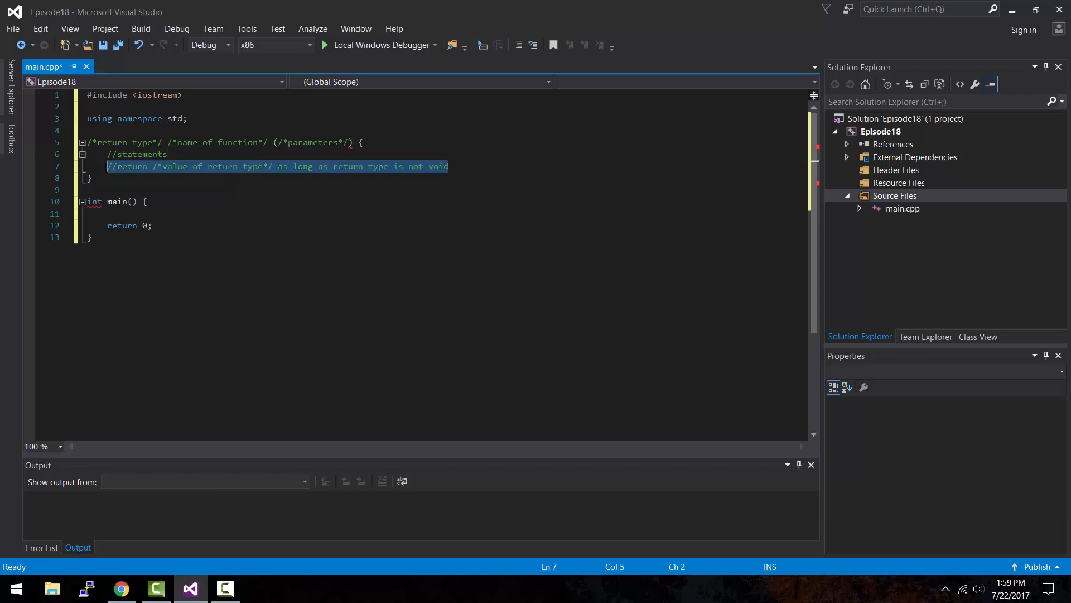
pyautogui.click(89, 178)
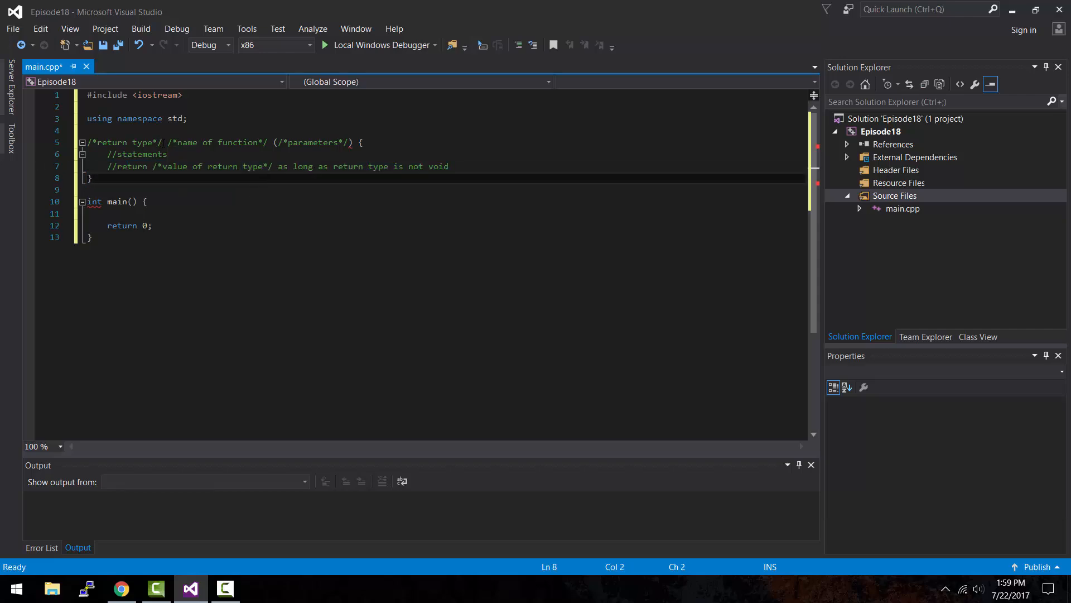
pyautogui.doubleClick(123, 142)
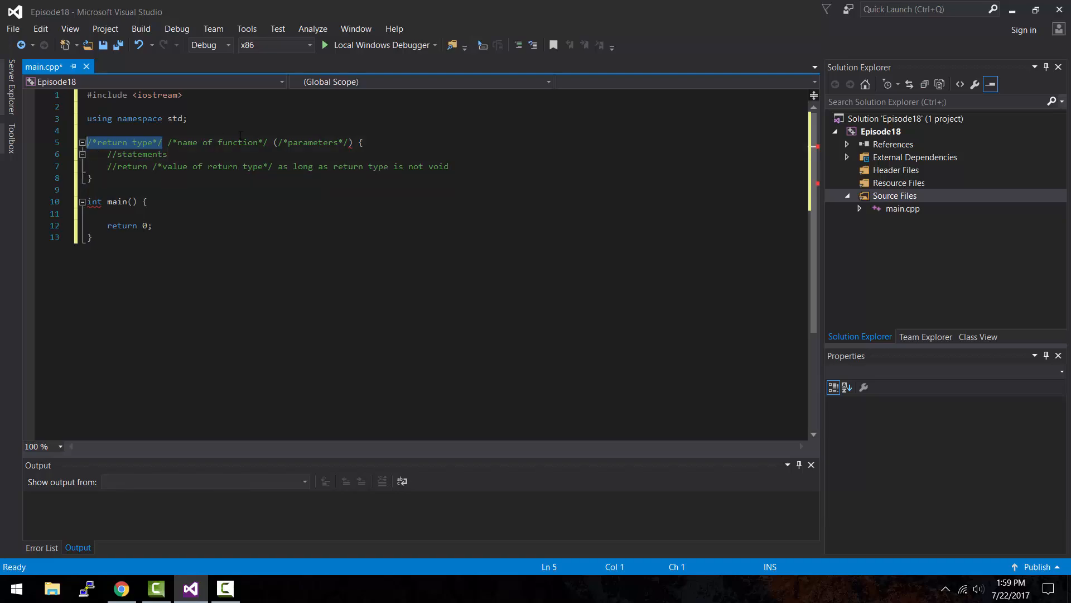
pyautogui.click(350, 142)
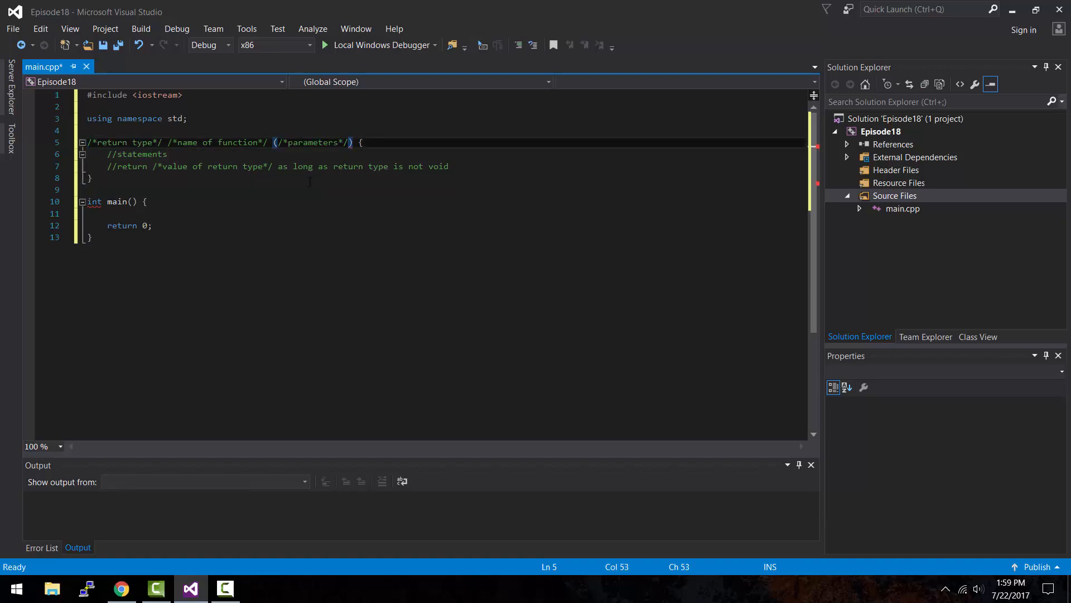
pyautogui.click(188, 178)
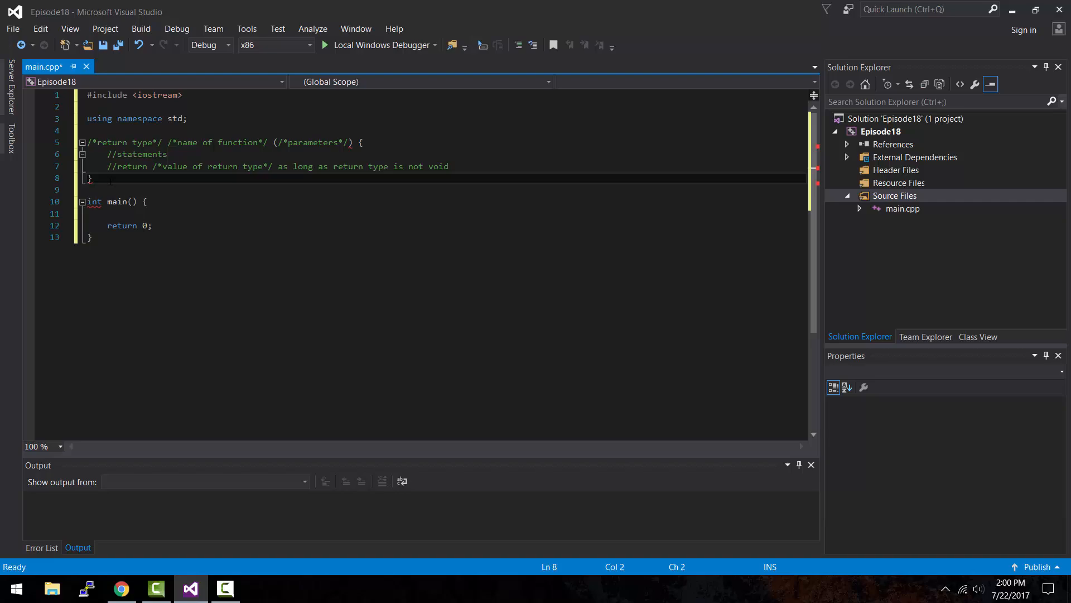
# Replace the template on lines 5–8 with the word float
pyautogui.moveTo(89, 179); pyautogui.dragTo(88, 143)
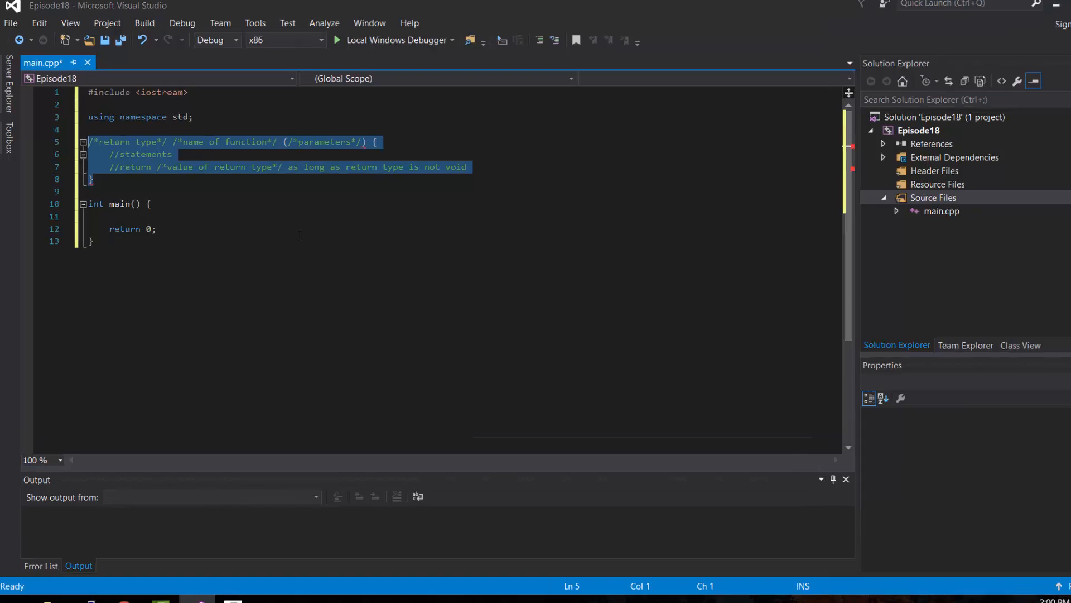
pyautogui.write('float')
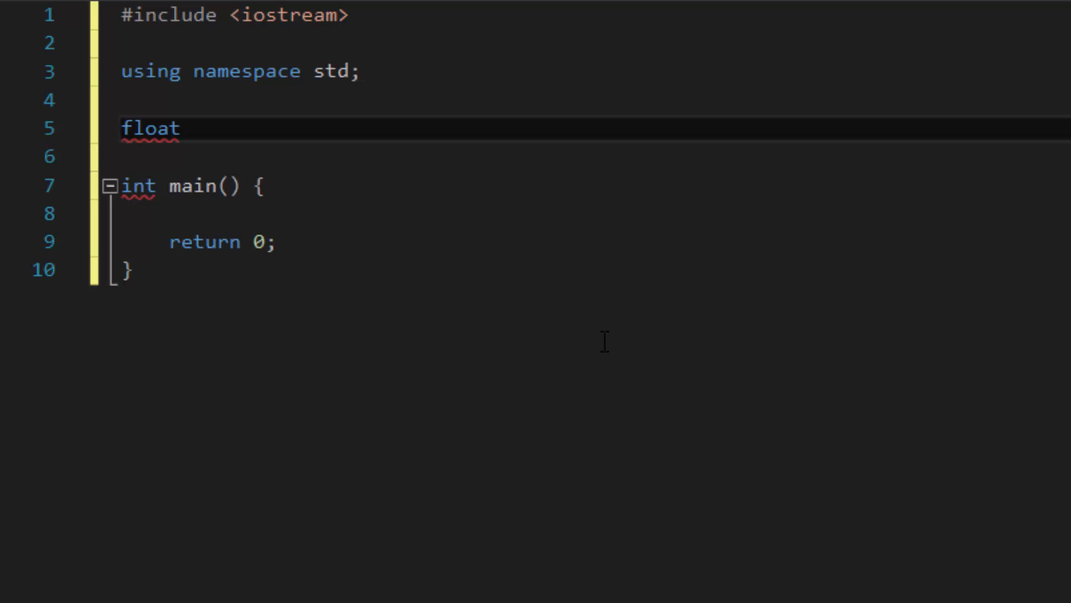
# Declare float calculateAreaOfCircle(float radius) with an empty body and begin a comment inside
pyautogui.write('calculateArea')
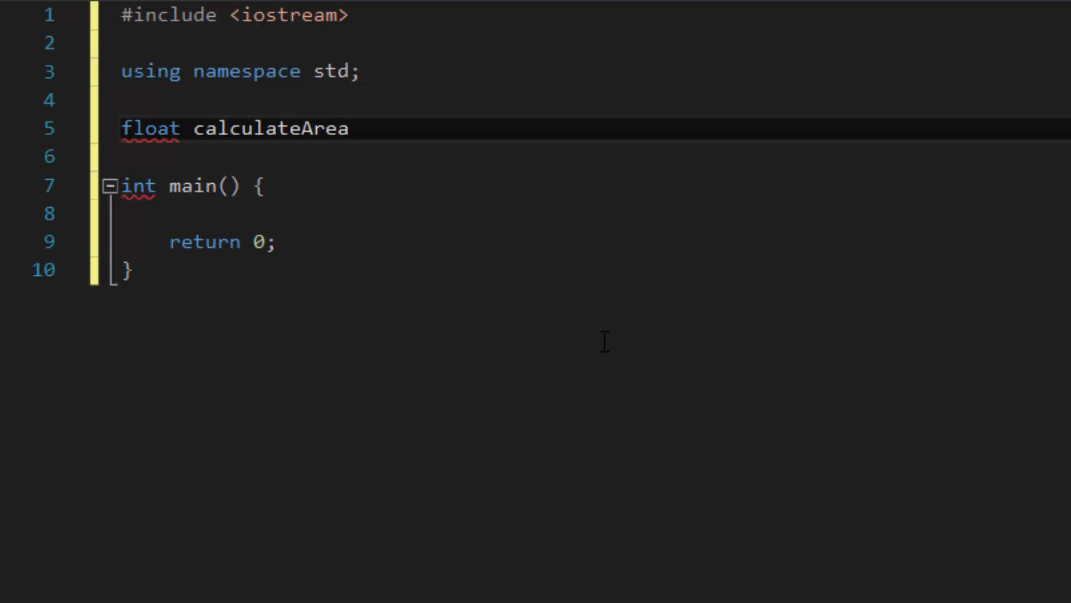
pyautogui.write('OfCircle() {')
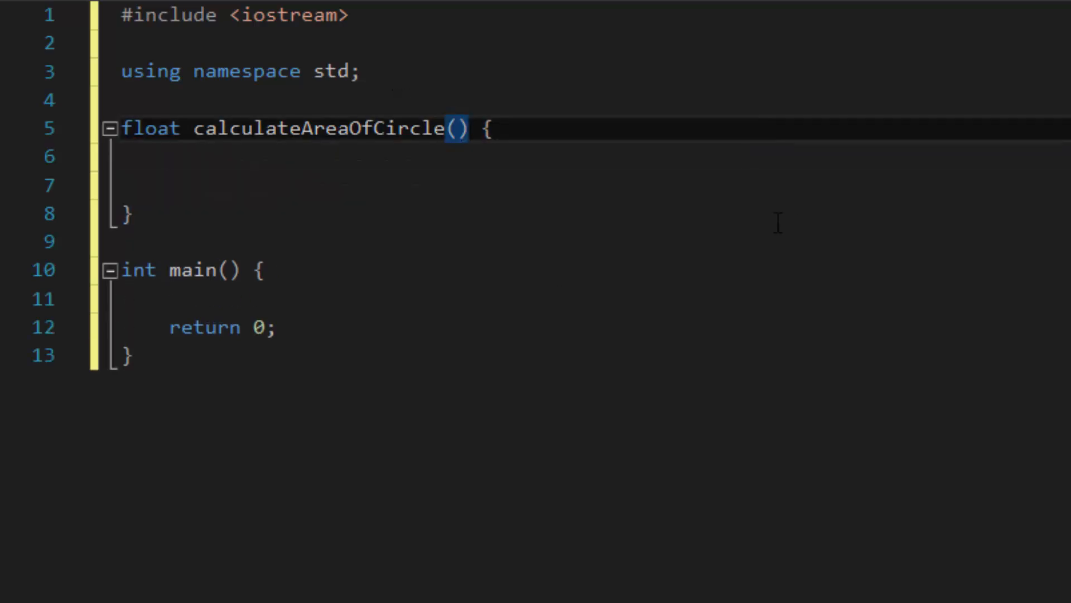
pyautogui.write('/')
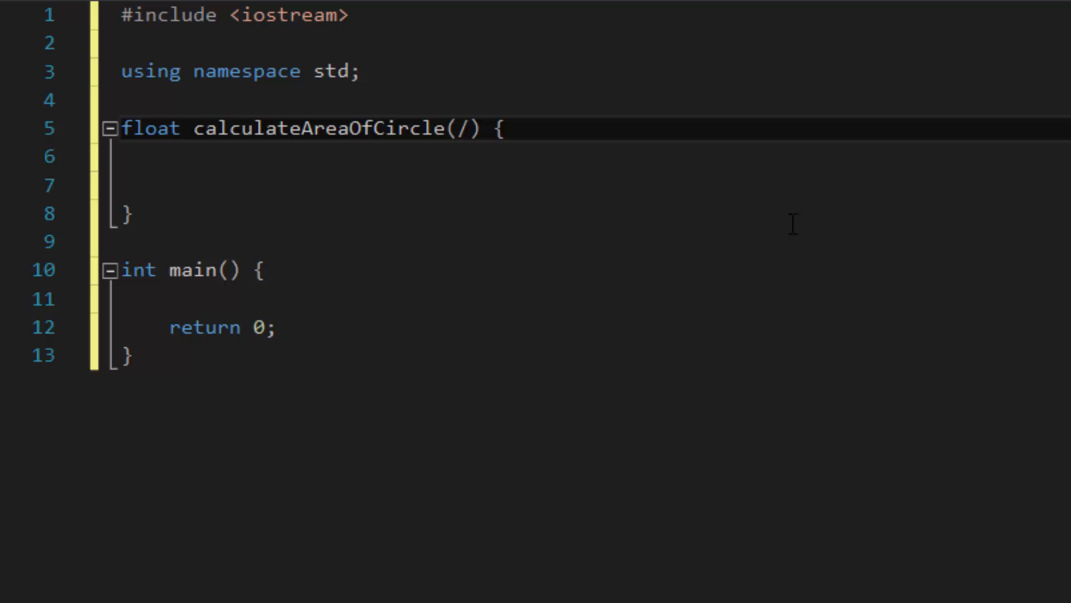
pyautogui.press('Backspace')
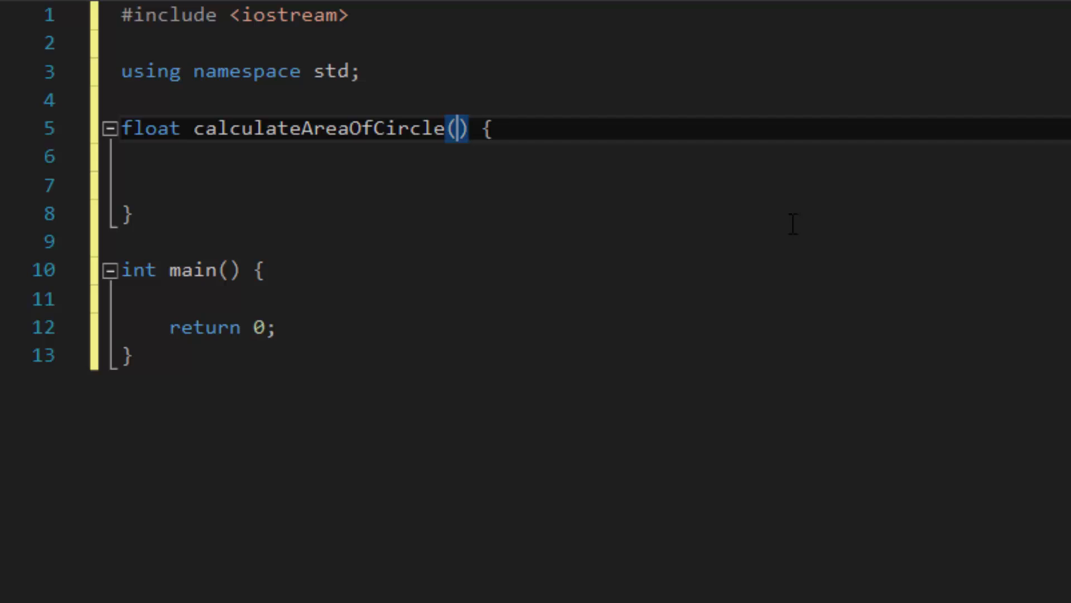
pyautogui.write('float')
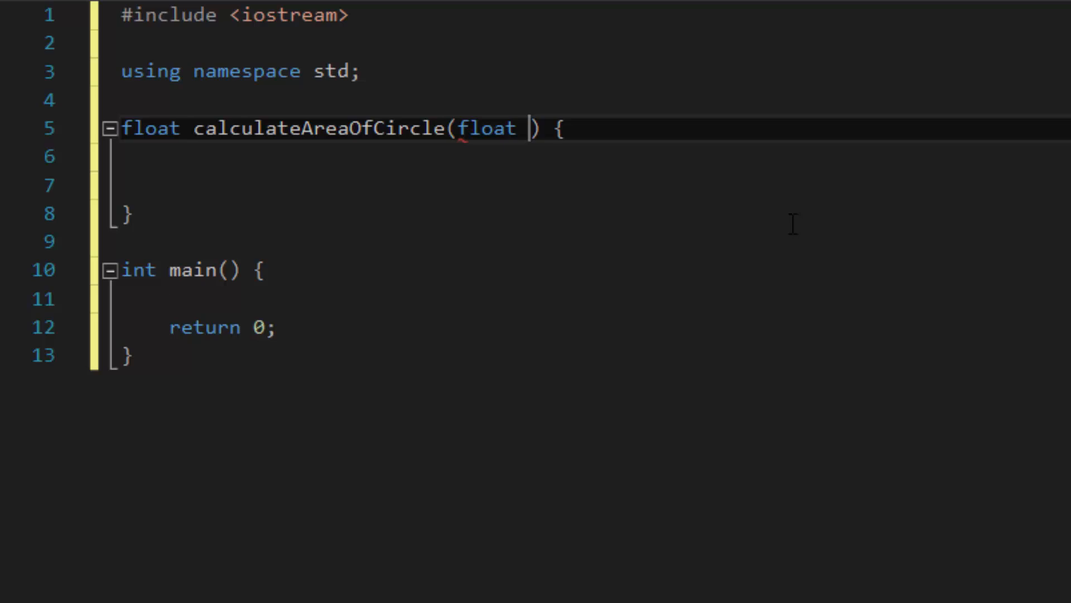
pyautogui.write('radius')
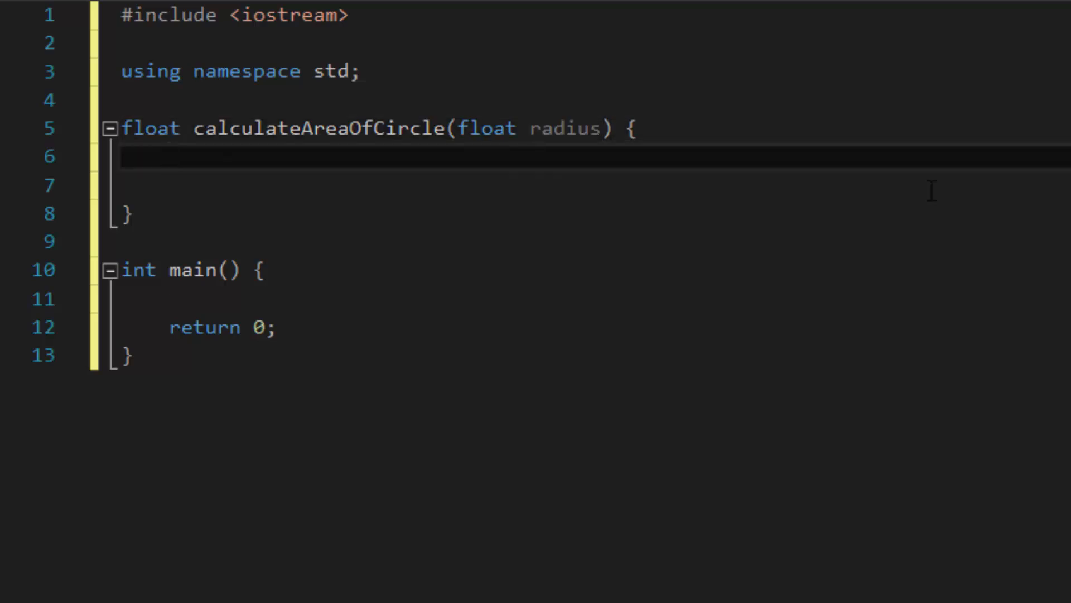
pyautogui.write('//')
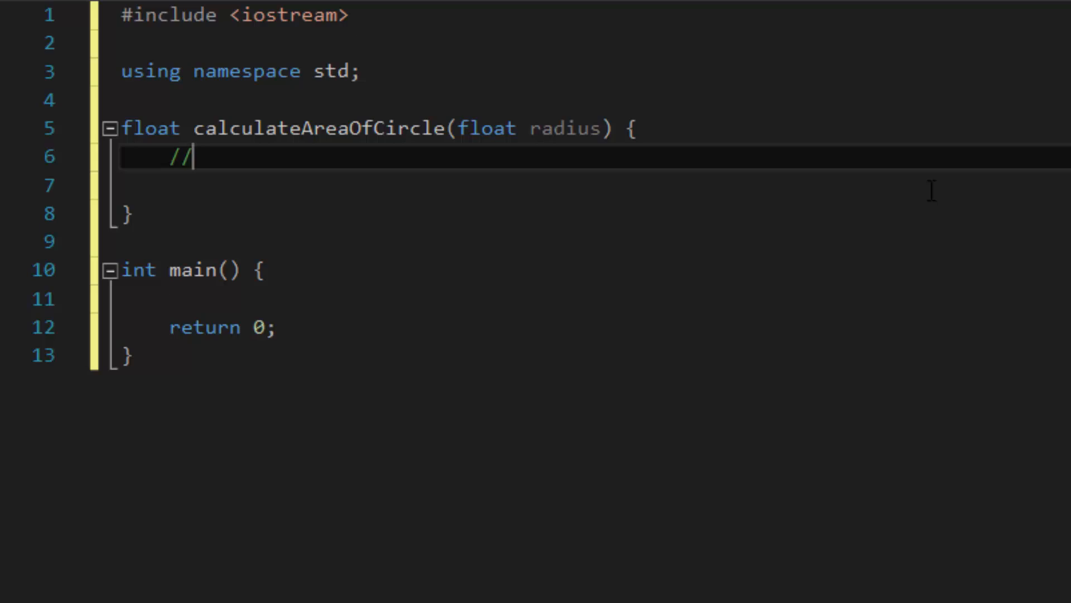
# Write the comment //A = pi*r^2 aka pi*r*r and add two blank lines
pyautogui.write('A = pi*')
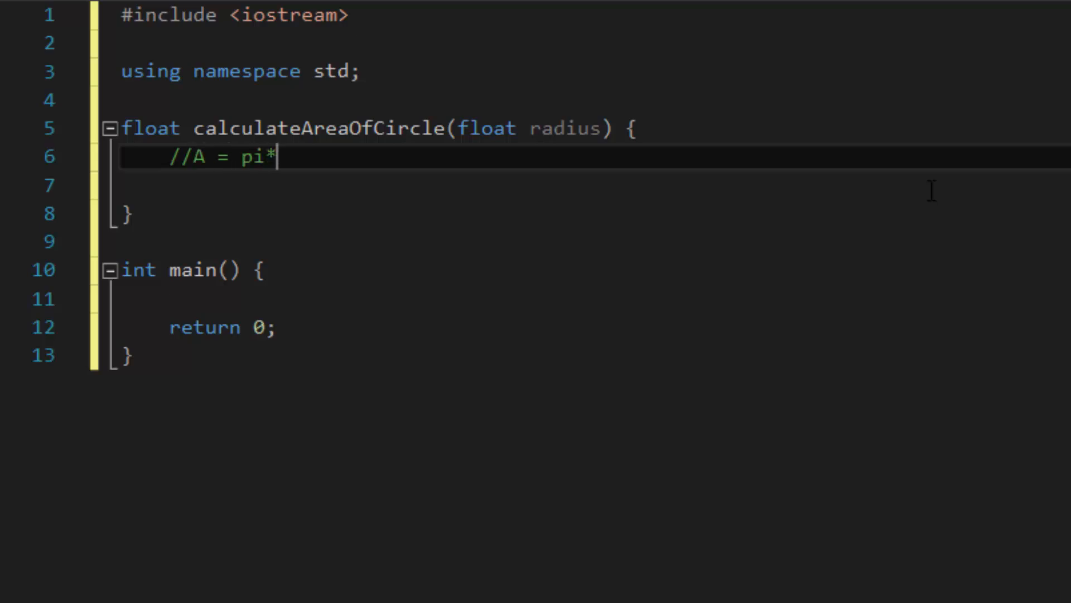
pyautogui.write('r^2')
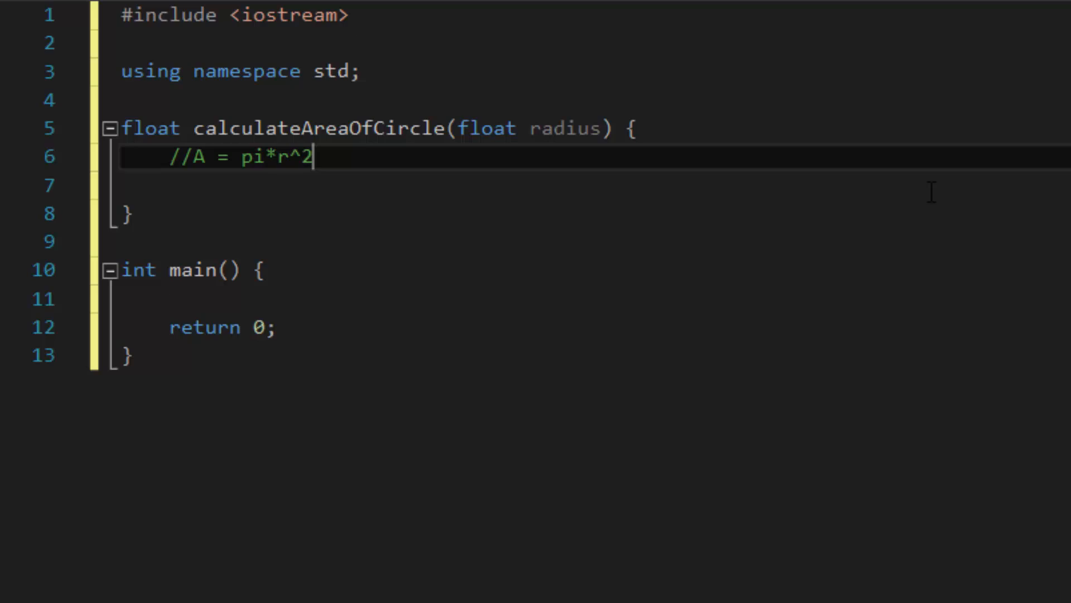
pyautogui.write('aka')
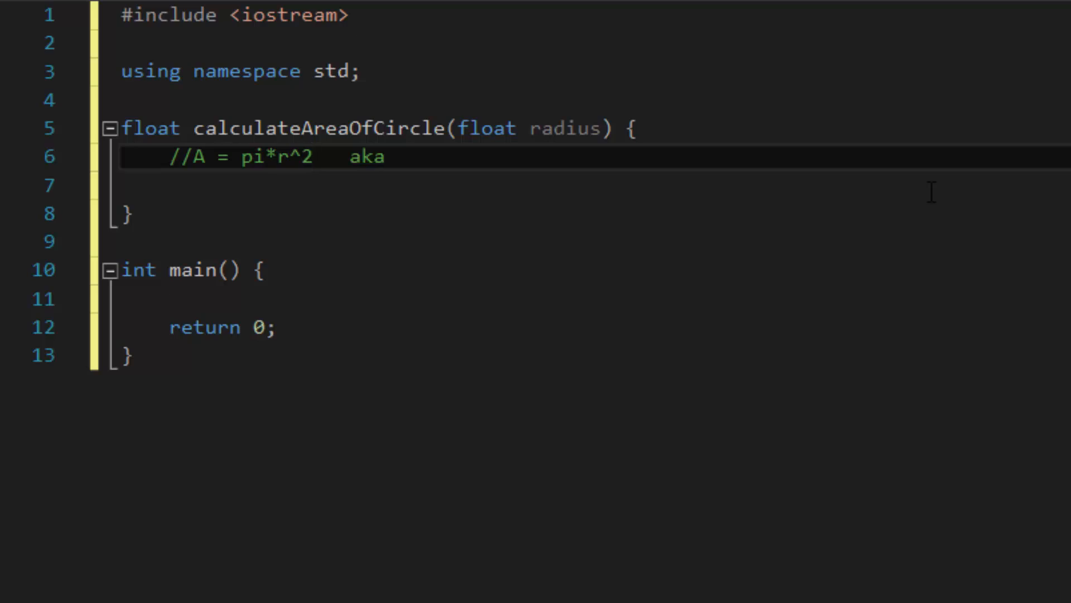
pyautogui.write('pi*r*')
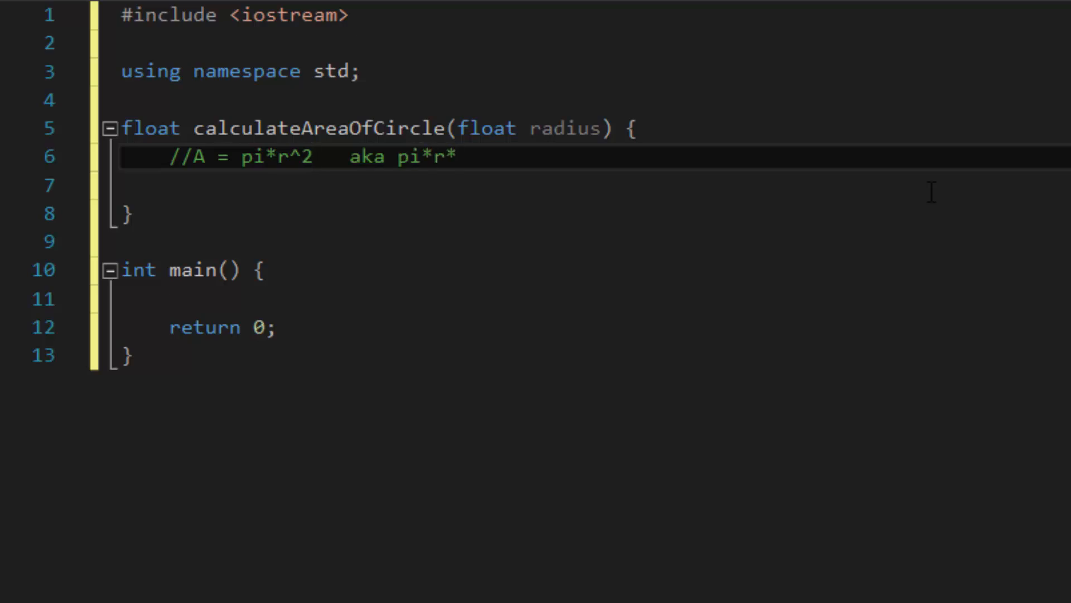
pyautogui.write('r')
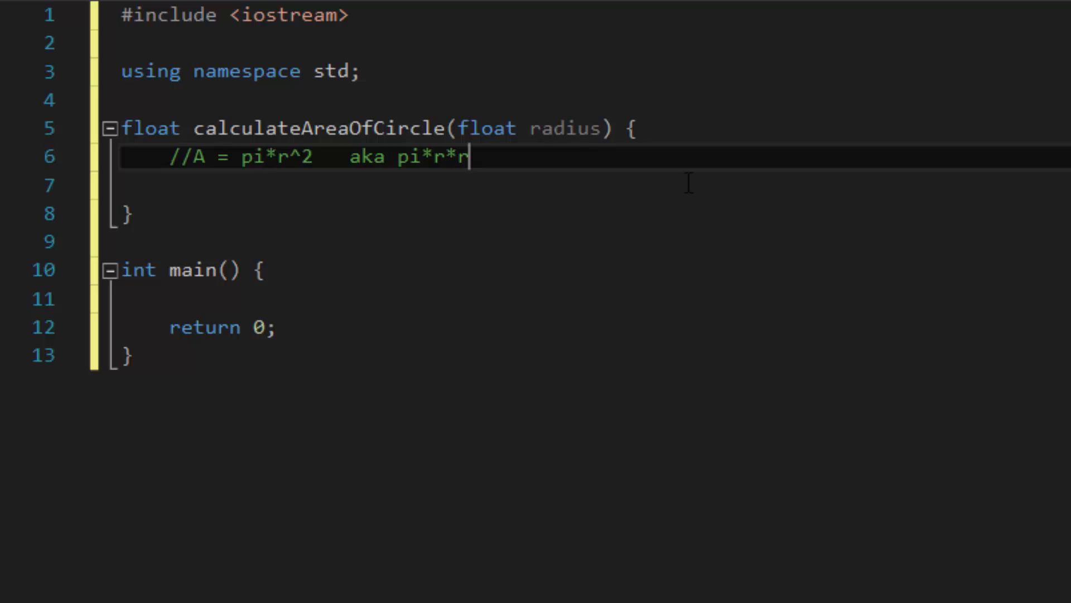
pyautogui.moveTo(334, 210)
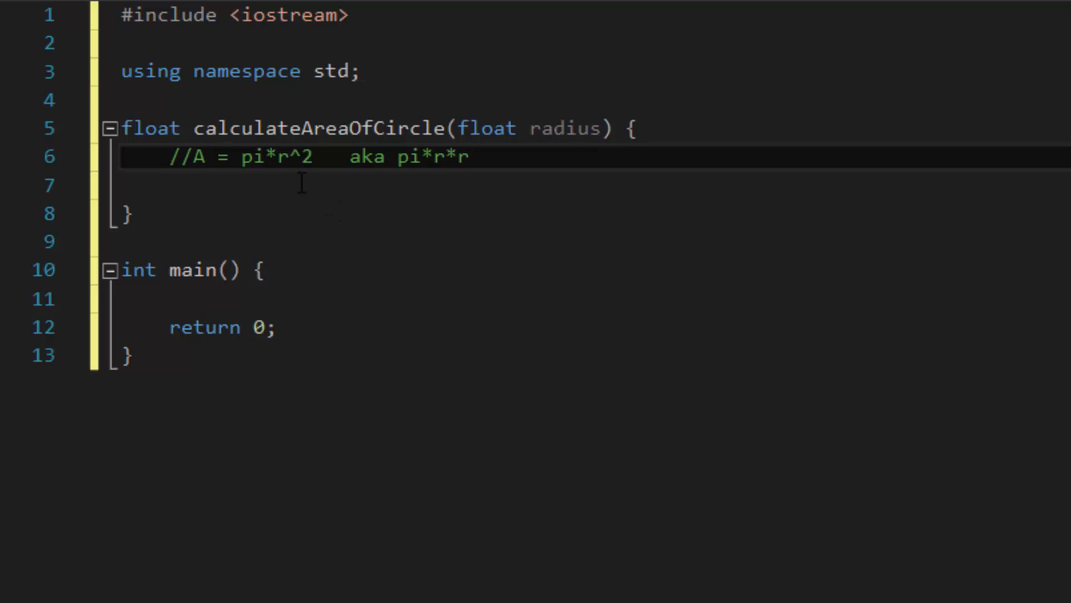
pyautogui.press('Return')
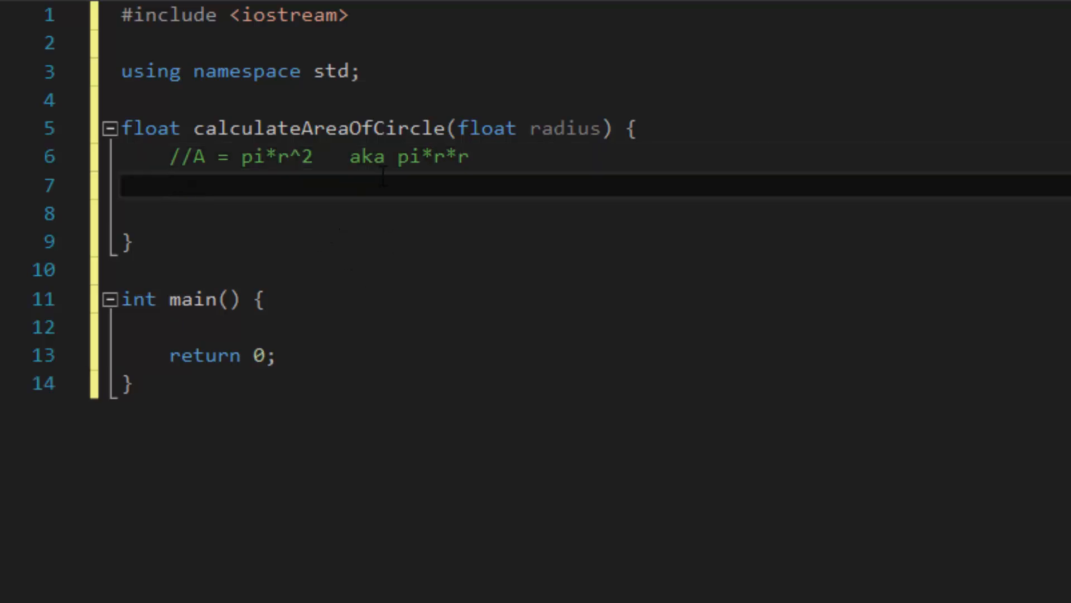
pyautogui.press('enter')
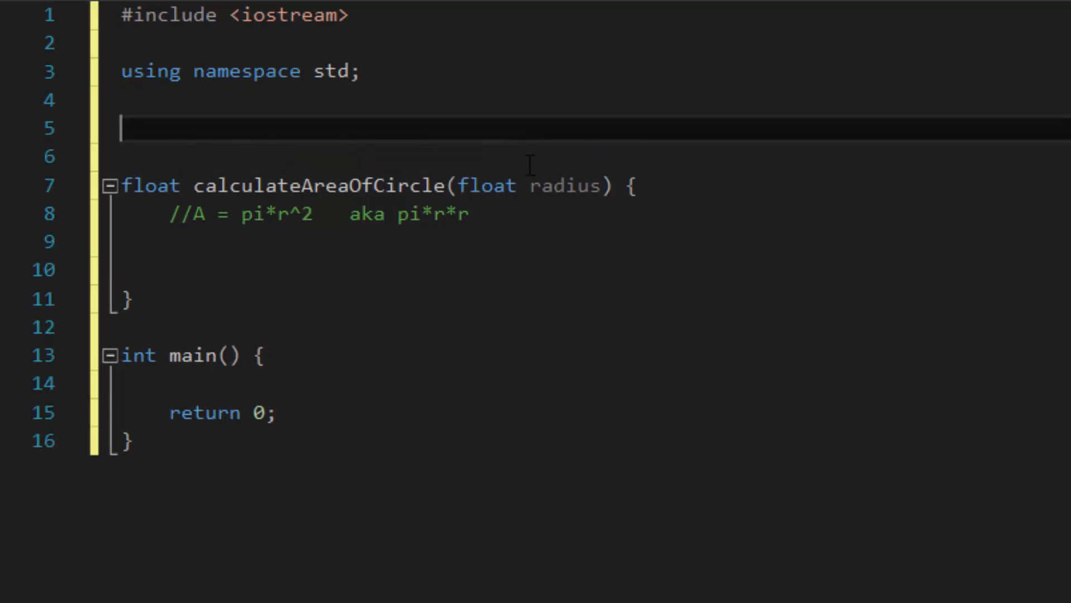
# Define float PI = 3.14 and float areaOfCircle = PI * radius * radius in the body
pyautogui.write('float PI =')
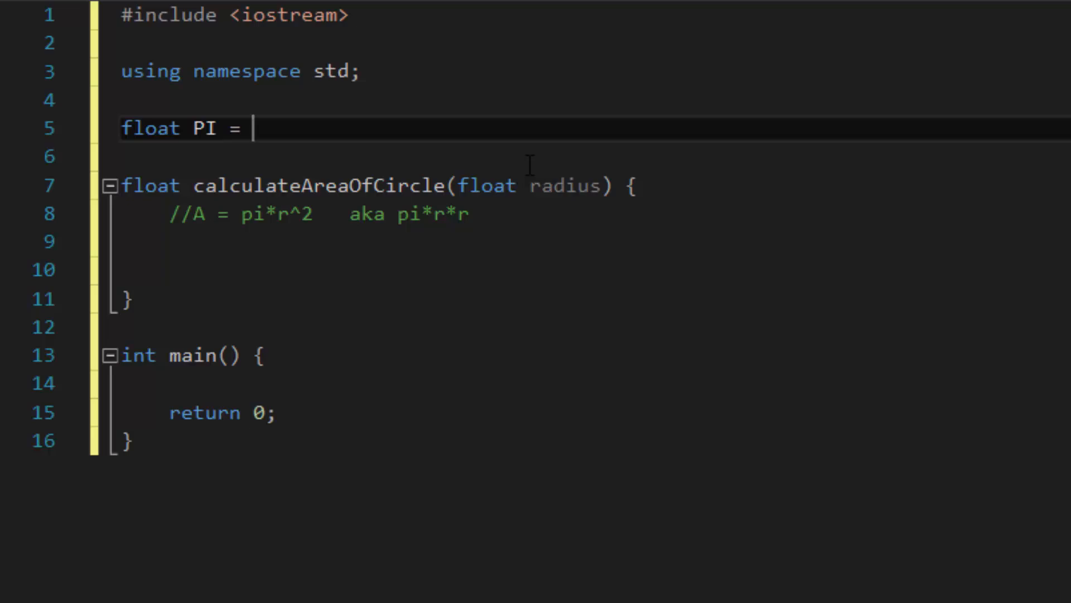
pyautogui.write('3.14;')
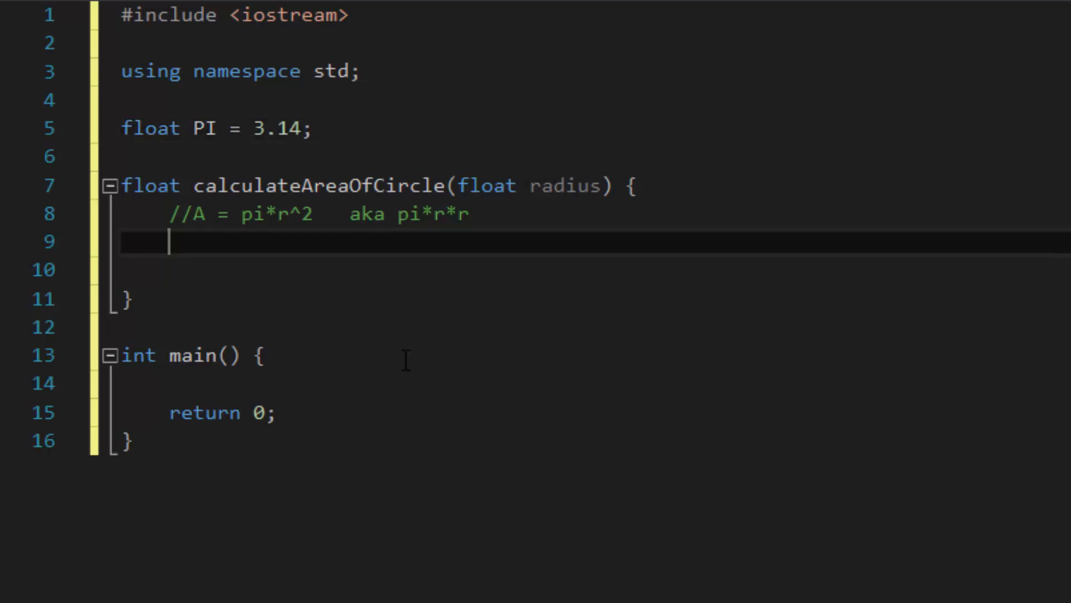
pyautogui.write('float')
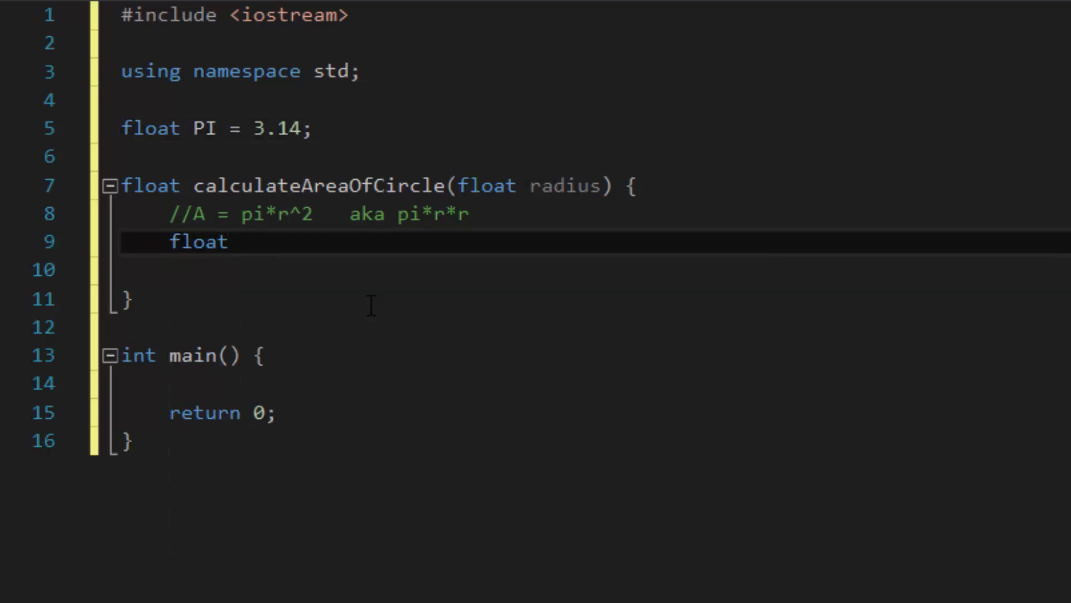
pyautogui.write('areaOfCircle;')
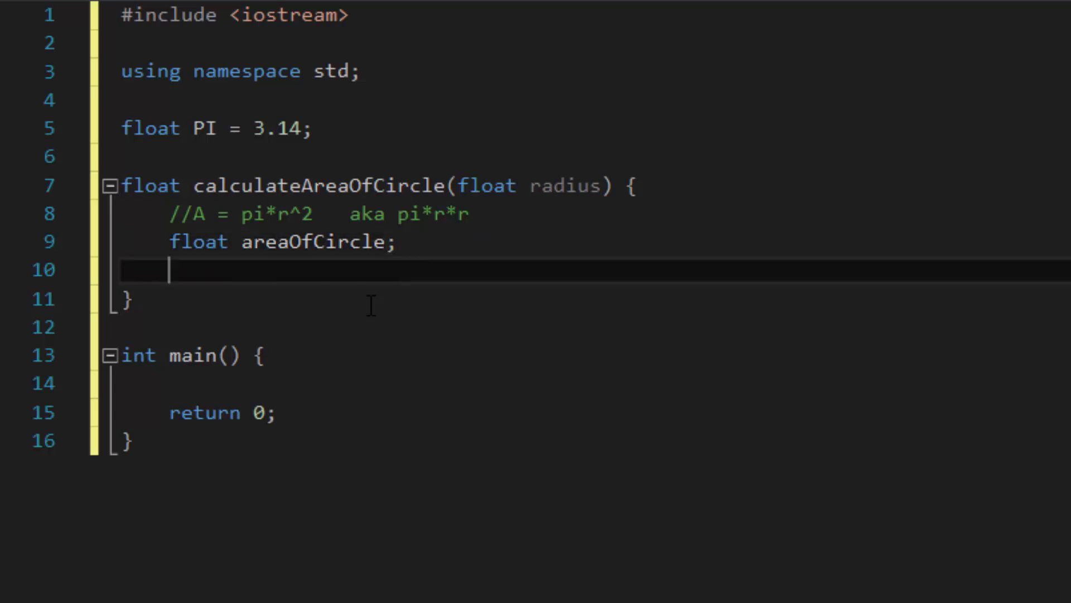
pyautogui.write('area')
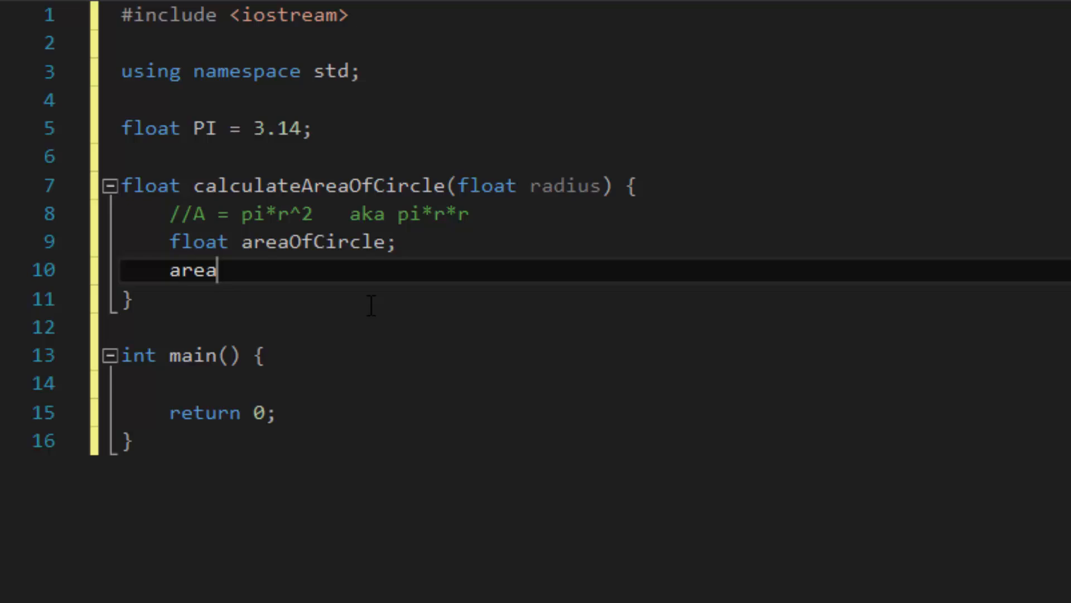
pyautogui.write('OfCircle =')
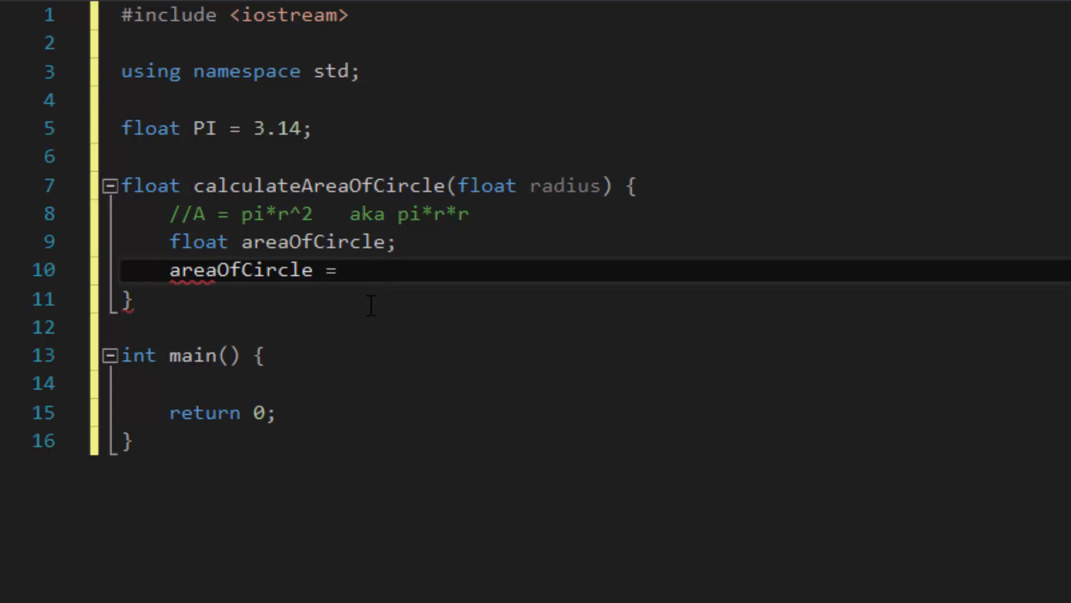
pyautogui.write('PI * radius * radius;')
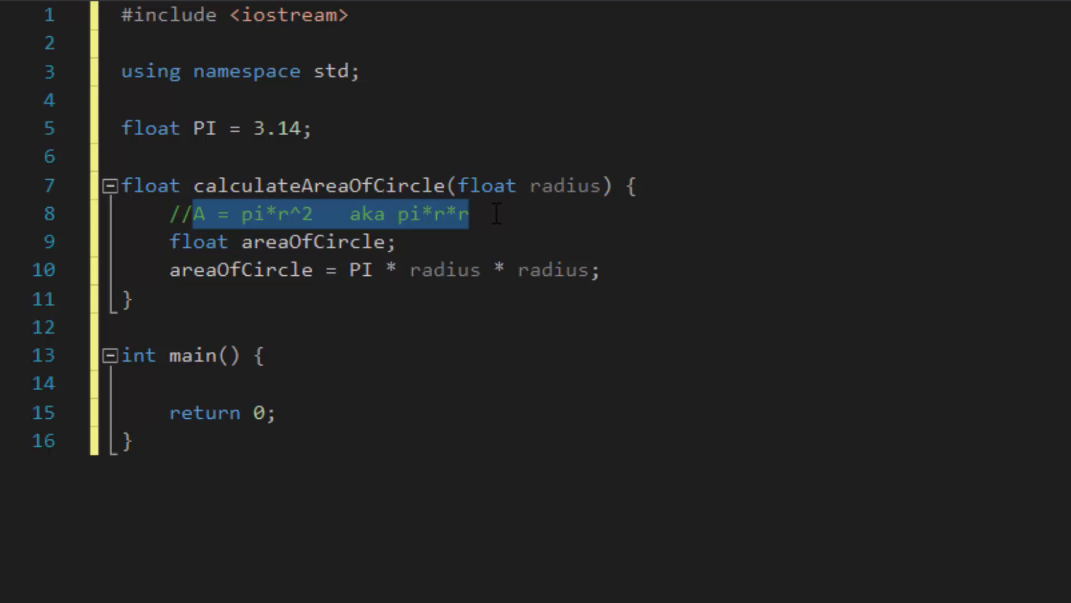
pyautogui.click(598, 269)
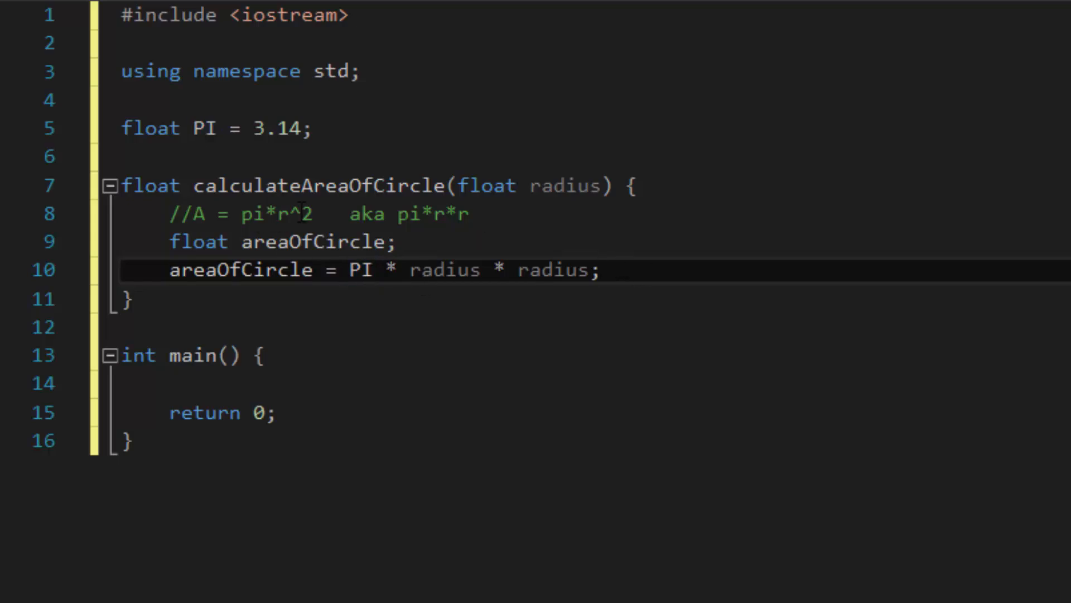
pyautogui.doubleClick(149, 185)
pyautogui.write('return areaOfCircle;')
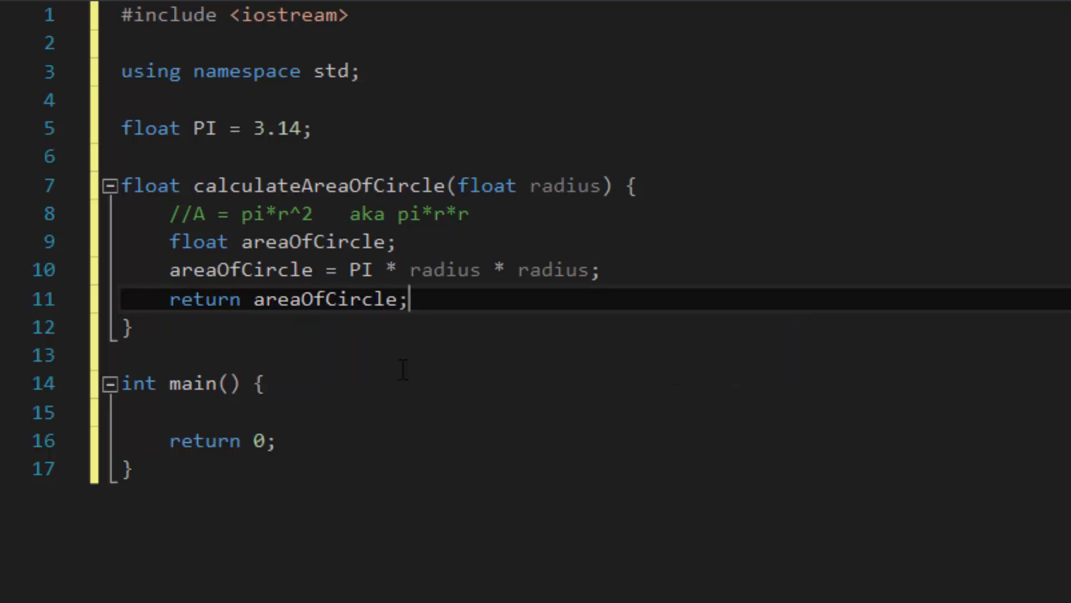
# Check the float return type and areaOfCircle declaration around the return statement
pyautogui.doubleClick(324, 298)
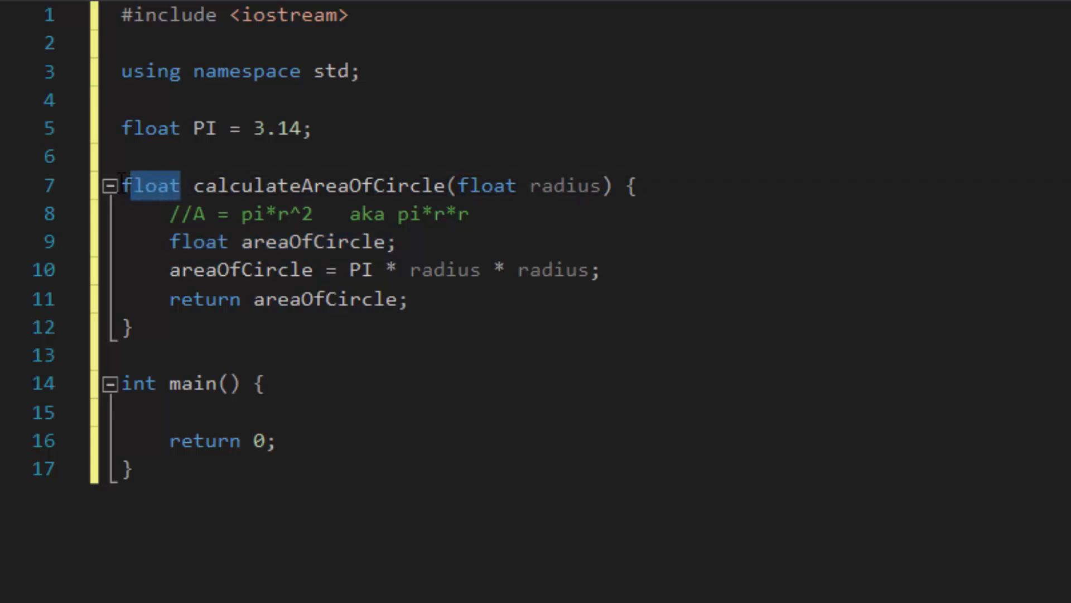
pyautogui.click(194, 299)
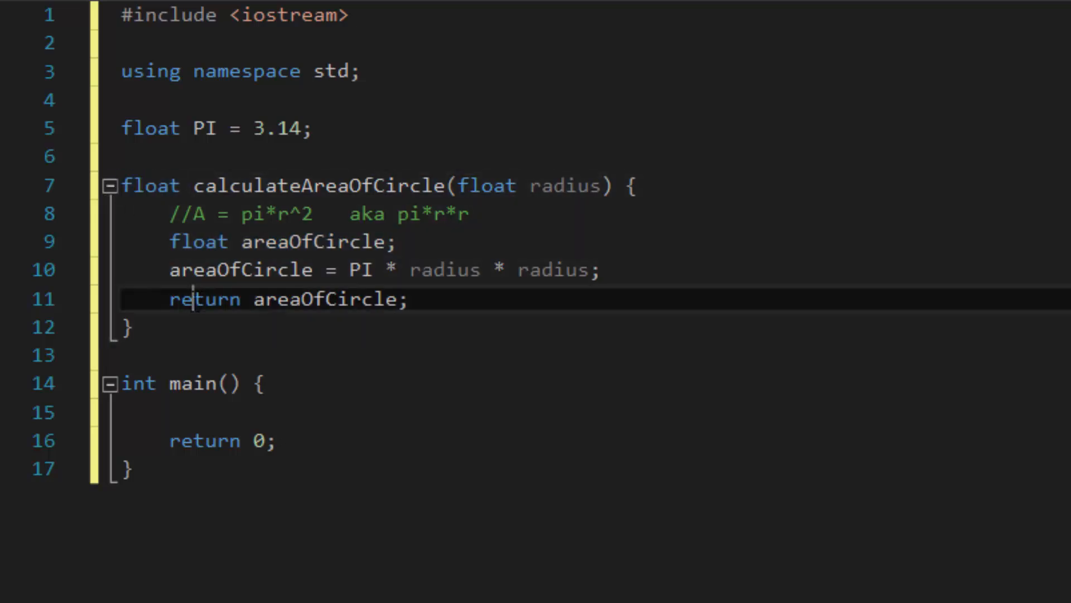
pyautogui.doubleClick(328, 299)
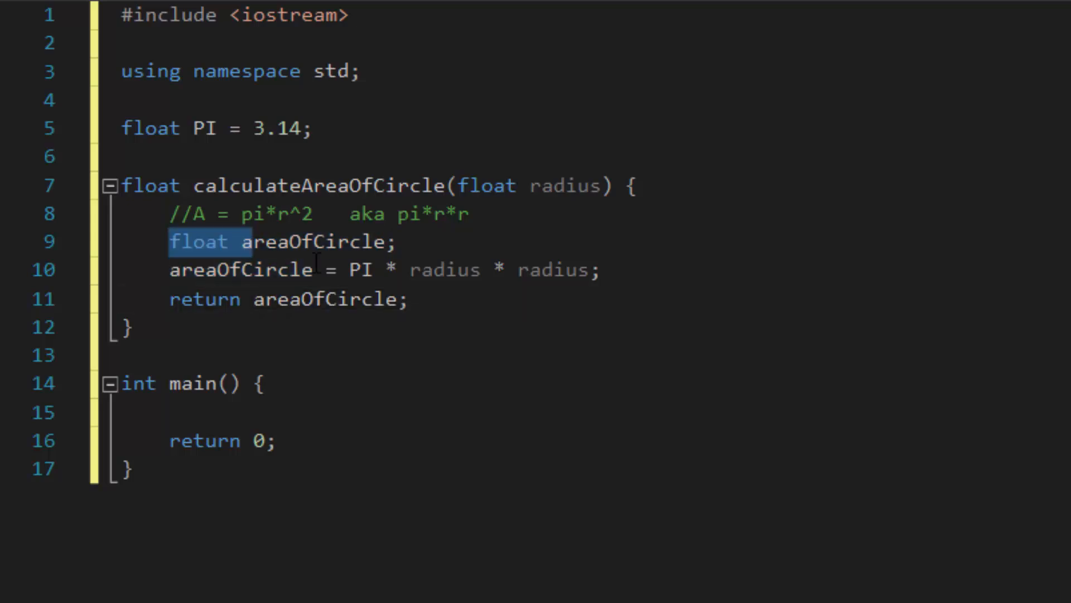
# Add the comment //Calculates Area of a Circle above calculateAreaOfCircle
pyautogui.click(407, 299)
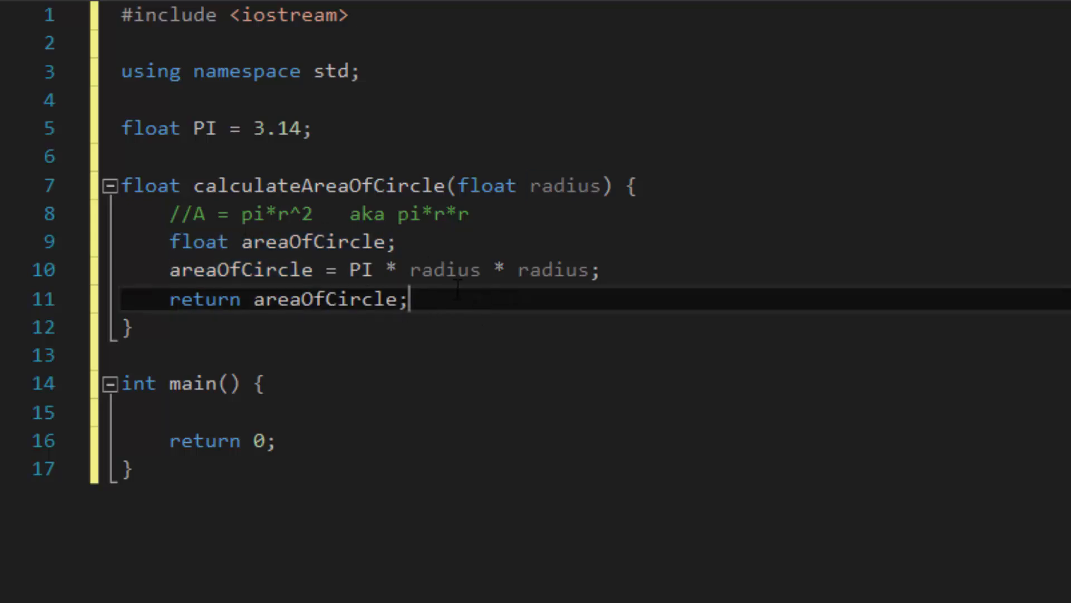
pyautogui.click(123, 156)
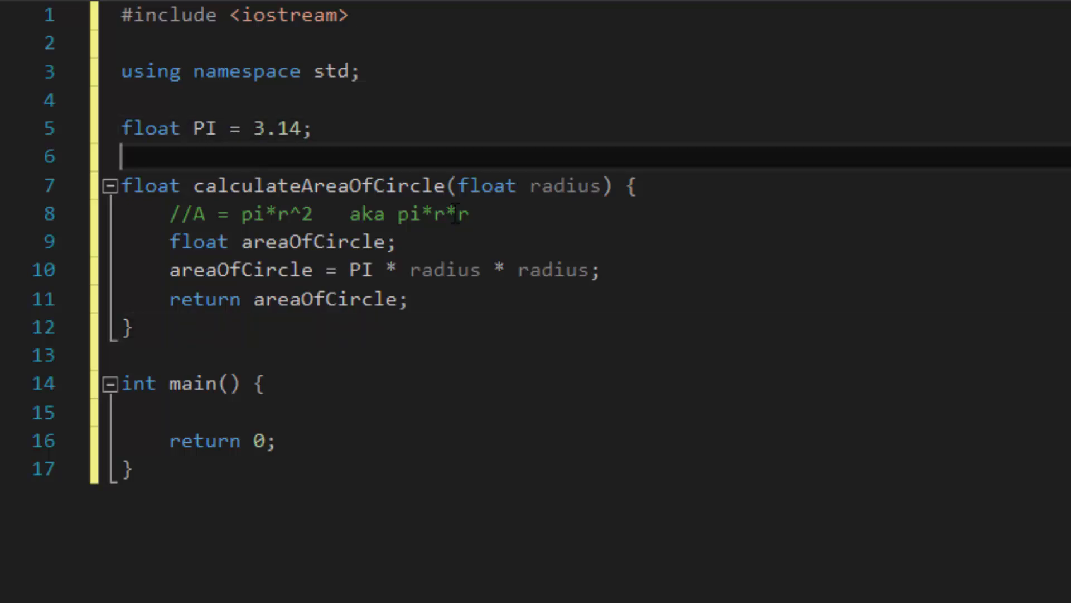
pyautogui.press('Return')
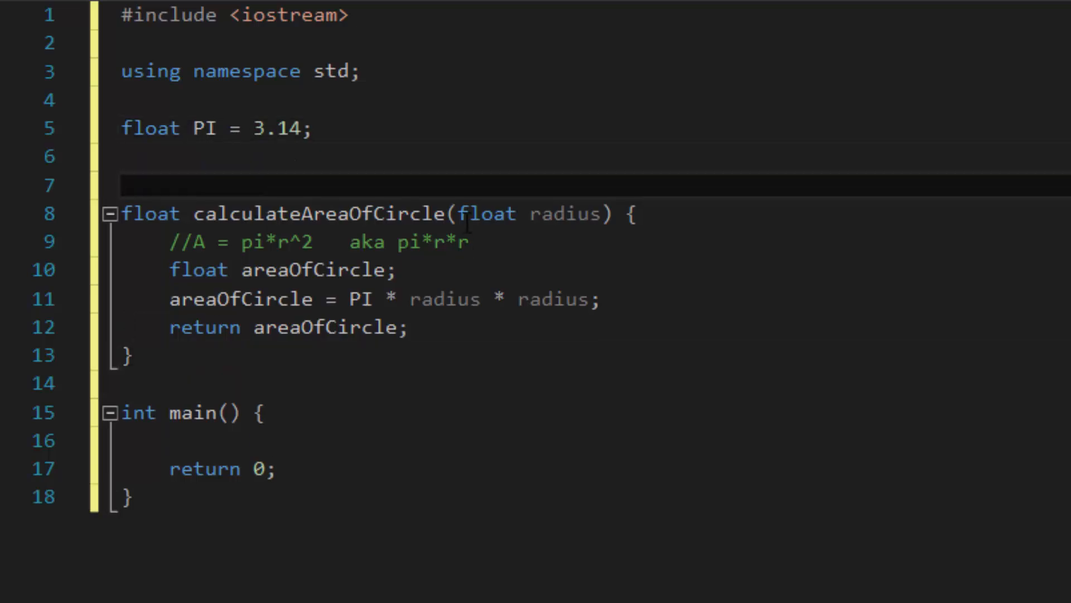
pyautogui.write('//')
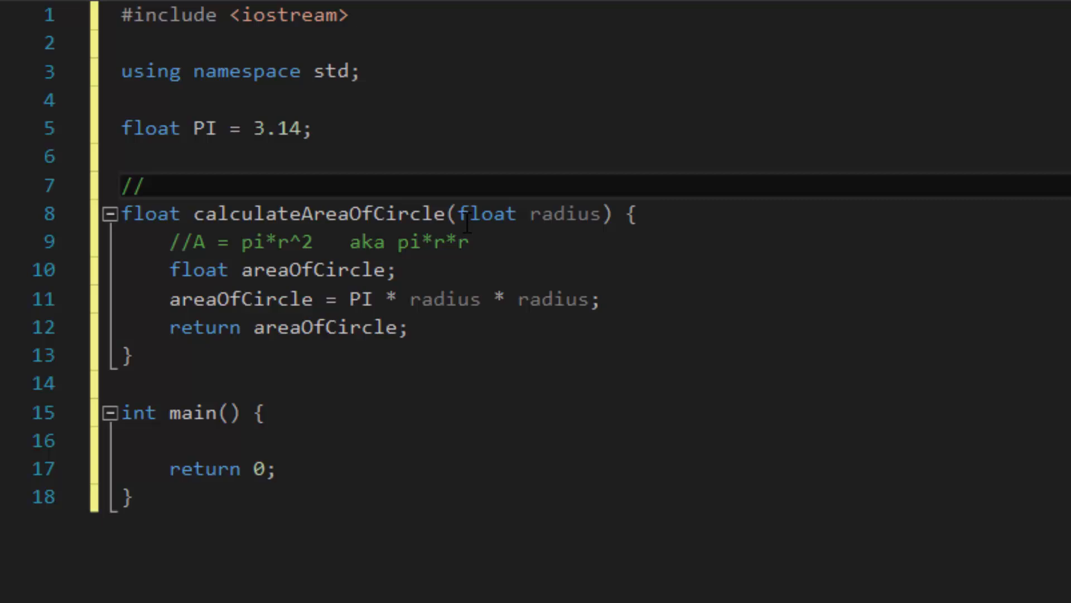
pyautogui.write('Cal')
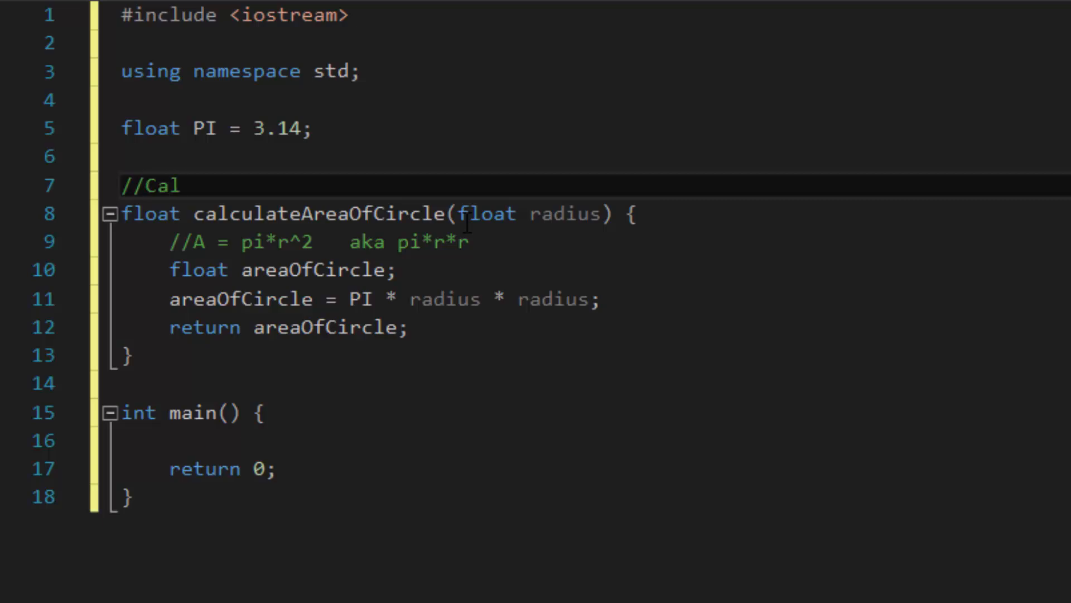
pyautogui.write('culates Area of a Ci')
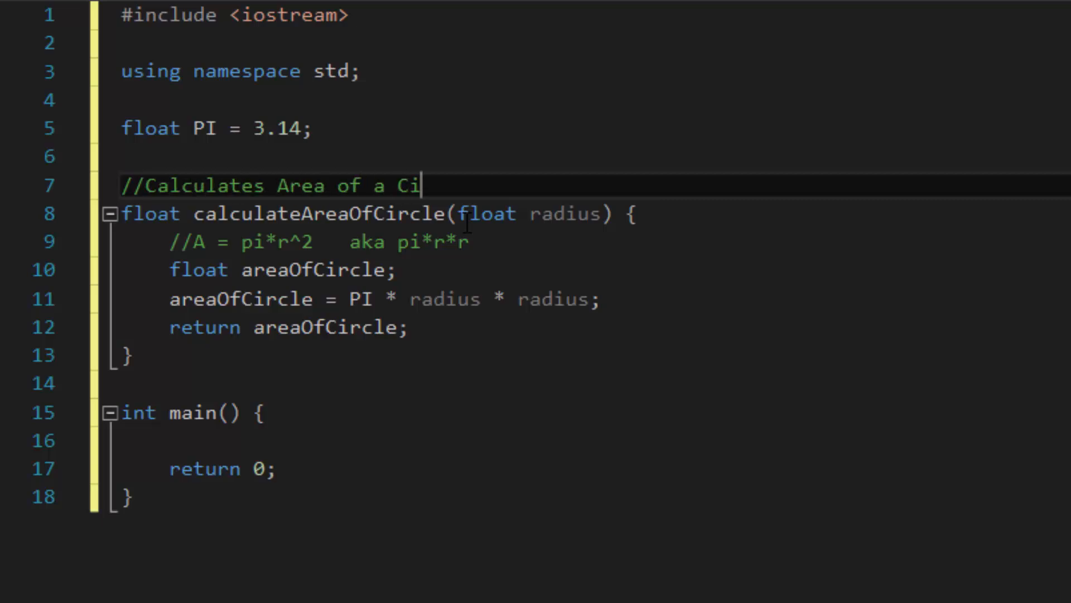
pyautogui.write('rcle')
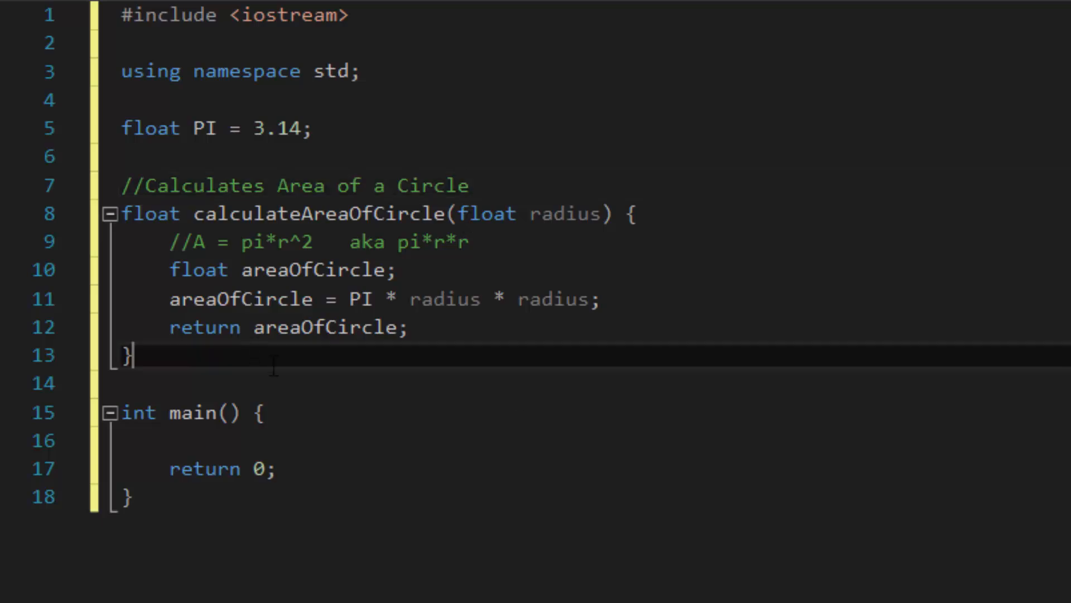
# Start a //Calculates Circumference of a Circle comment below the area function
pyautogui.write('//')
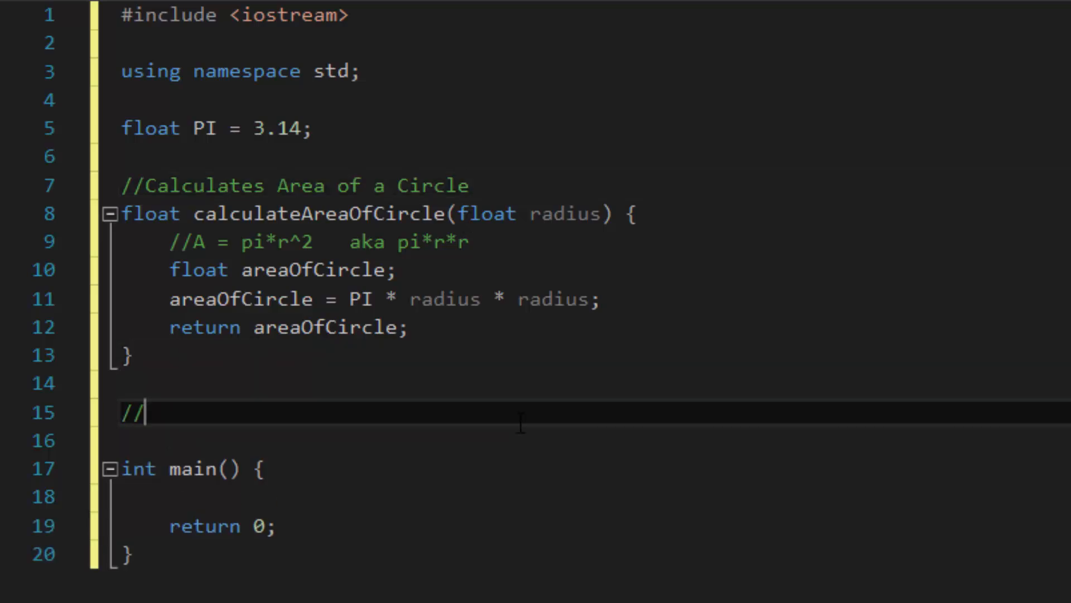
pyautogui.write('Calculates')
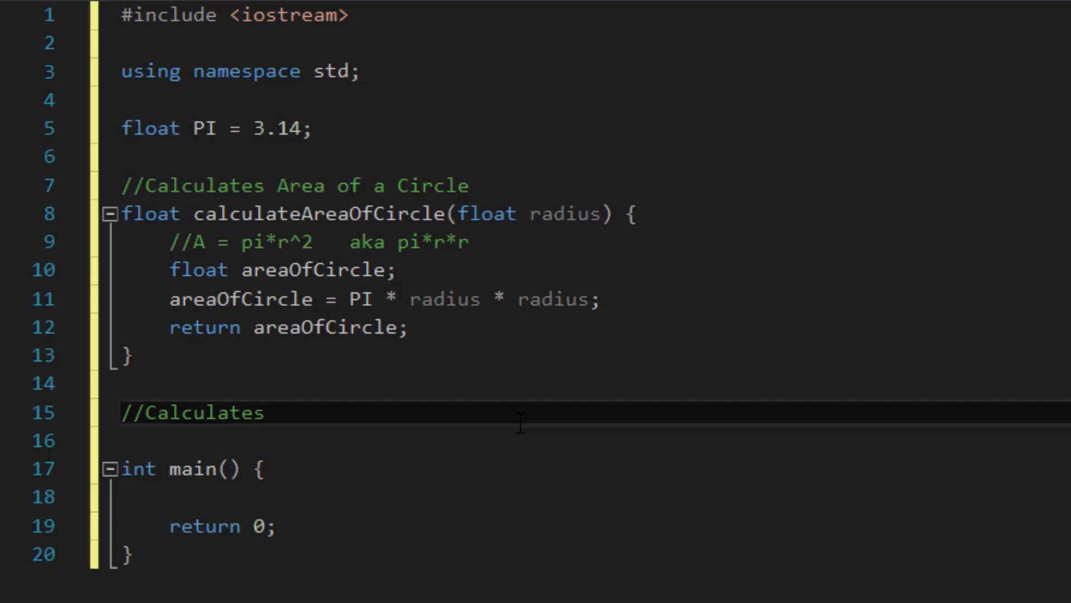
pyautogui.write('Circumference of a Circle')
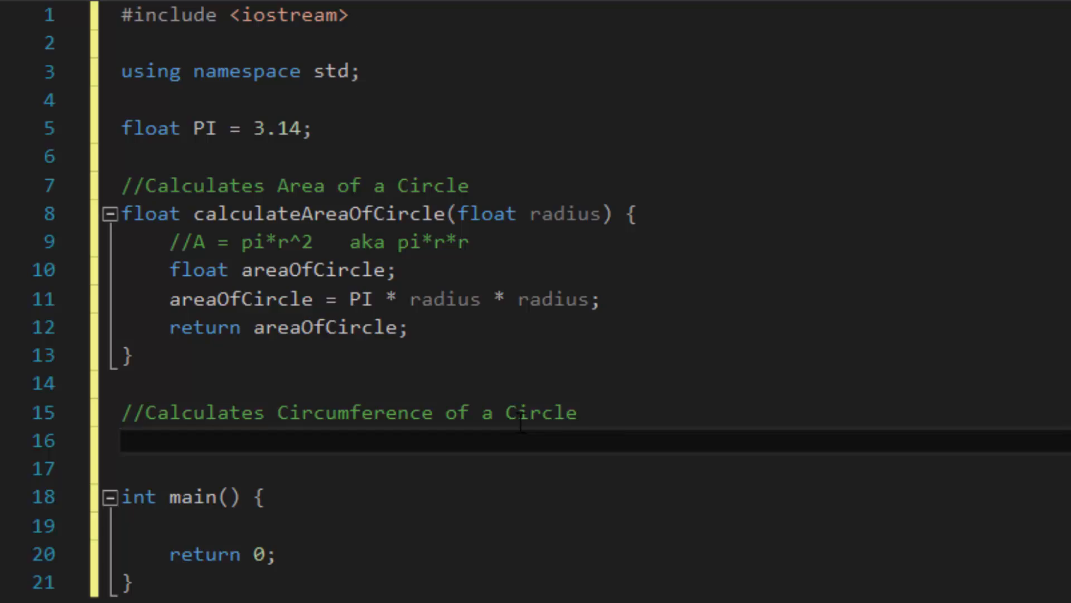
# Declare float calculateCircumferenceOfCircle(float radius)
pyautogui.write('float calculateCir')
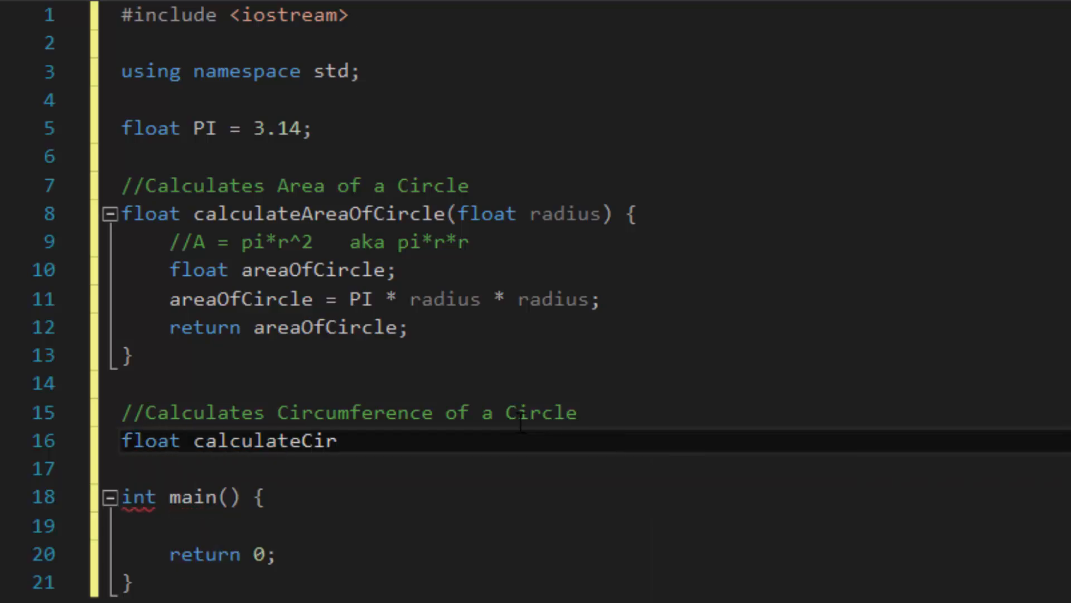
pyautogui.write('cumferenceOf')
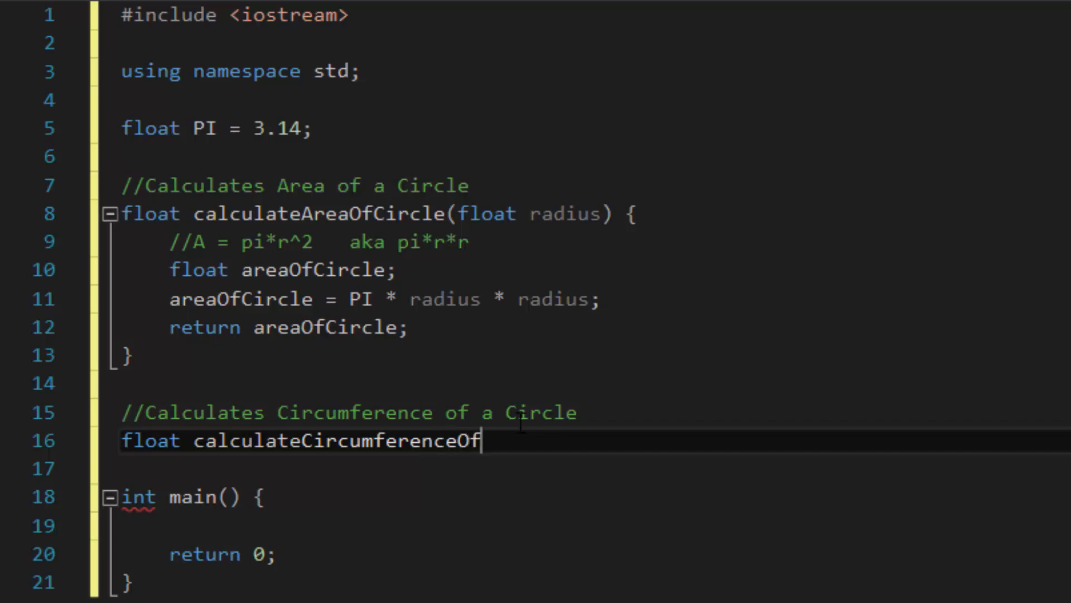
pyautogui.write('Circle() {')
pyautogui.write('}')
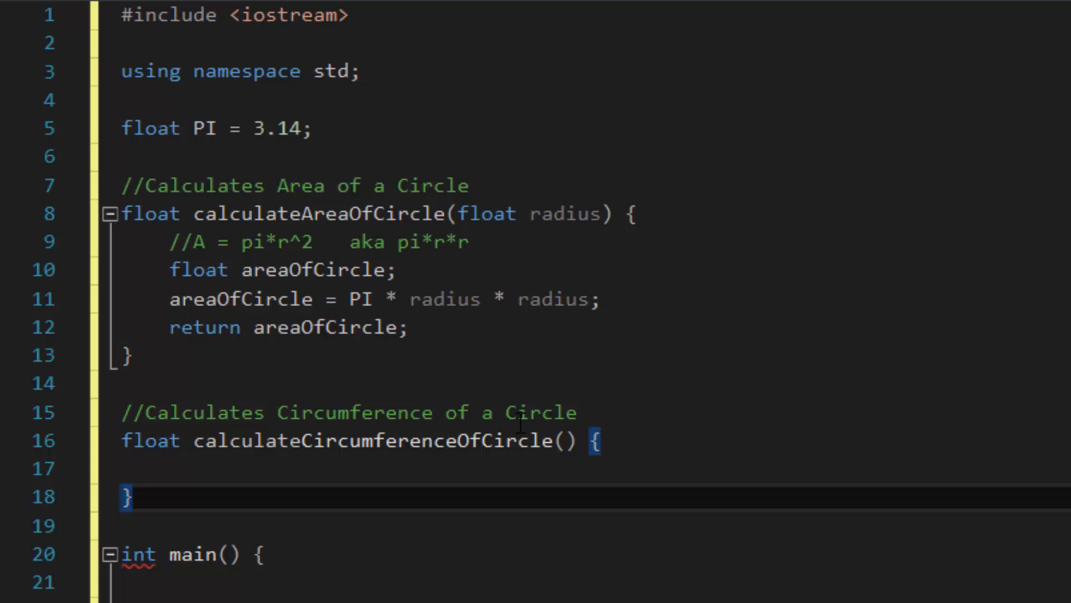
pyautogui.write('f')
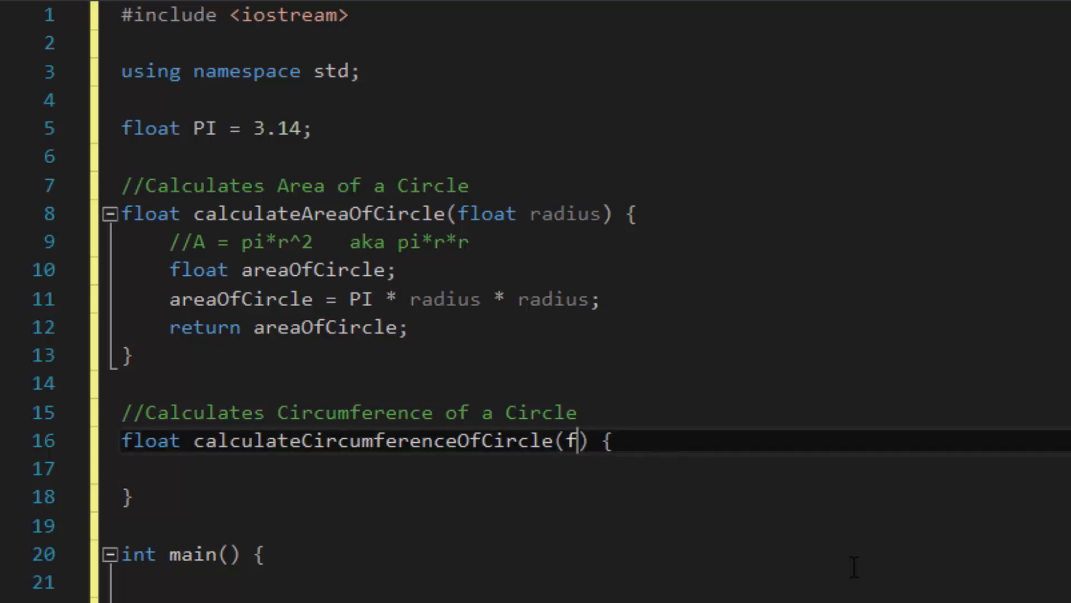
pyautogui.write('float radius')
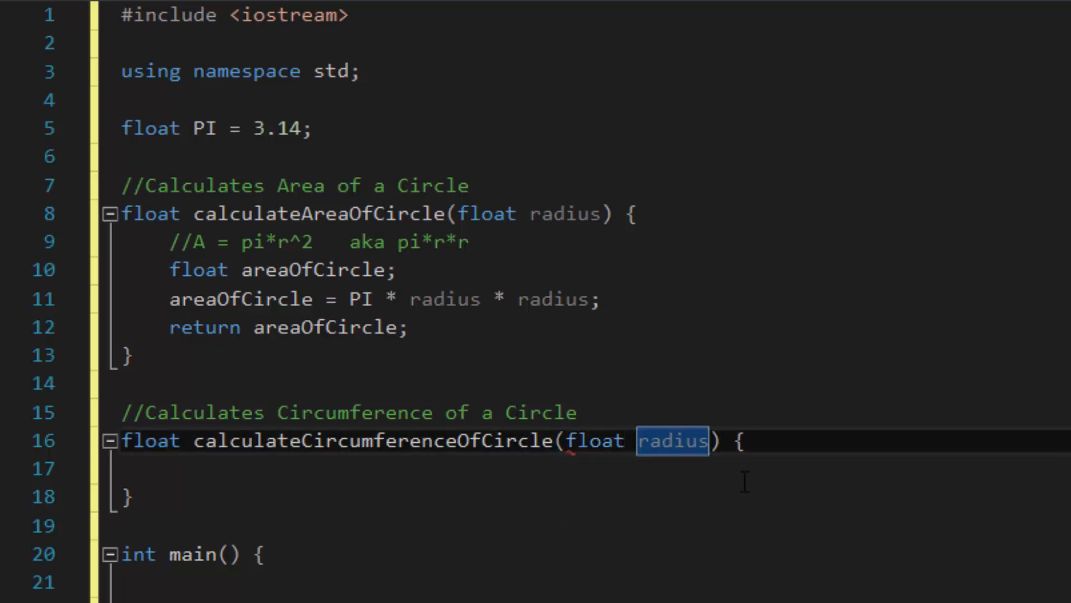
# Add a C = 2*pi*r comment and declare float circumferenceOfCircle
pyautogui.write('//C')
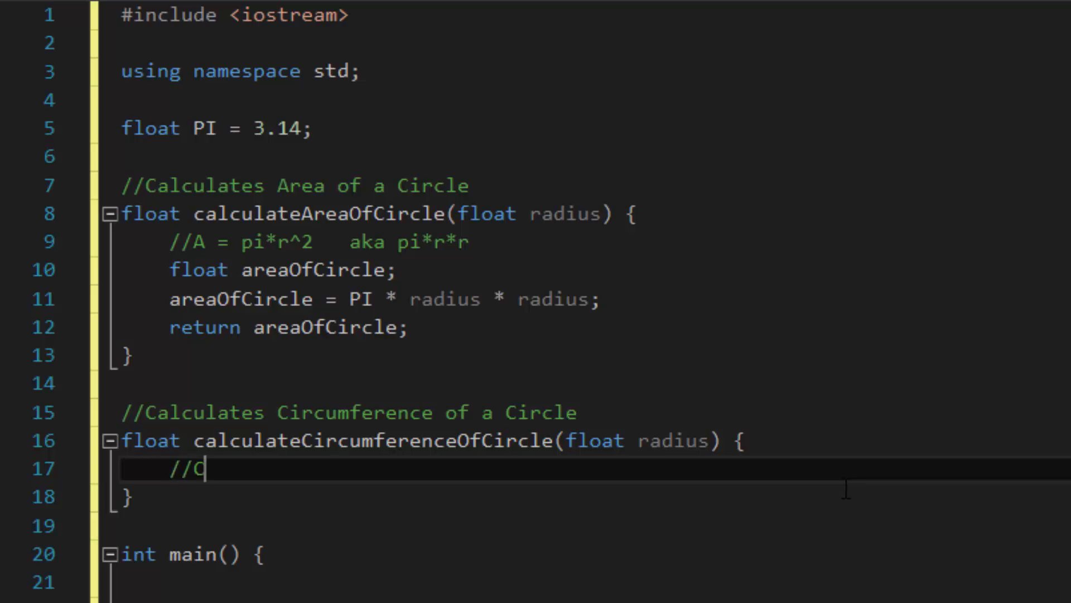
pyautogui.write('=')
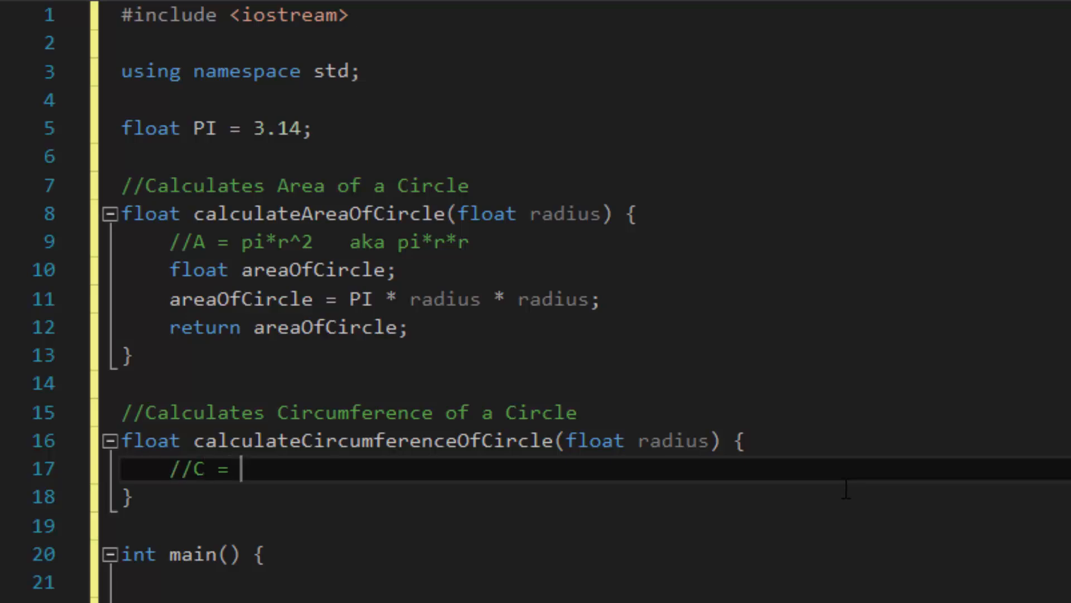
pyautogui.write('2*pi*')
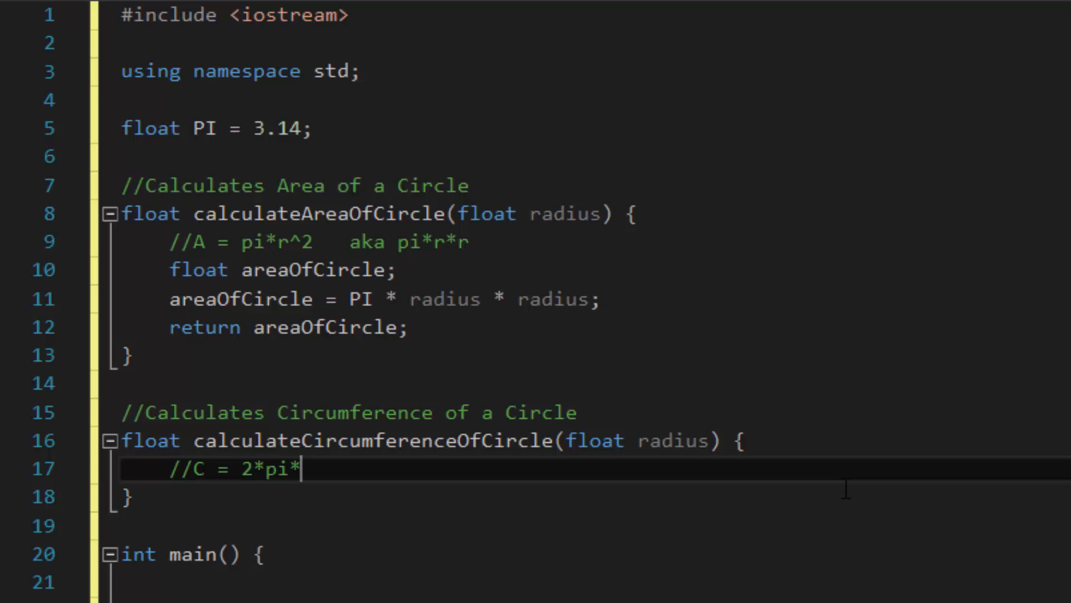
pyautogui.write('r')
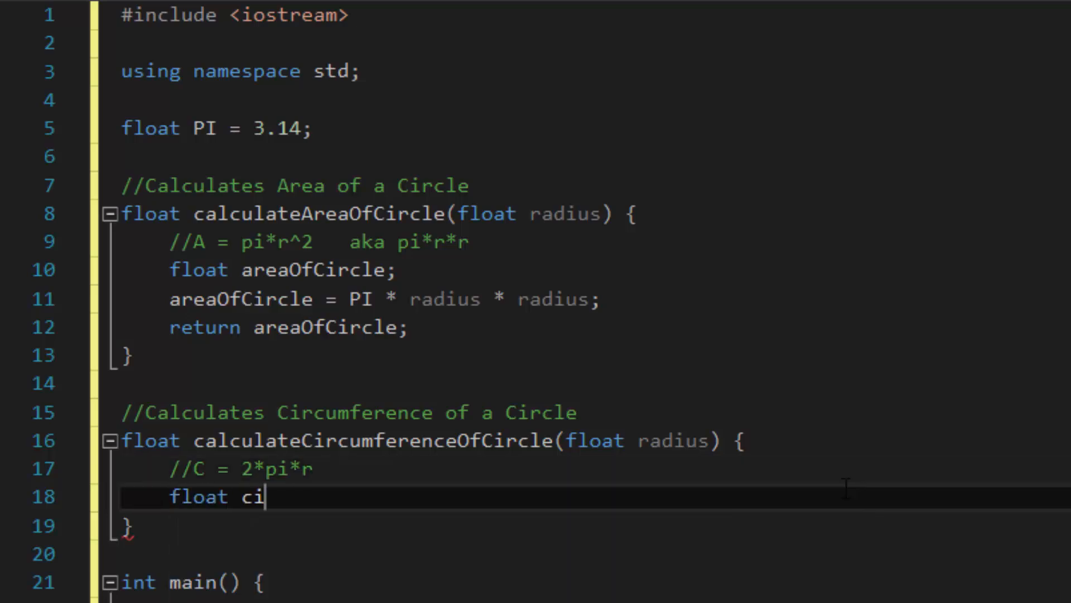
pyautogui.write('rcumferenceOfCircle;')
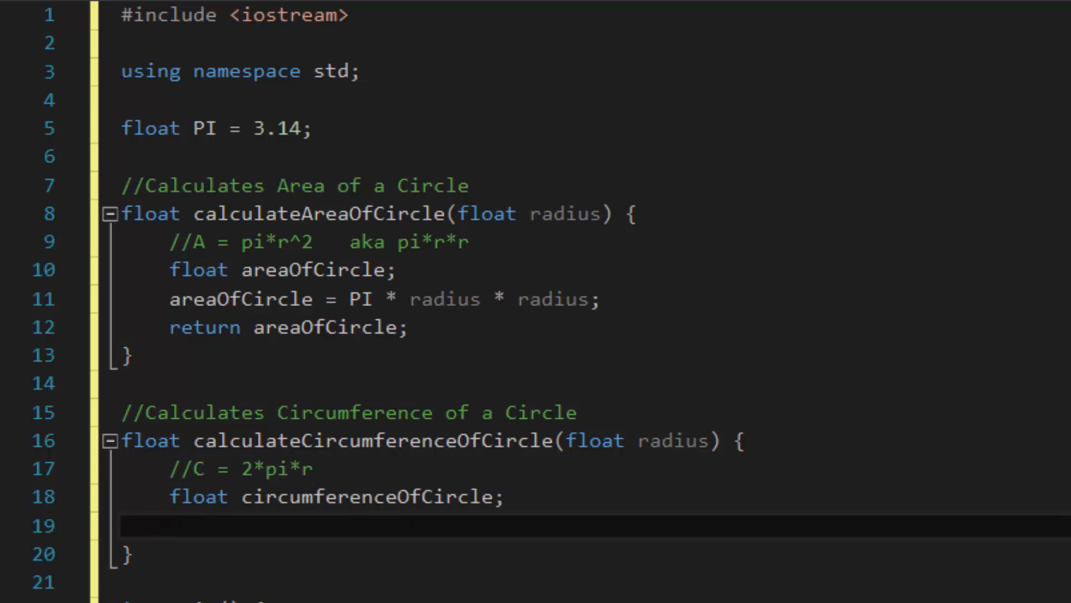
# Assign circumferenceOfCircle = 2 * PI * radius; and return circumferenceOfCircle
pyautogui.write('circumferenceOfCircle')
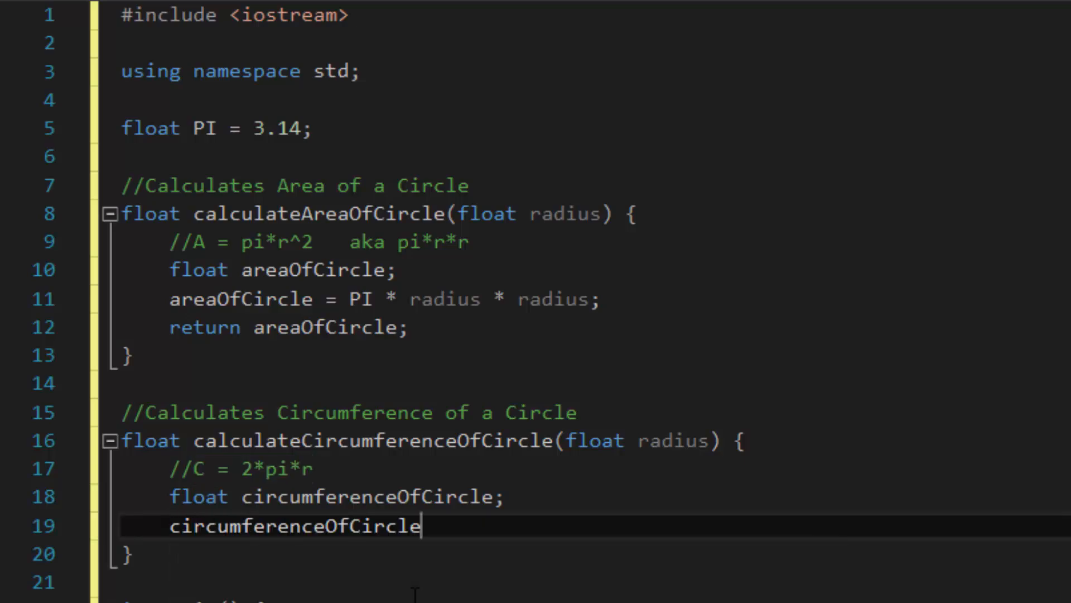
pyautogui.write('= 2')
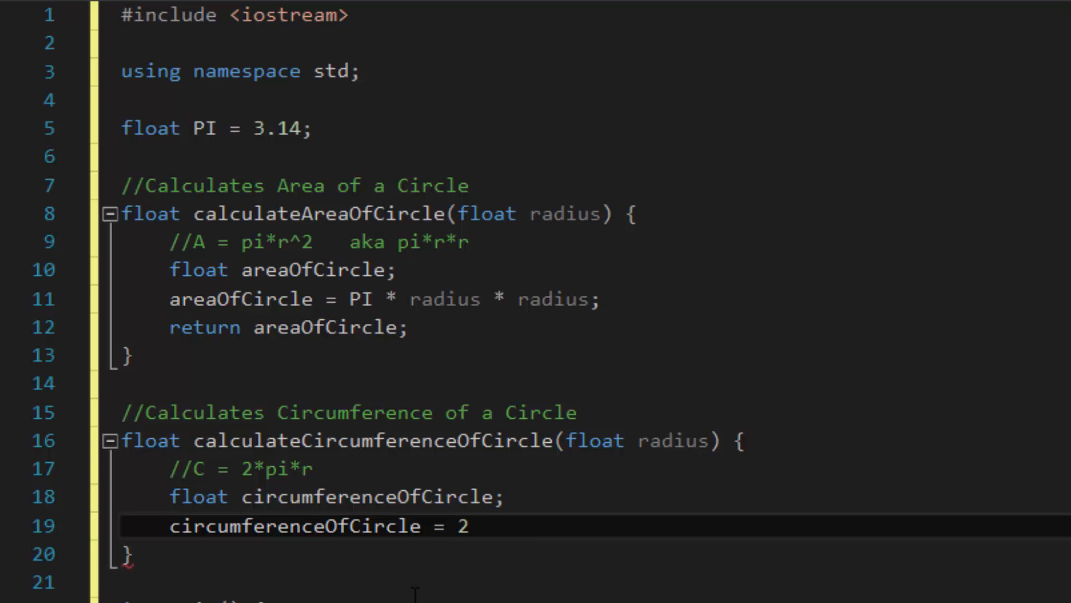
pyautogui.write('* PI *')
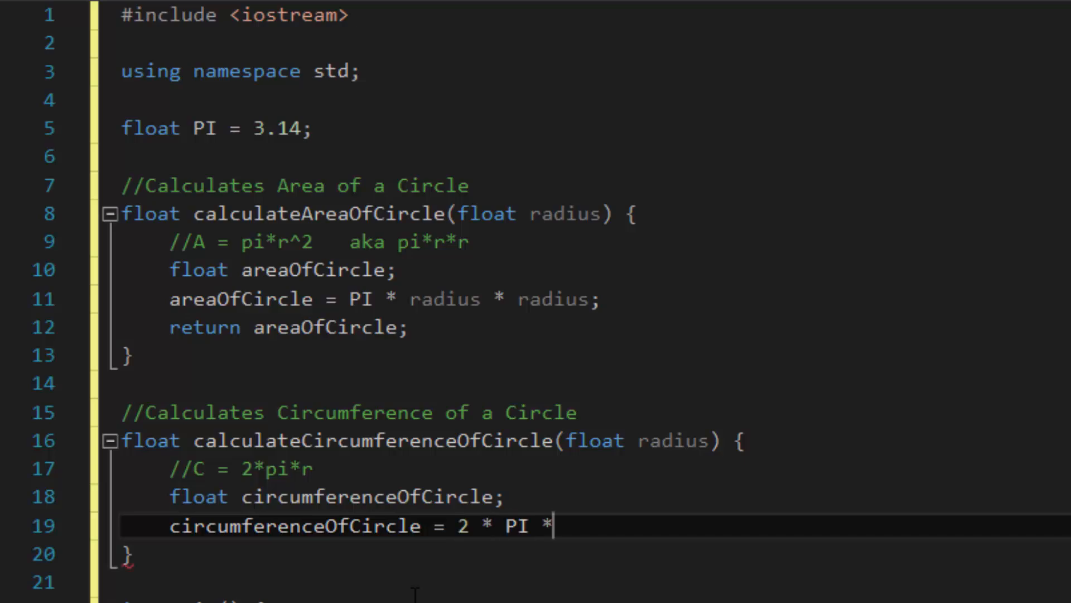
pyautogui.write('radius;')
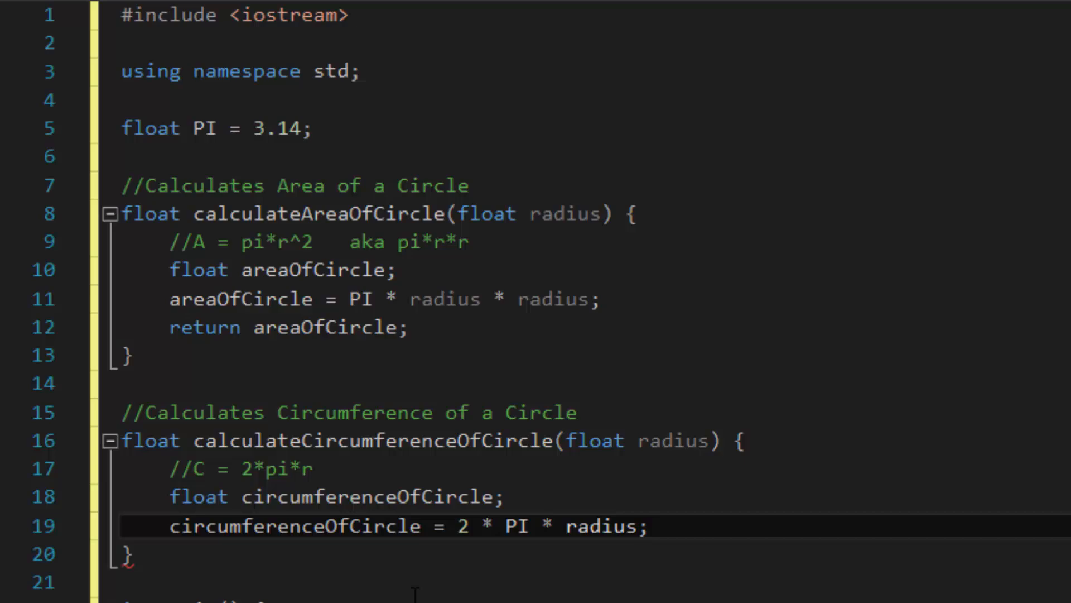
pyautogui.doubleClick(149, 440)
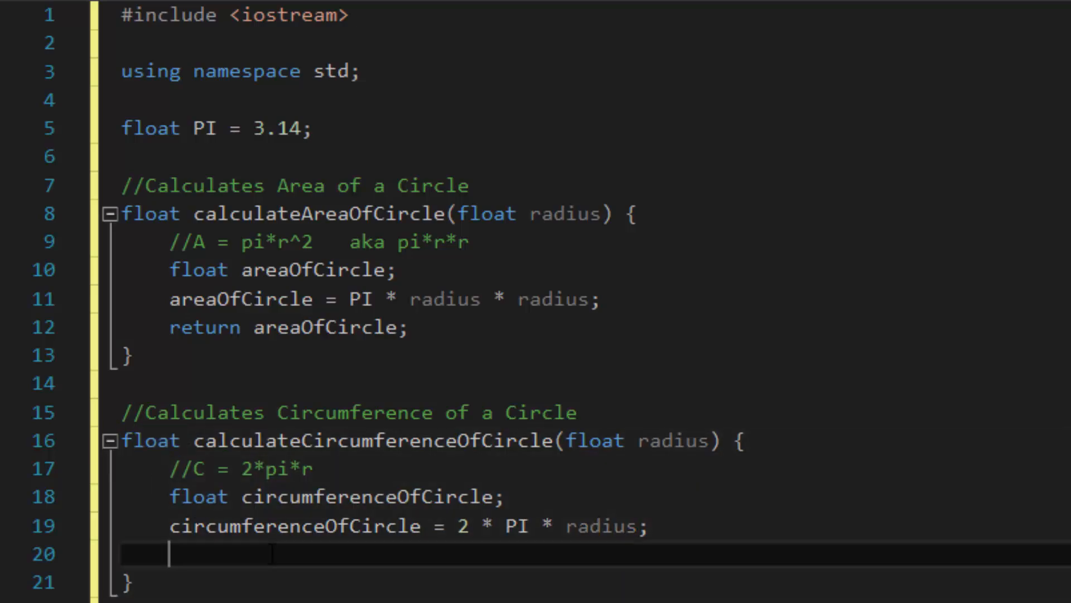
pyautogui.write('return')
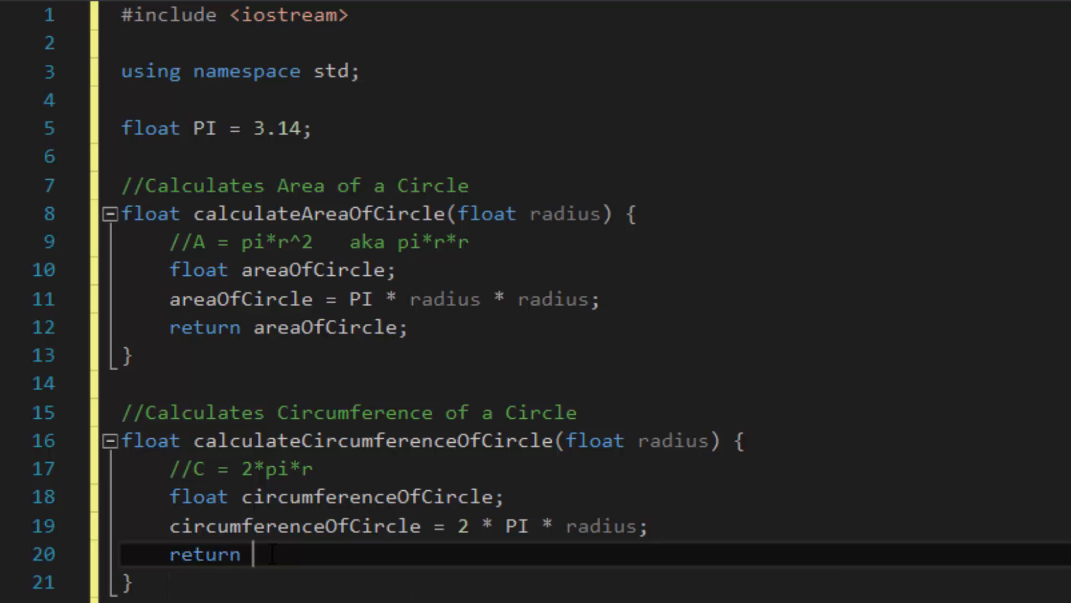
pyautogui.write('circumferenceOfCircle;')
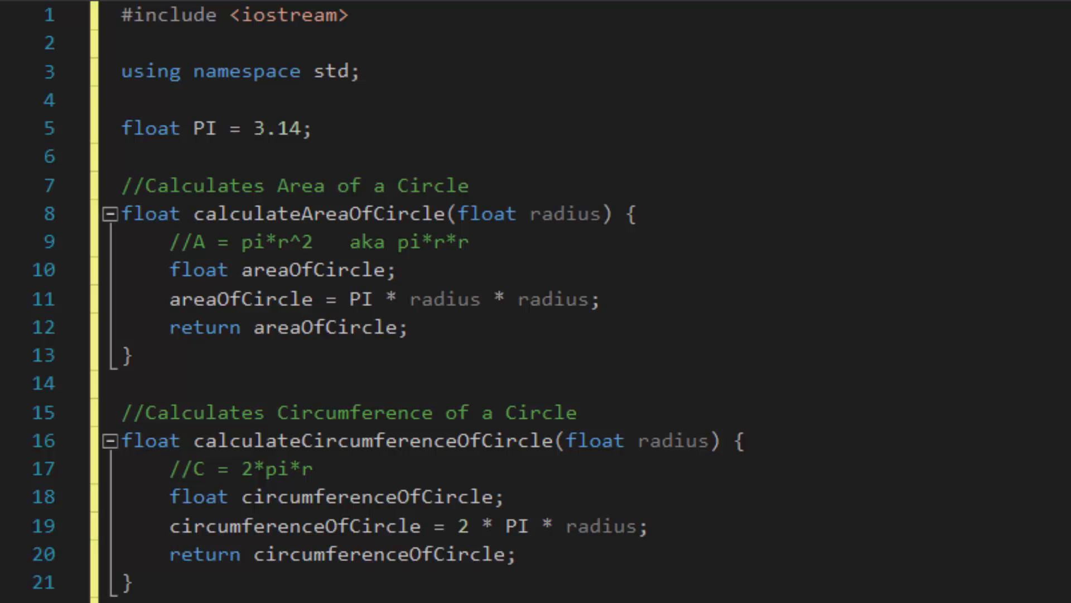
# In main, declare float radius, prompt 'Please enter a radius: ' and read it with cin >> radius
pyautogui.scroll(-3)
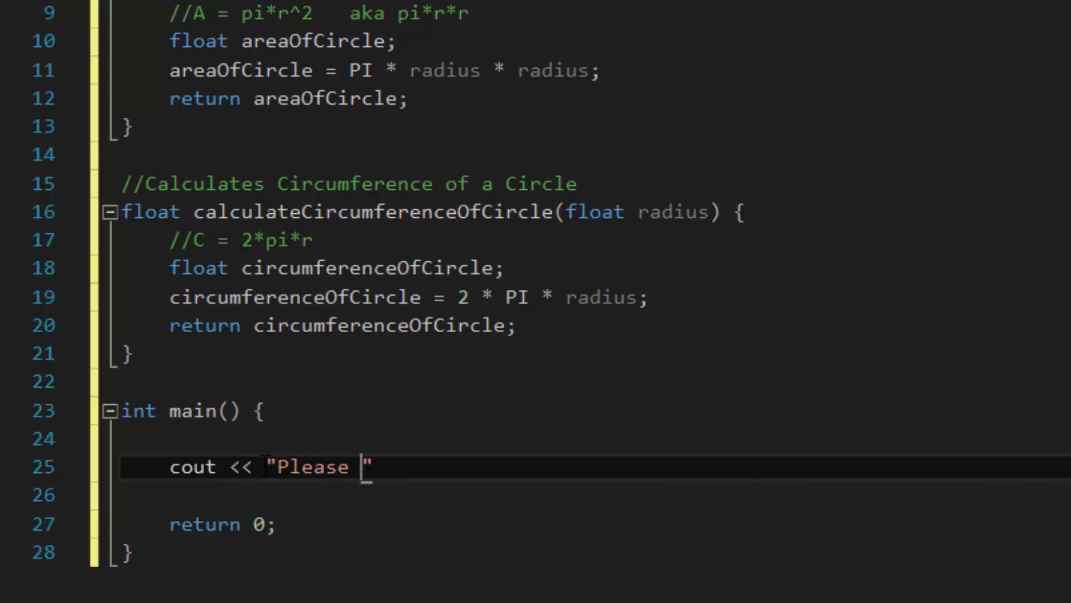
pyautogui.write('enter a radius:')
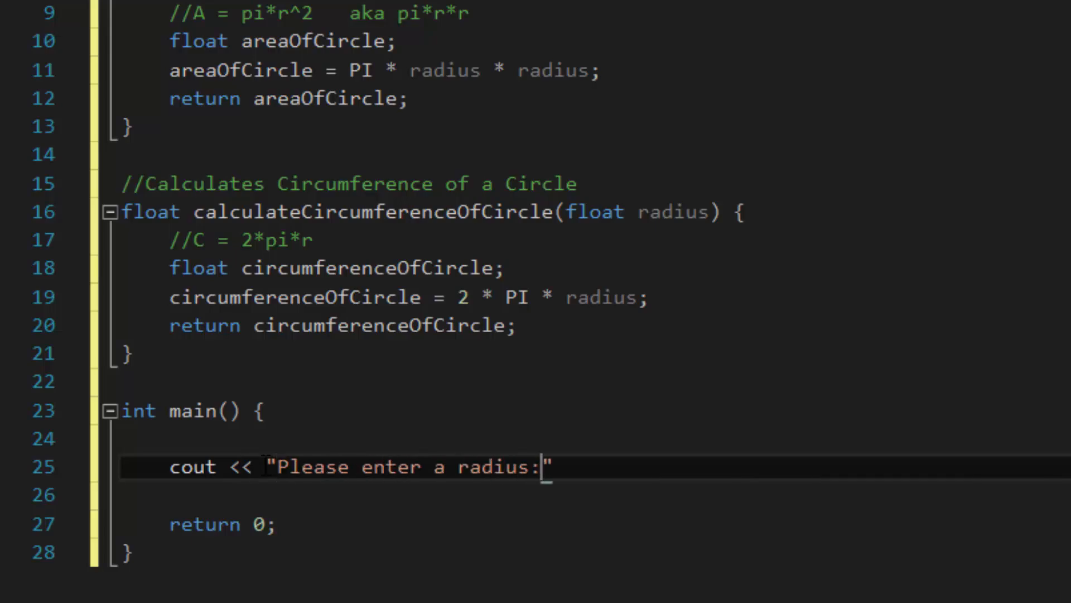
pyautogui.press('enter')
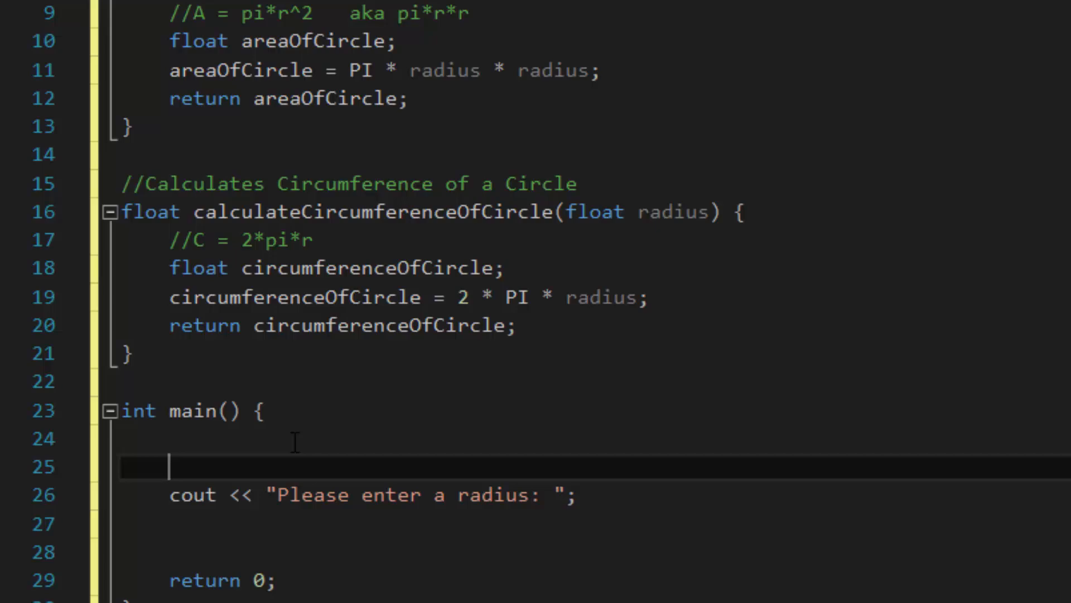
pyautogui.write('flo')
pyautogui.click(596, 523)
pyautogui.write('cin')
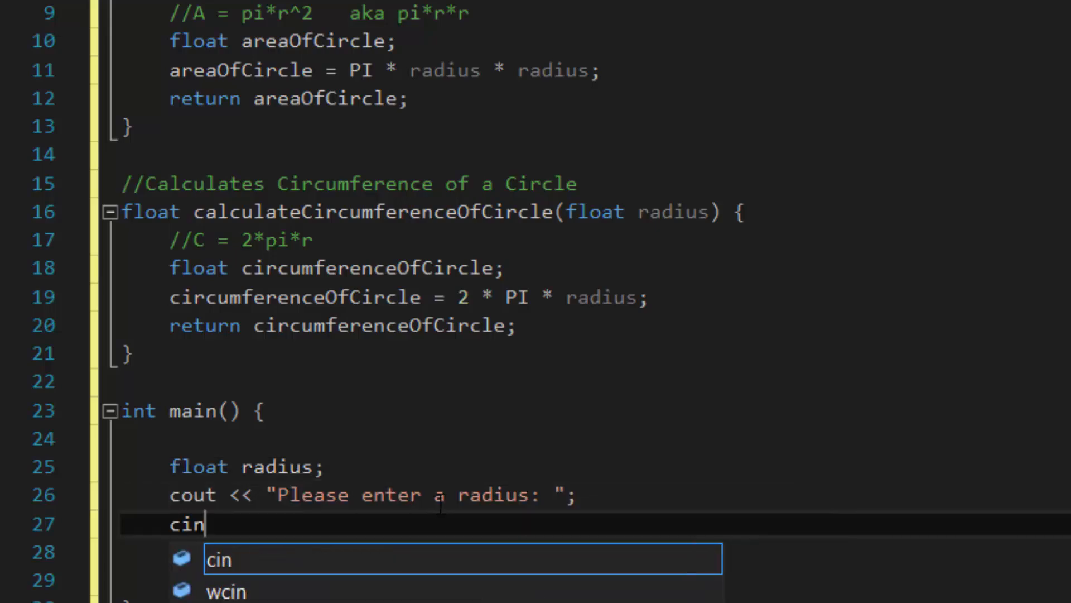
pyautogui.write('>> radius;')
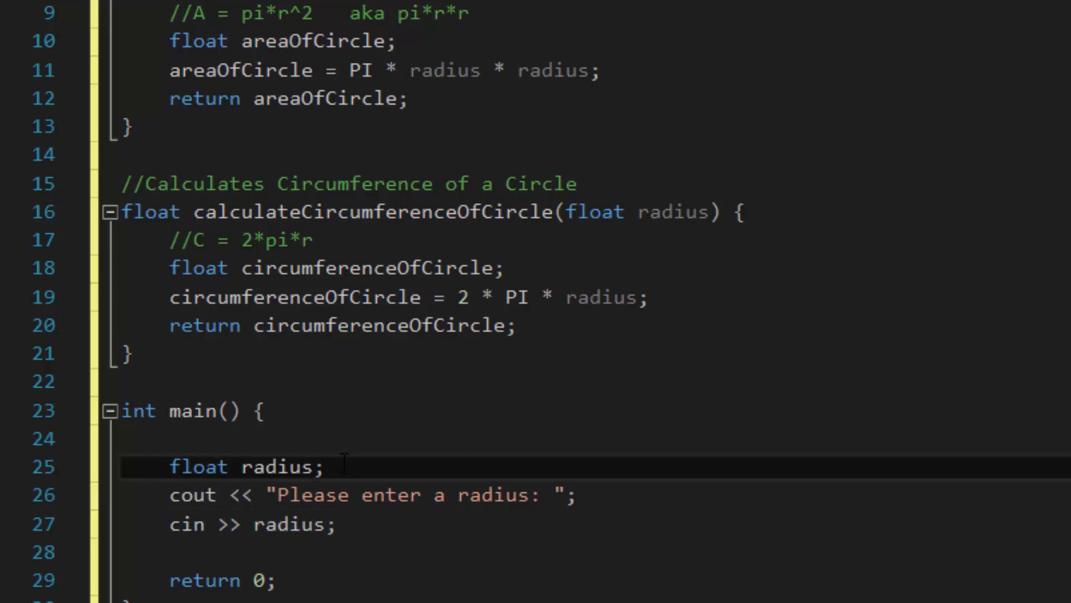
pyautogui.moveTo(260, 399)
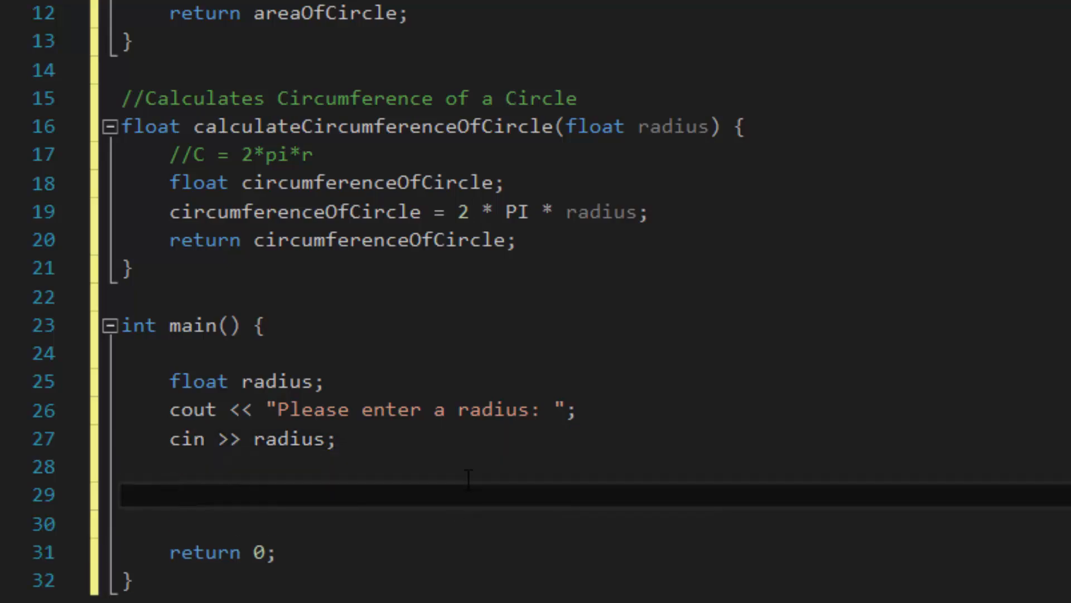
# Add the call calculateAreaOfCircle(radius); on the empty line in main
pyautogui.click(168, 494)
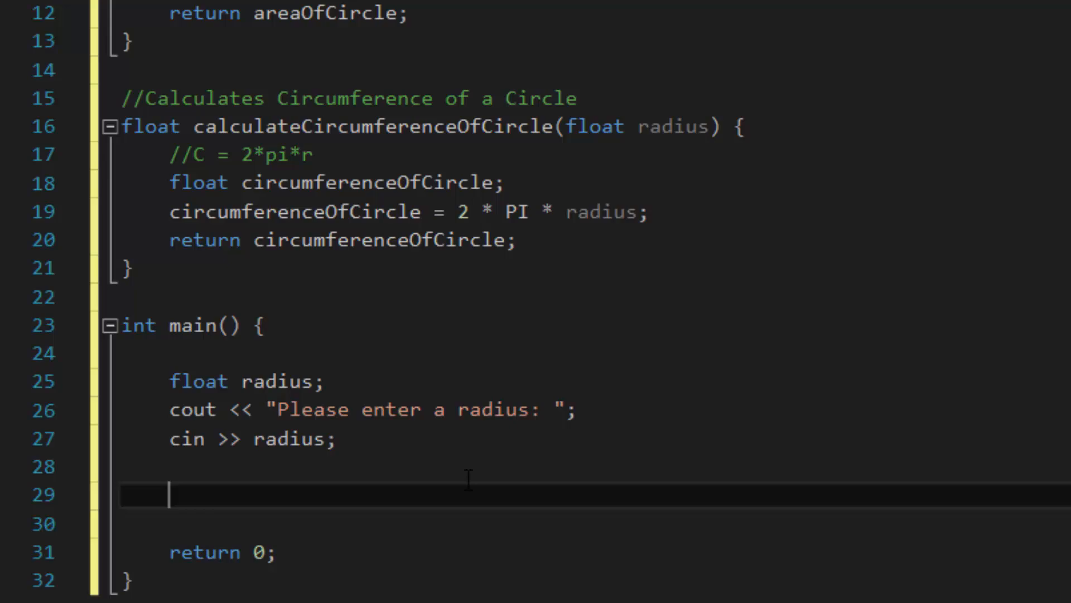
pyautogui.write('calculateAreaOfCircle(')
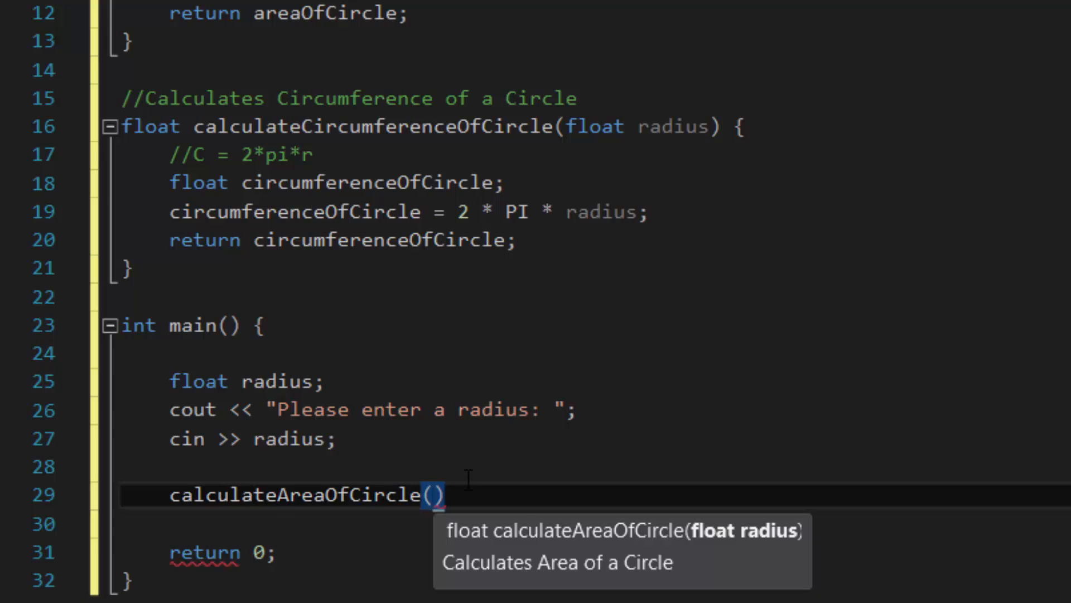
pyautogui.write('radius')
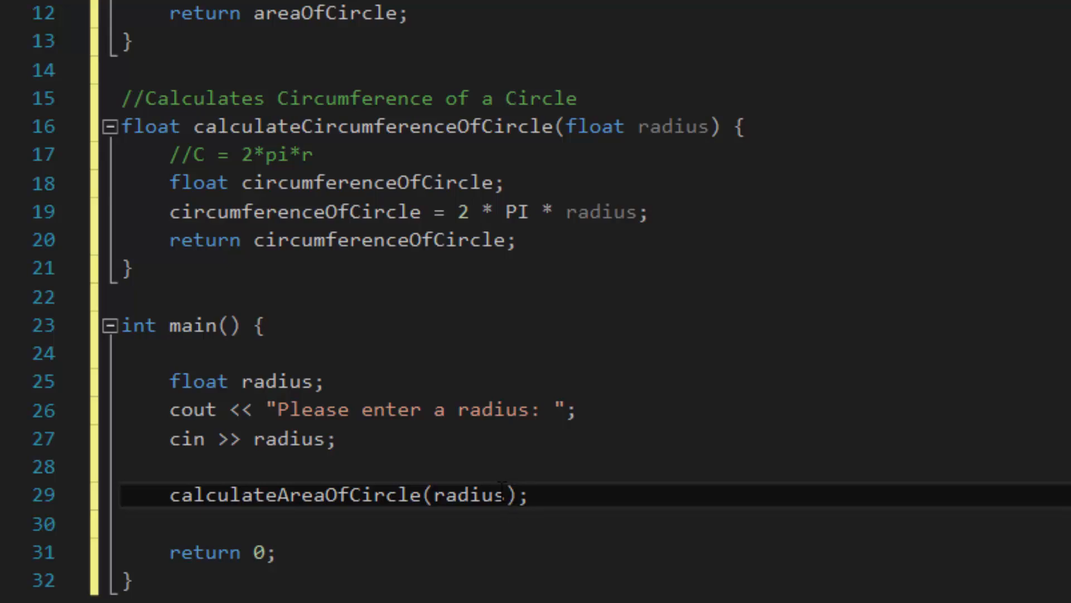
# Highlight radius and areaOfCircle to check where they are used
pyautogui.doubleClick(470, 495)
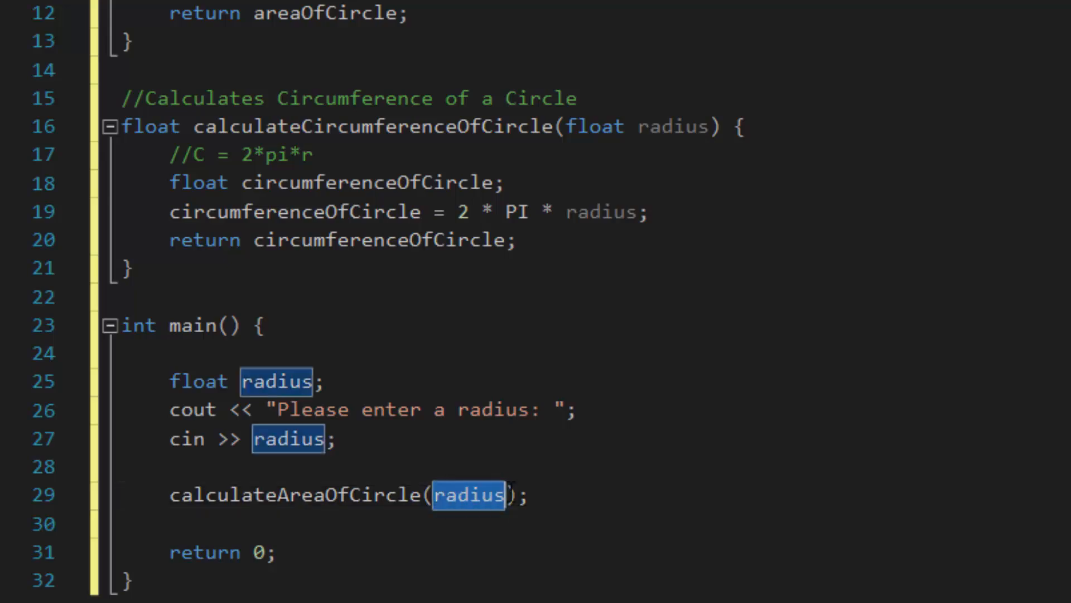
pyautogui.click(535, 495)
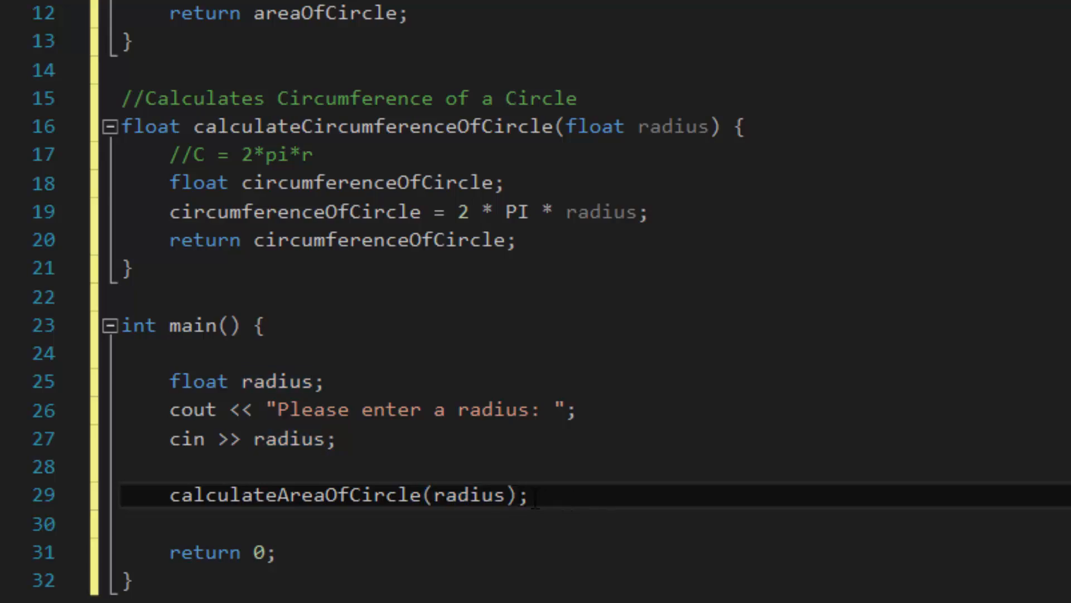
pyautogui.click(529, 494)
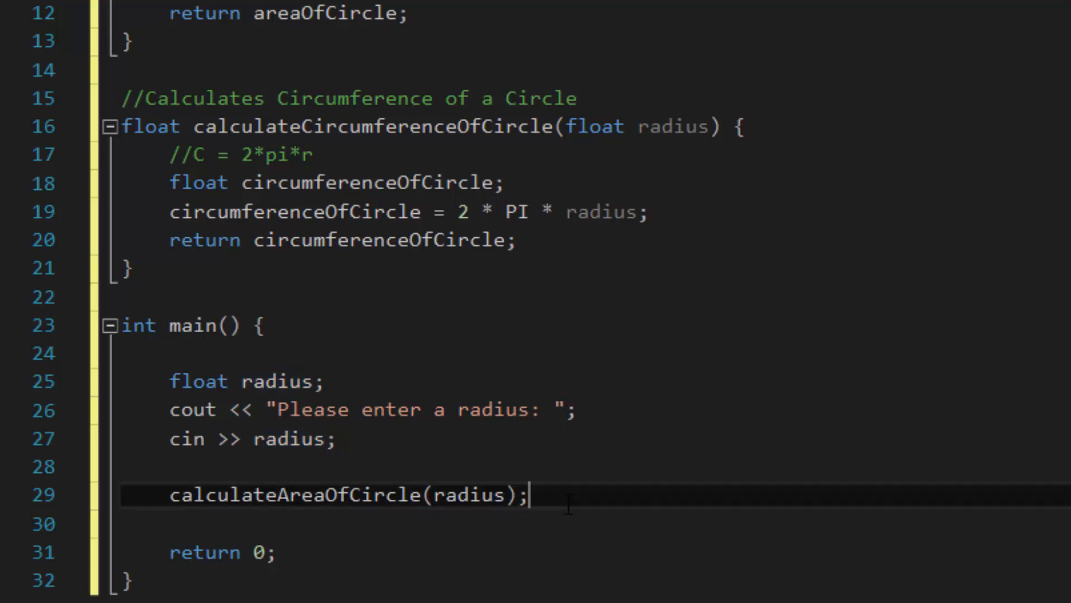
pyautogui.moveTo(554, 509)
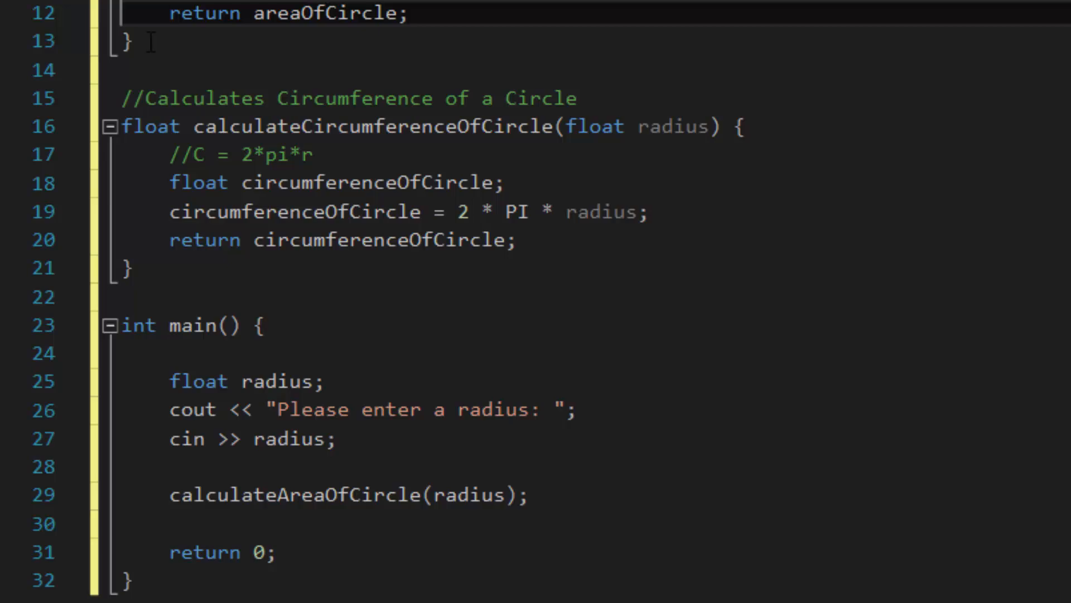
pyautogui.moveTo(219, 13)
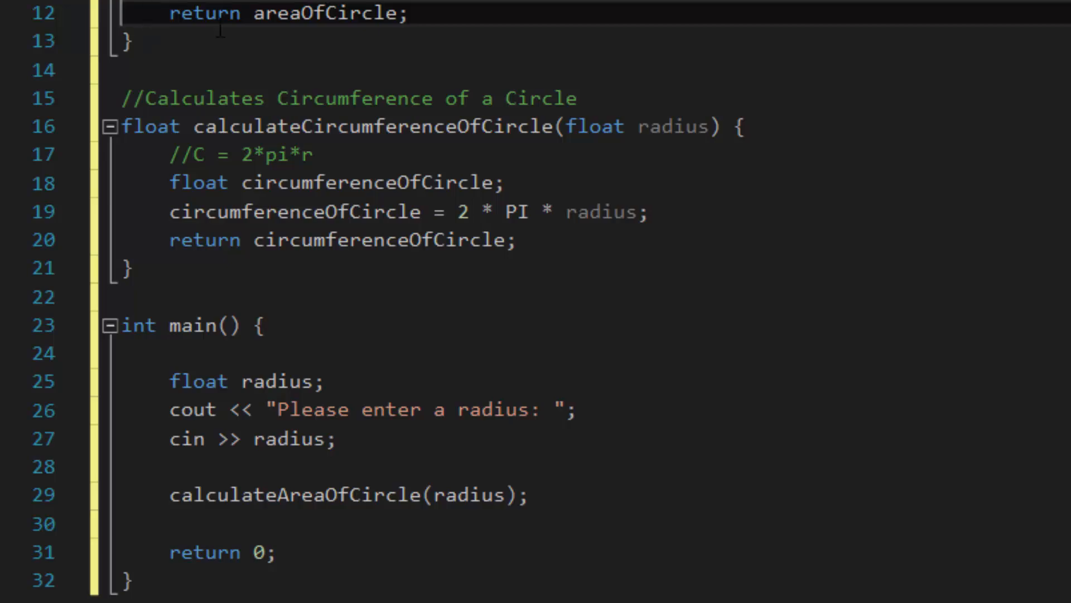
pyautogui.tripleClick(347, 495)
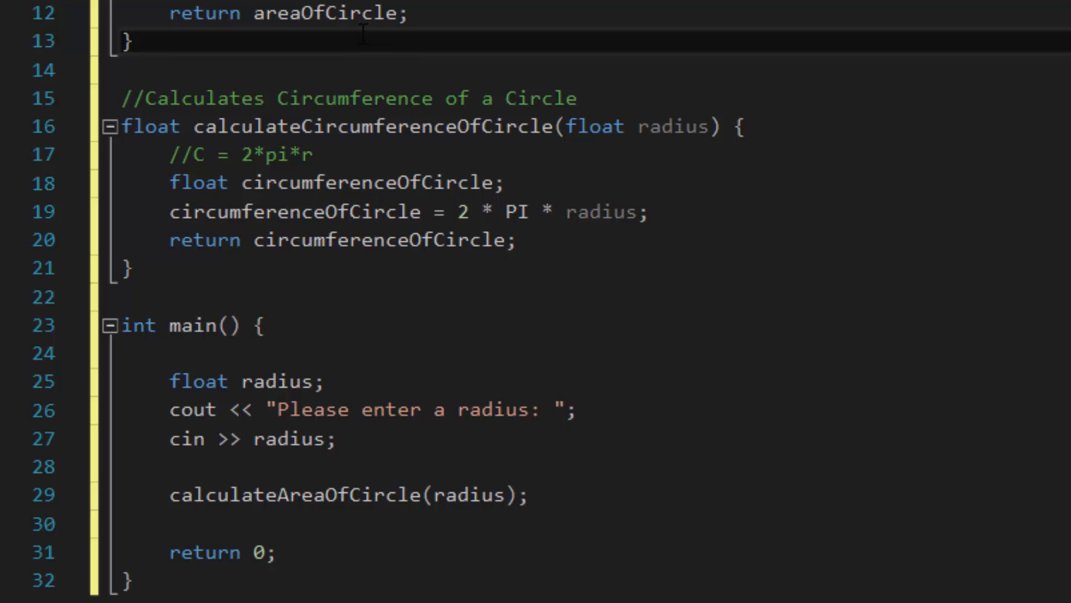
pyautogui.doubleClick(328, 13)
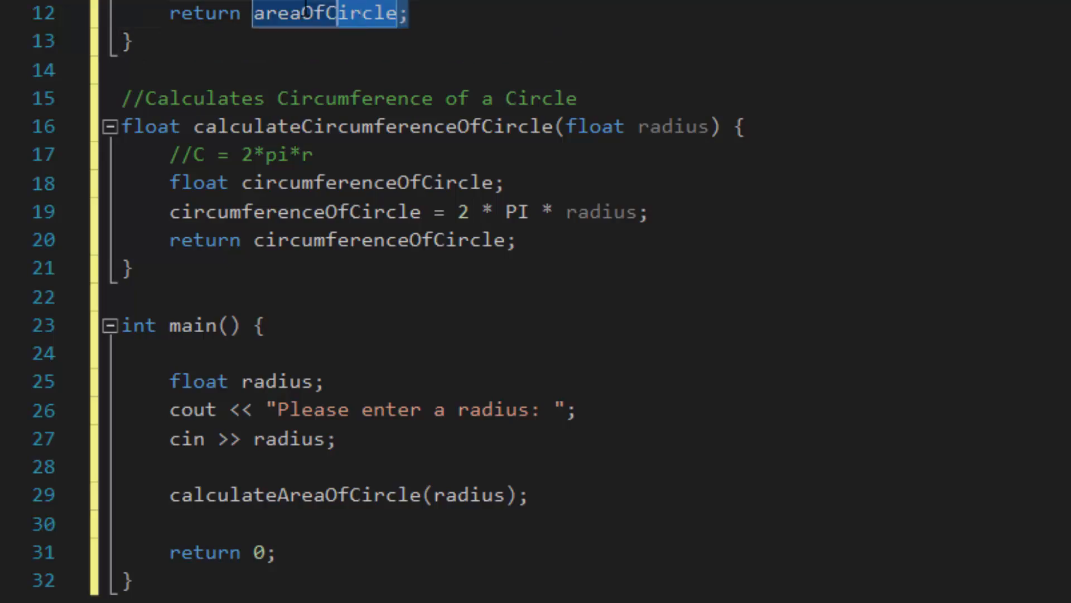
pyautogui.click(174, 21)
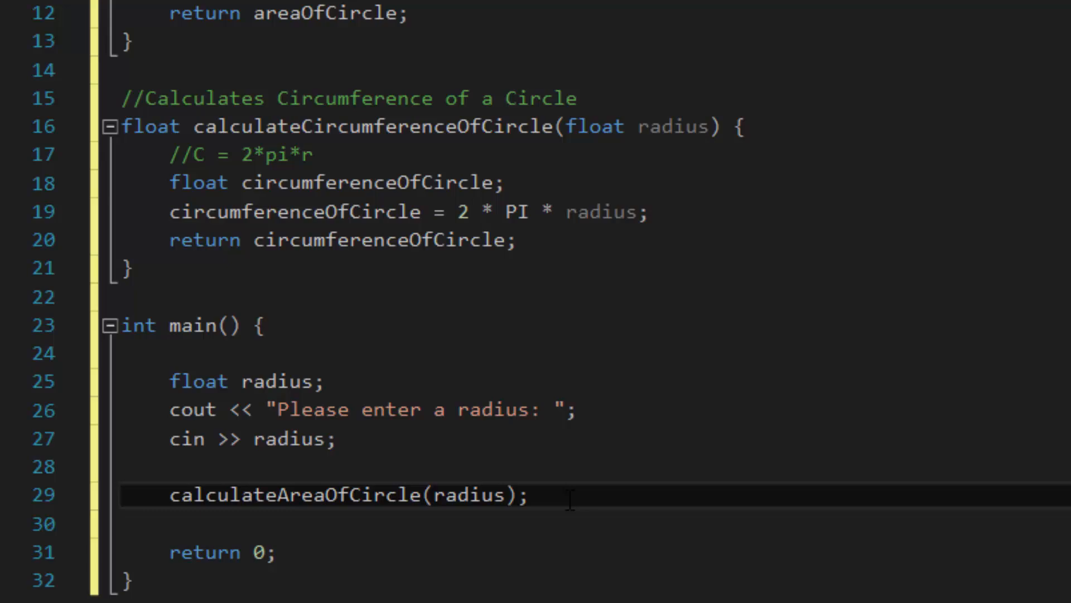
# Label the area output so main prints "Area: " before calculateAreaOfCircle(radius)
pyautogui.doubleClick(294, 495)
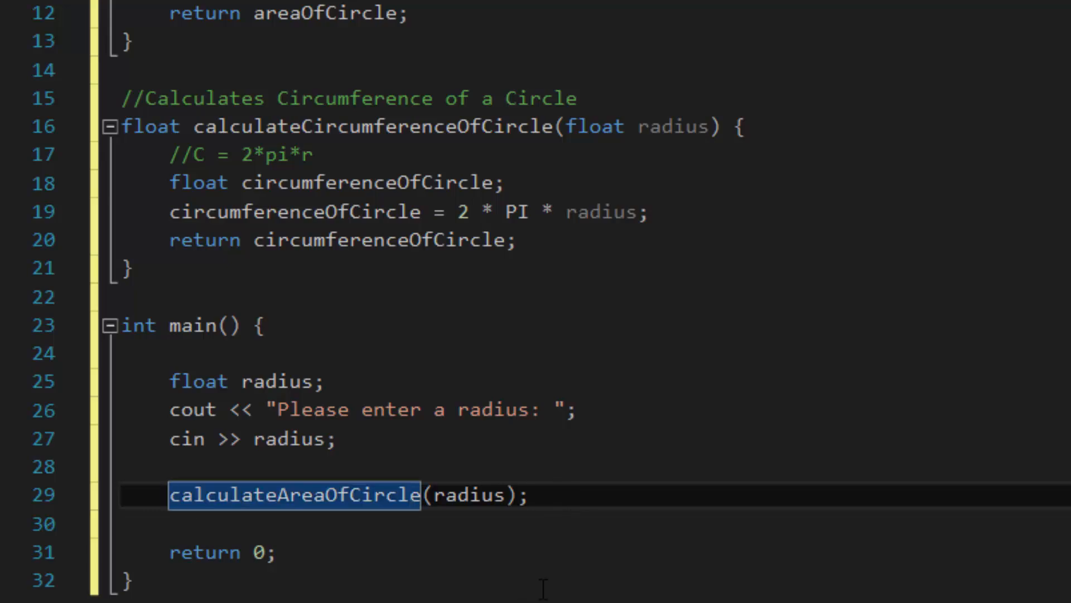
pyautogui.write('cout <<')
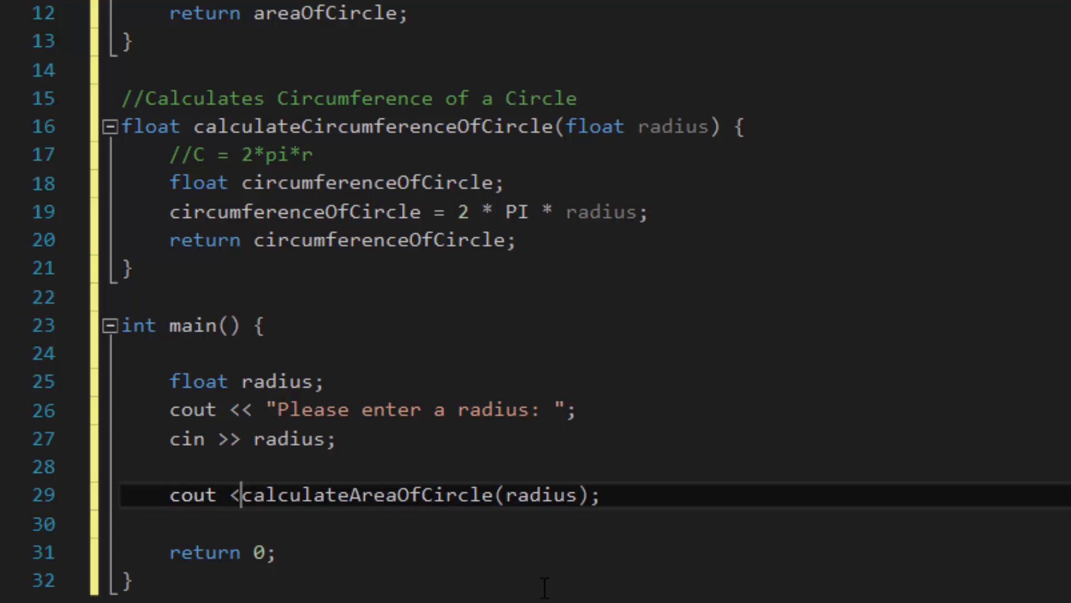
pyautogui.write('<')
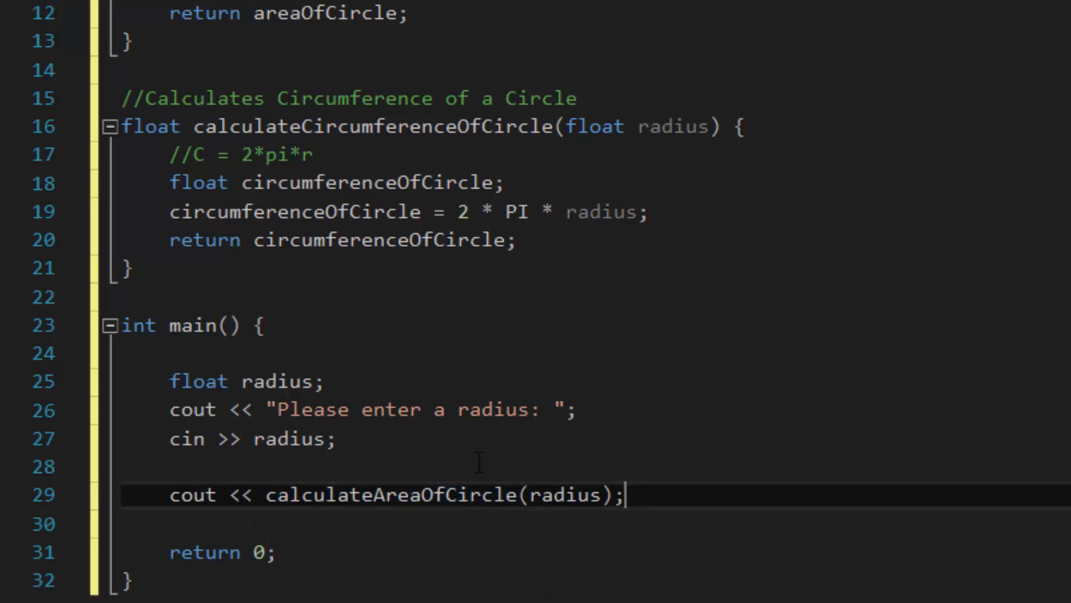
pyautogui.click(171, 467)
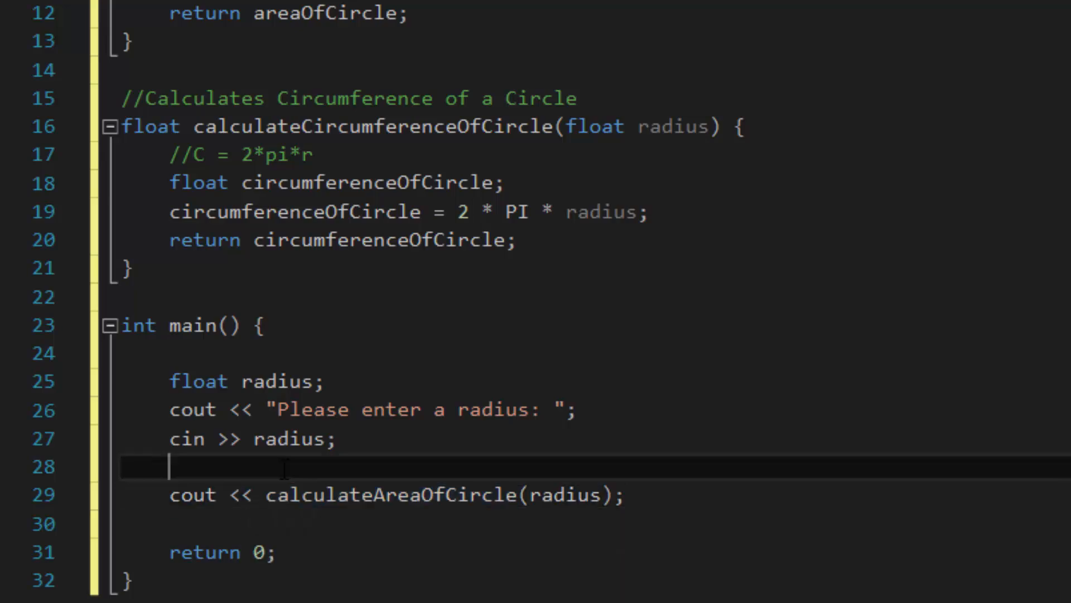
pyautogui.doubleClick(390, 495)
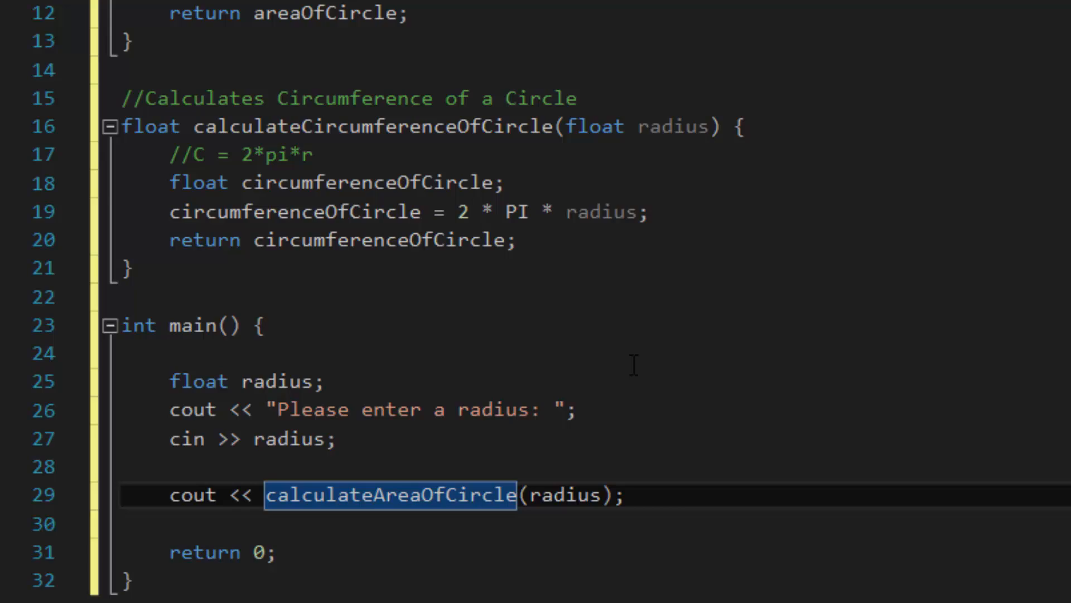
pyautogui.write('"')
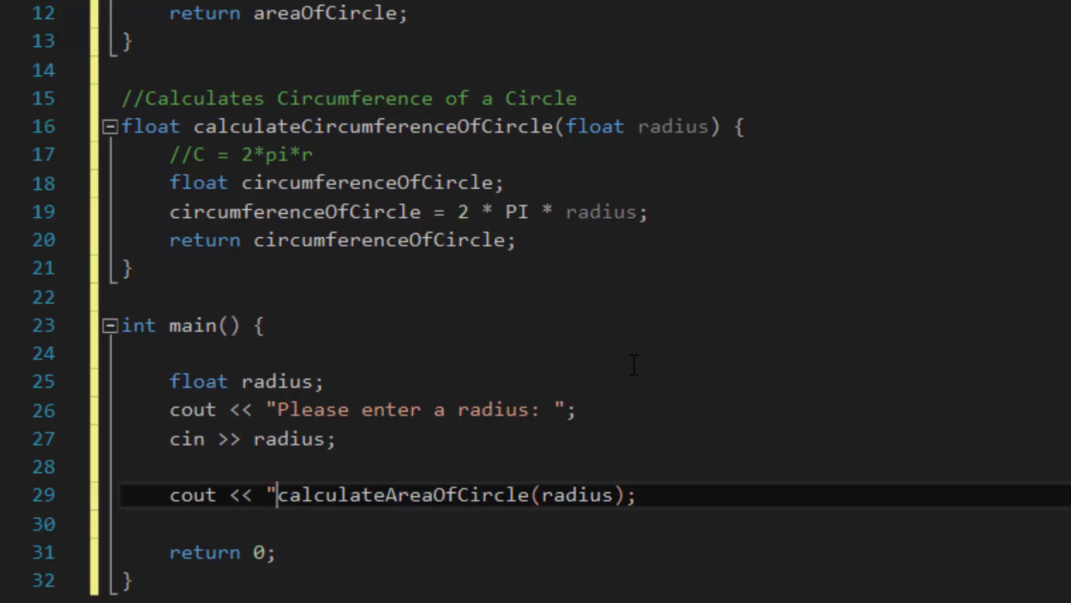
pyautogui.write('Area: " <<')
pyautogui.click(597, 524)
pyautogui.write('c')
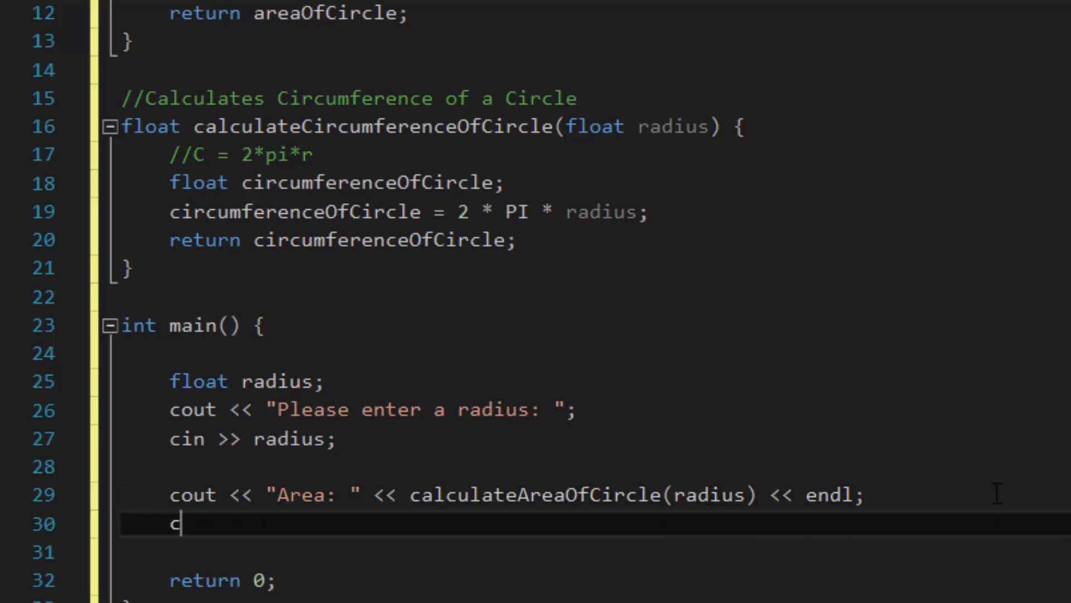
# Add a cout line printing "Circumference: " with calculateCircumferenceOfCircle(radius)
pyautogui.write('out << "Ci')
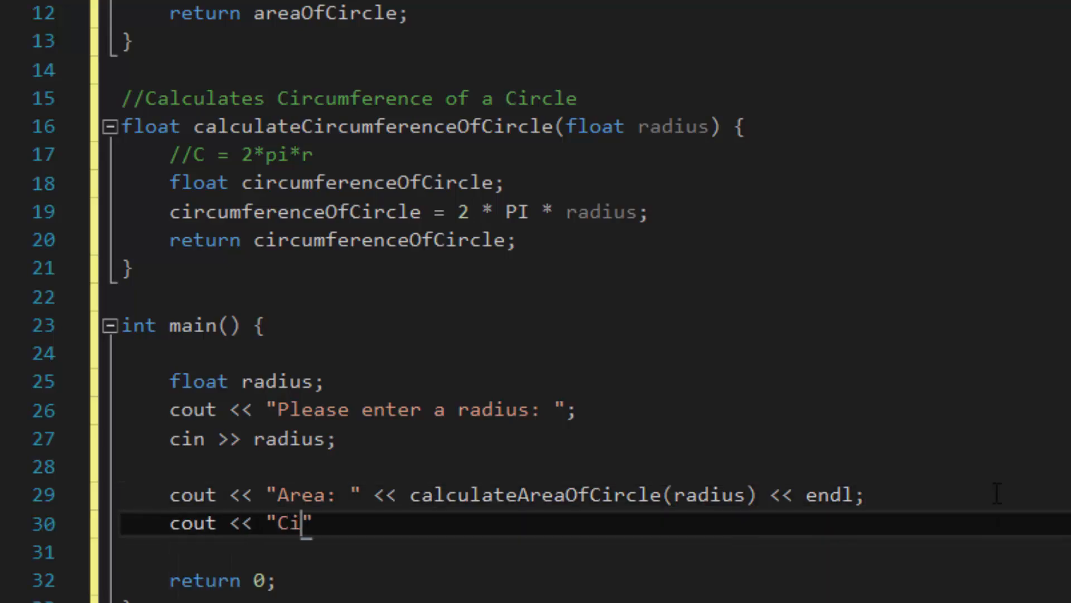
pyautogui.write('rcumference')
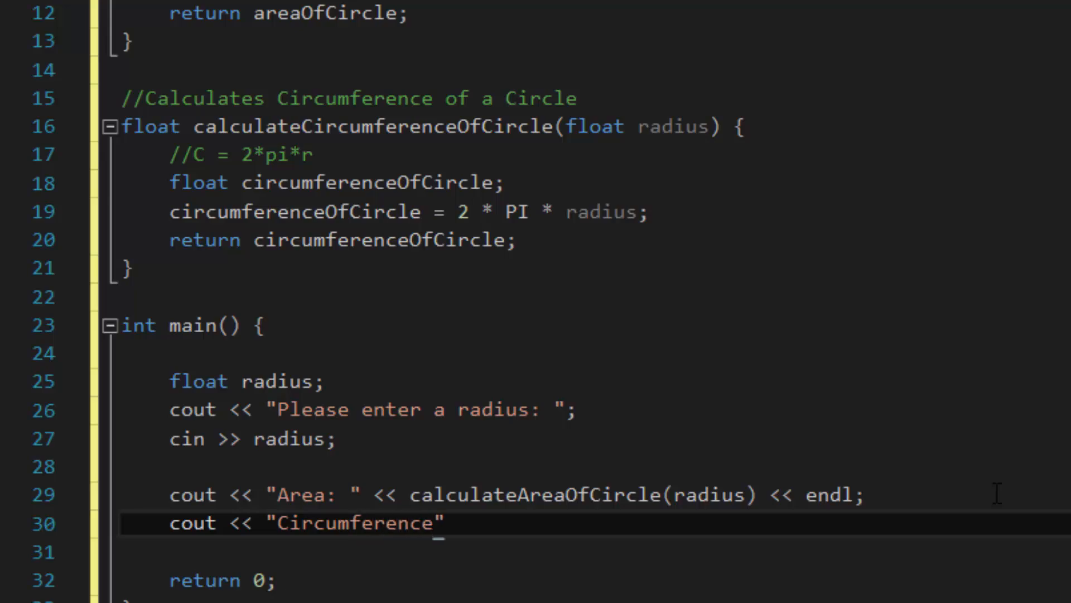
pyautogui.write(': " << calculateCircu')
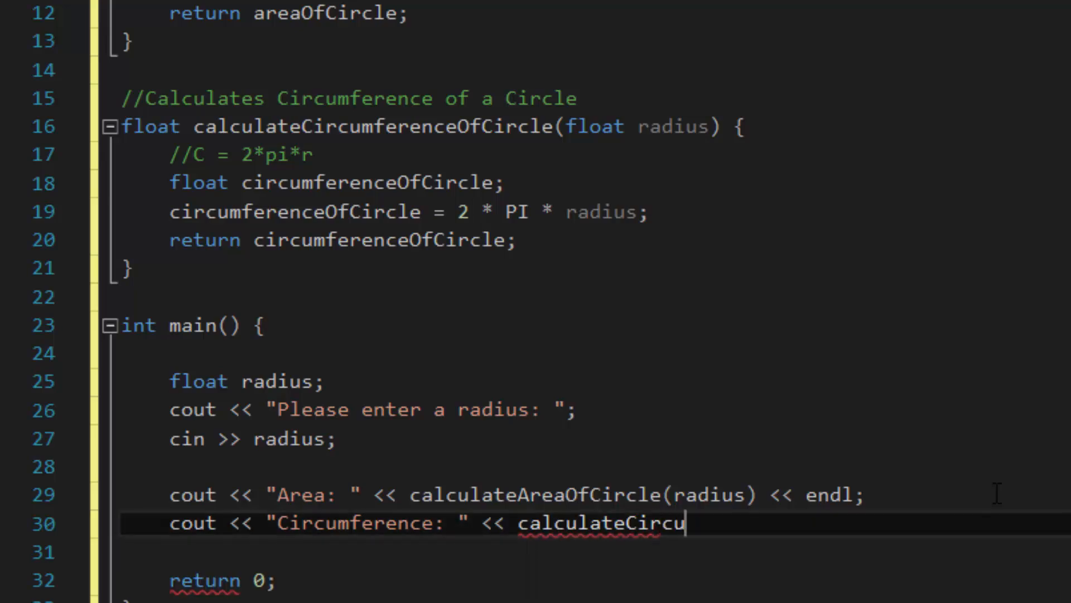
pyautogui.write('mferenceO')
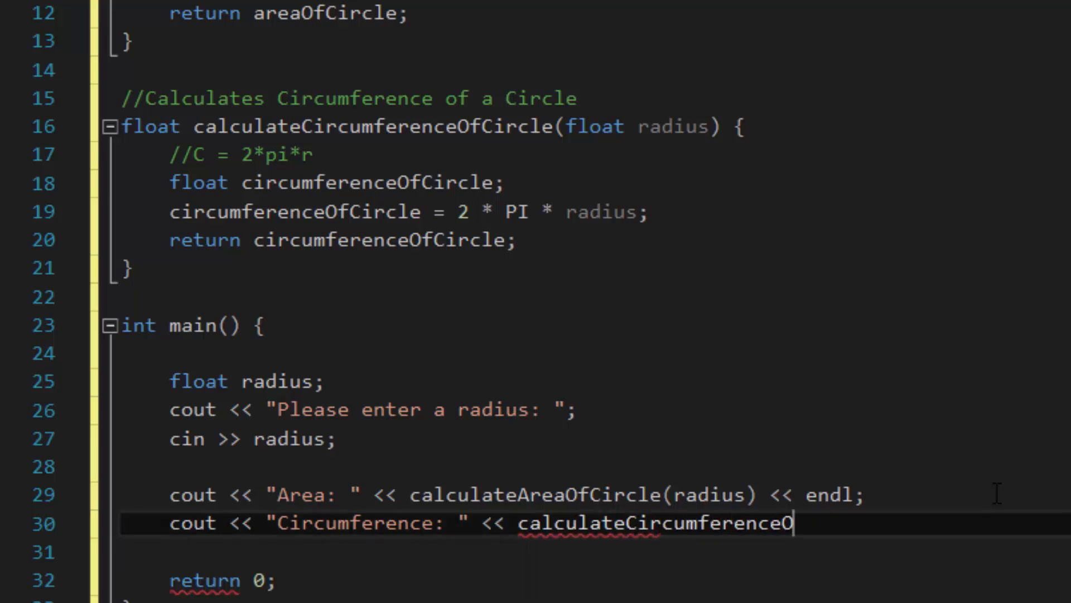
pyautogui.write('fCircle(radius) << endl')
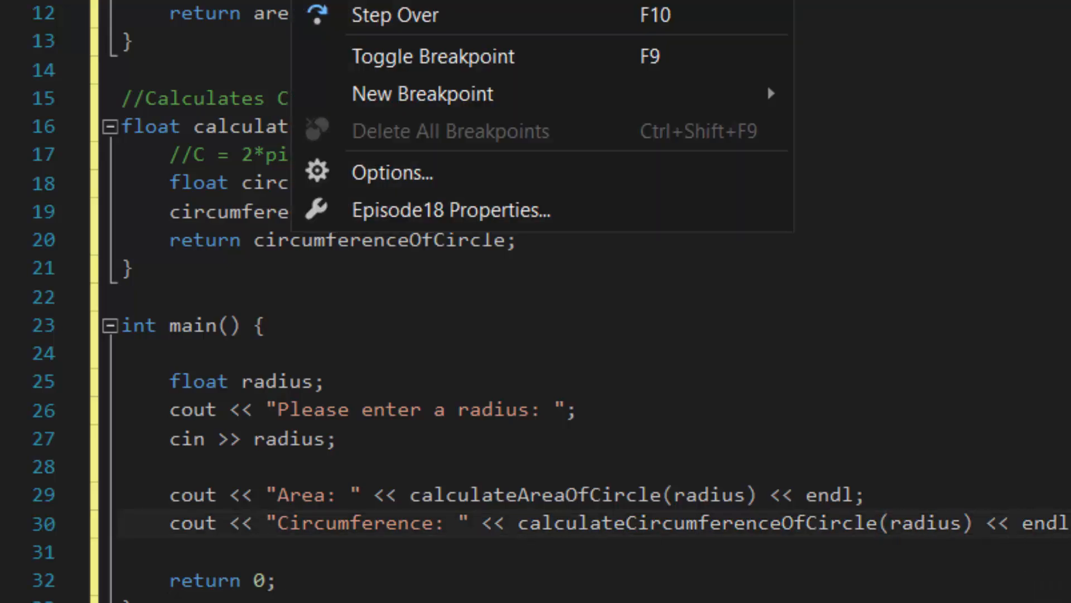
# Build and run the program, entering radius 10 to get Area: 314 and Circumference: 62.8
pyautogui.click(451, 210)
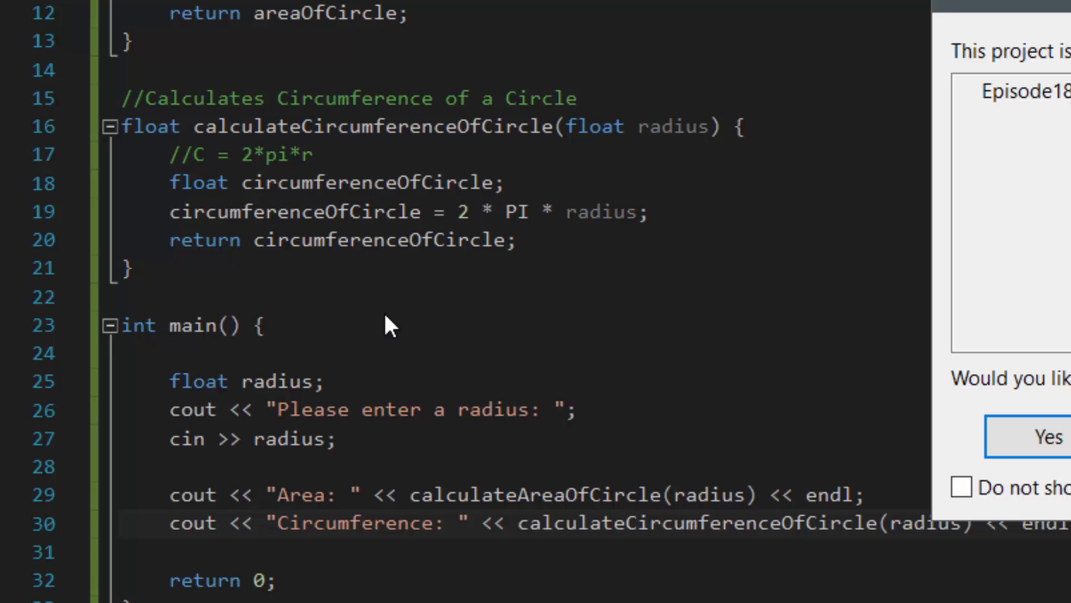
pyautogui.moveTo(550, 437)
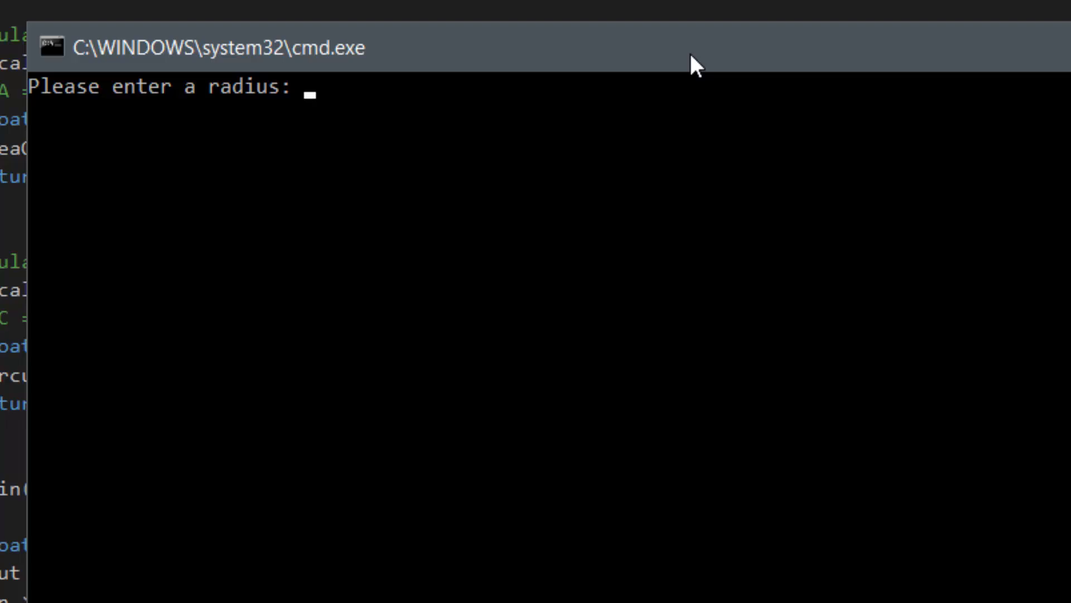
pyautogui.write('10')
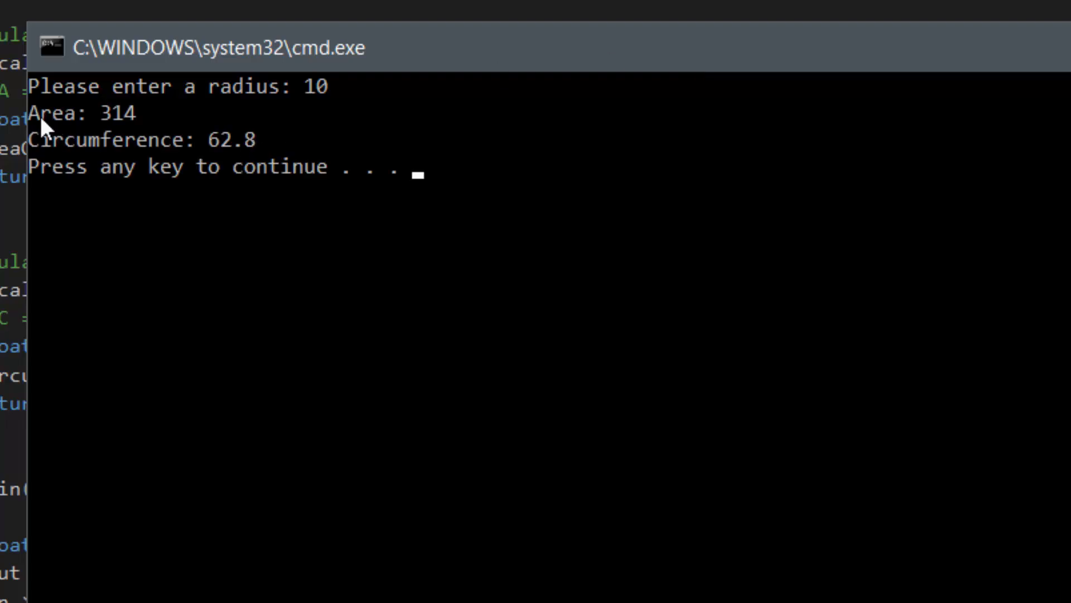
pyautogui.moveTo(150, 127)
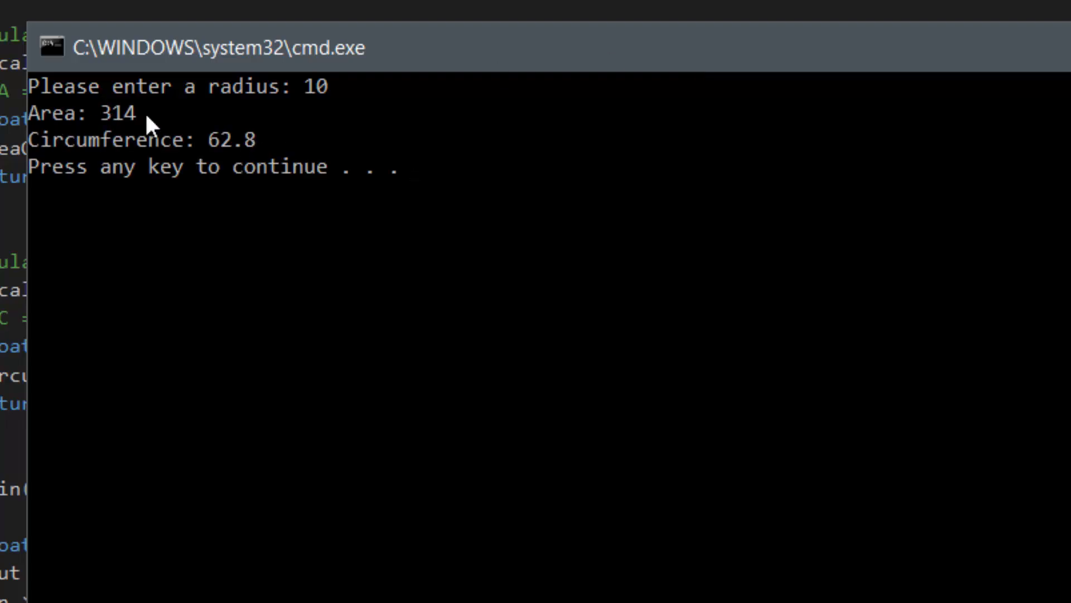
pyautogui.moveTo(201, 168)
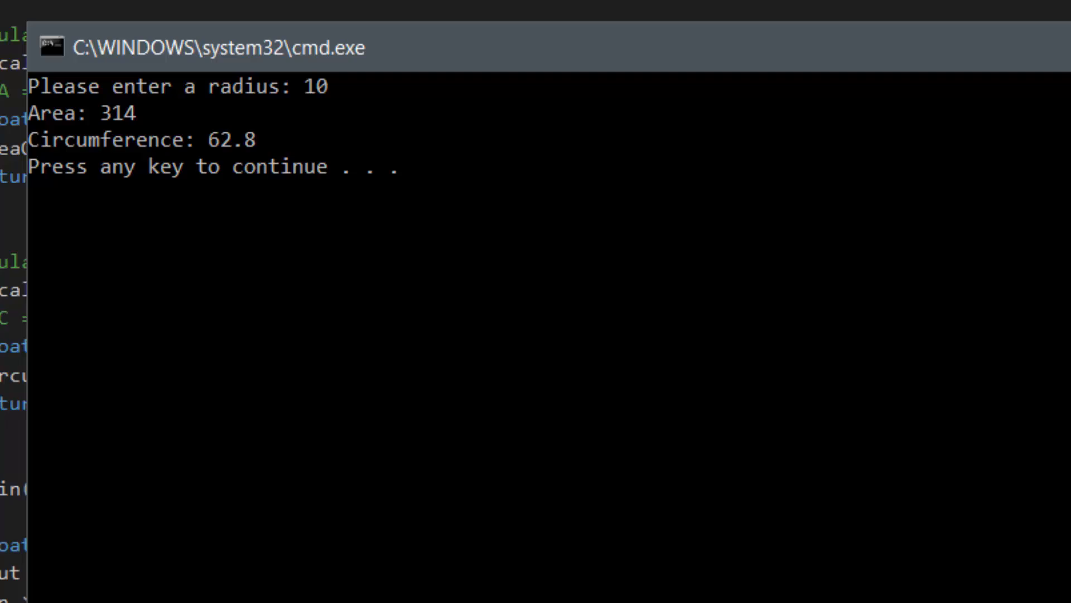
pyautogui.moveTo(22, 349)
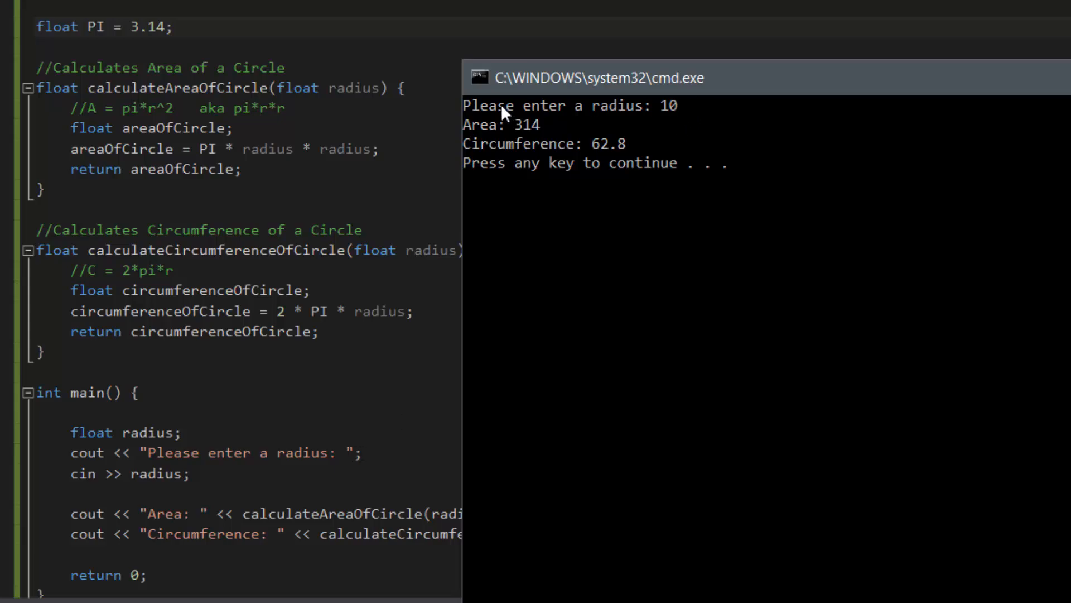
pyautogui.moveTo(96, 501)
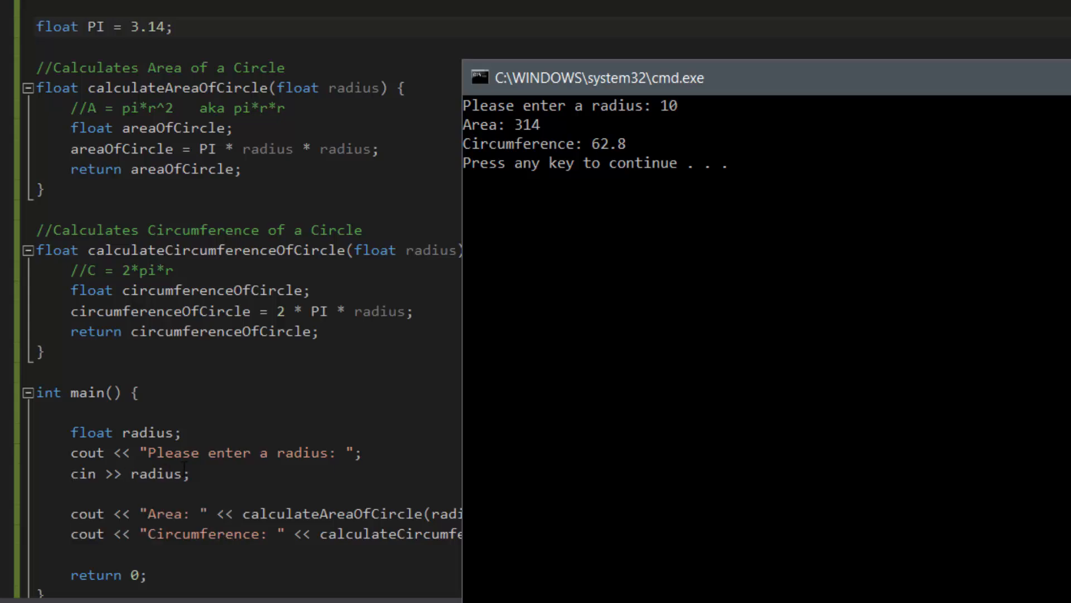
pyautogui.moveTo(86, 513)
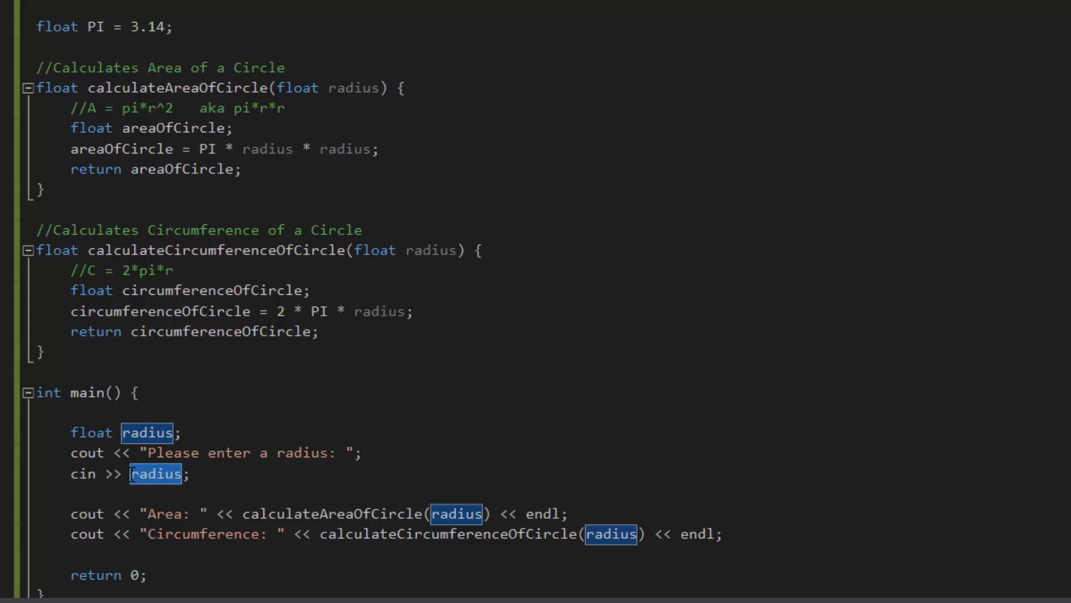
# Review the calculateAreaOfCircle body and the area print line alongside the console output
pyautogui.moveTo(70, 107); pyautogui.dragTo(241, 169)
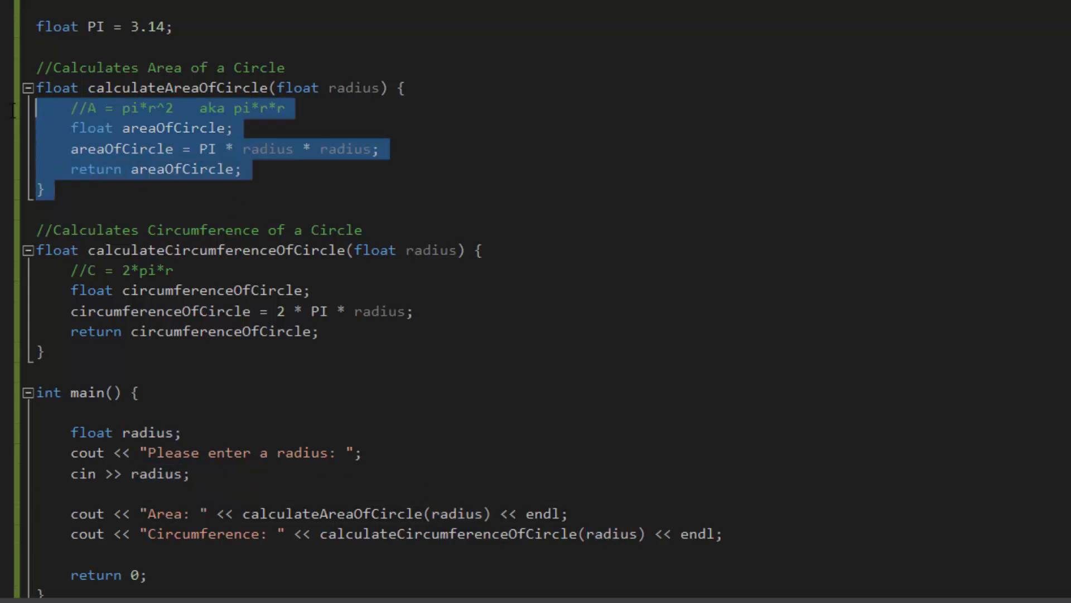
pyautogui.click(241, 168)
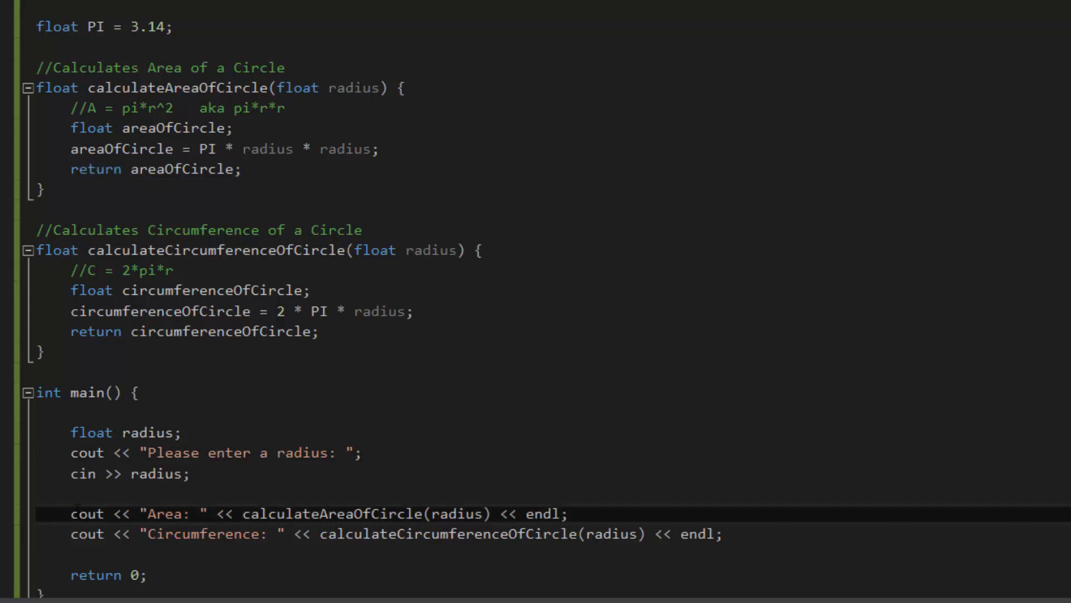
pyautogui.tripleClick(307, 514)
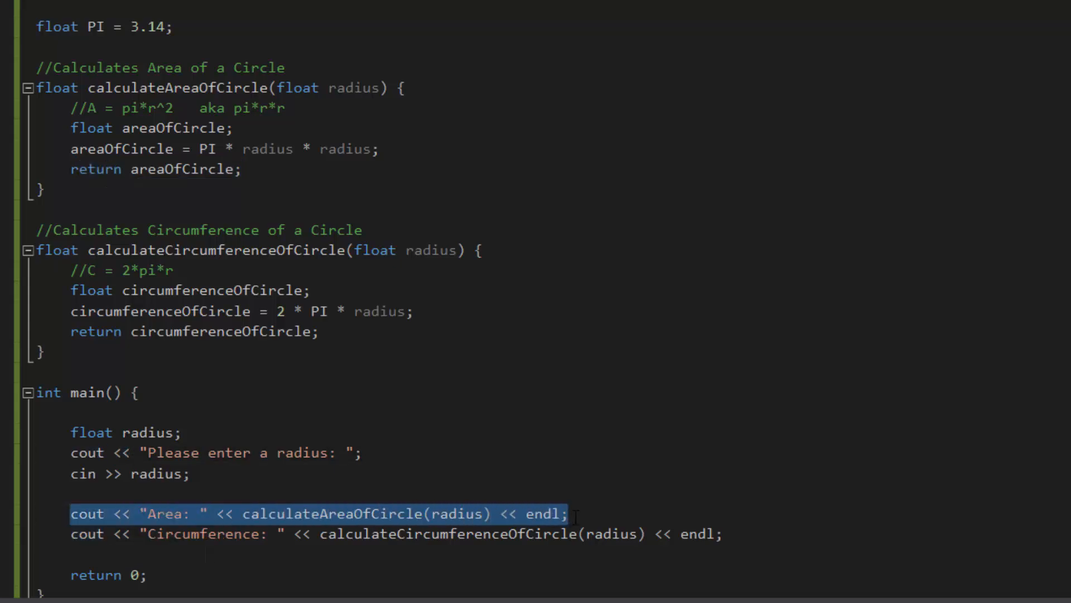
pyautogui.click(249, 514)
pyautogui.write('10')
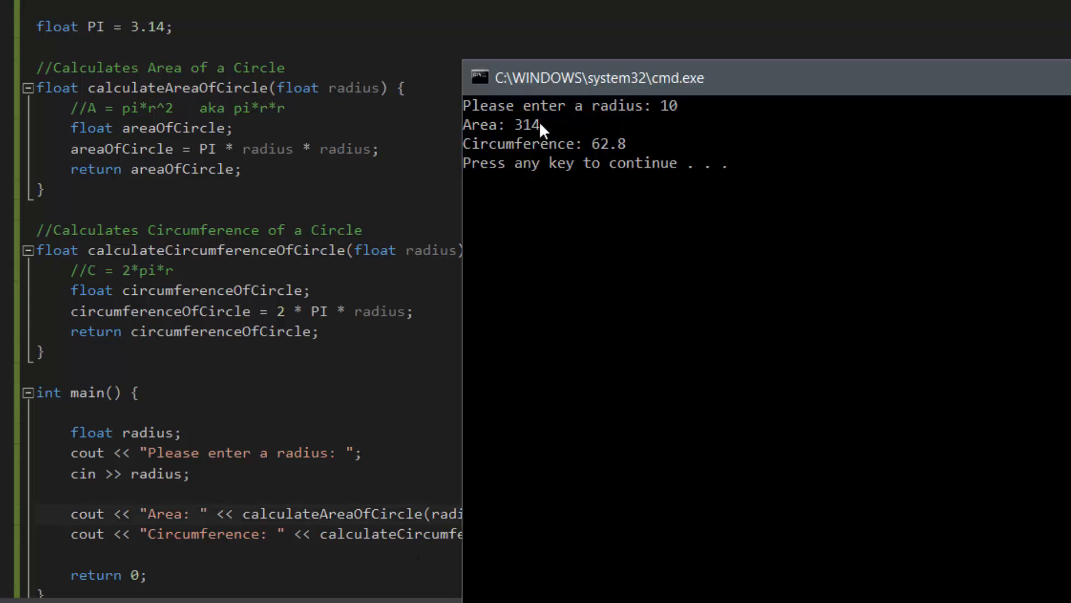
pyautogui.moveTo(547, 134)
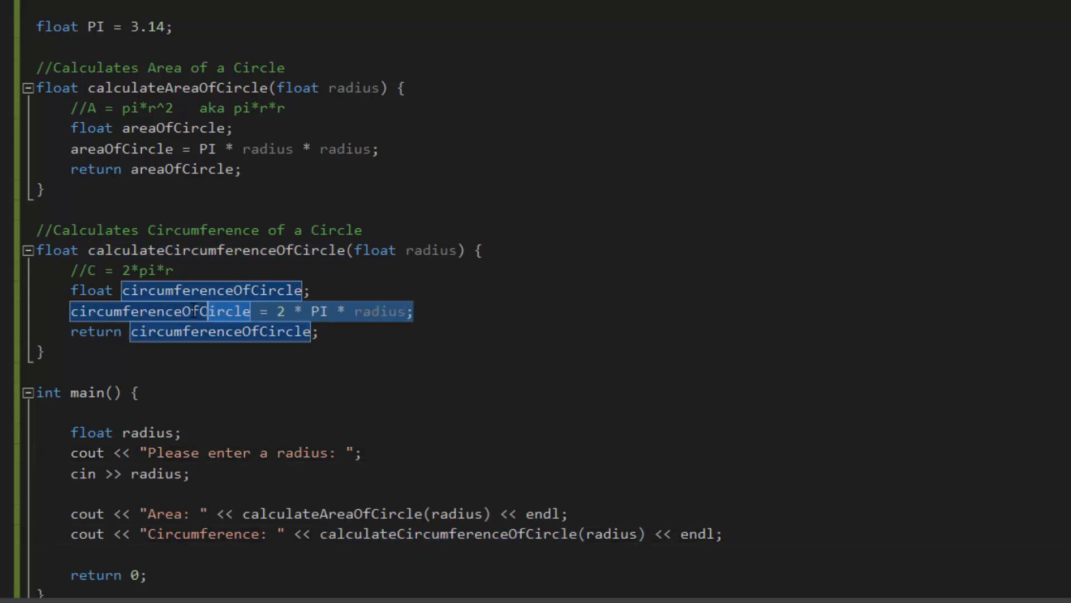
pyautogui.press('F5')
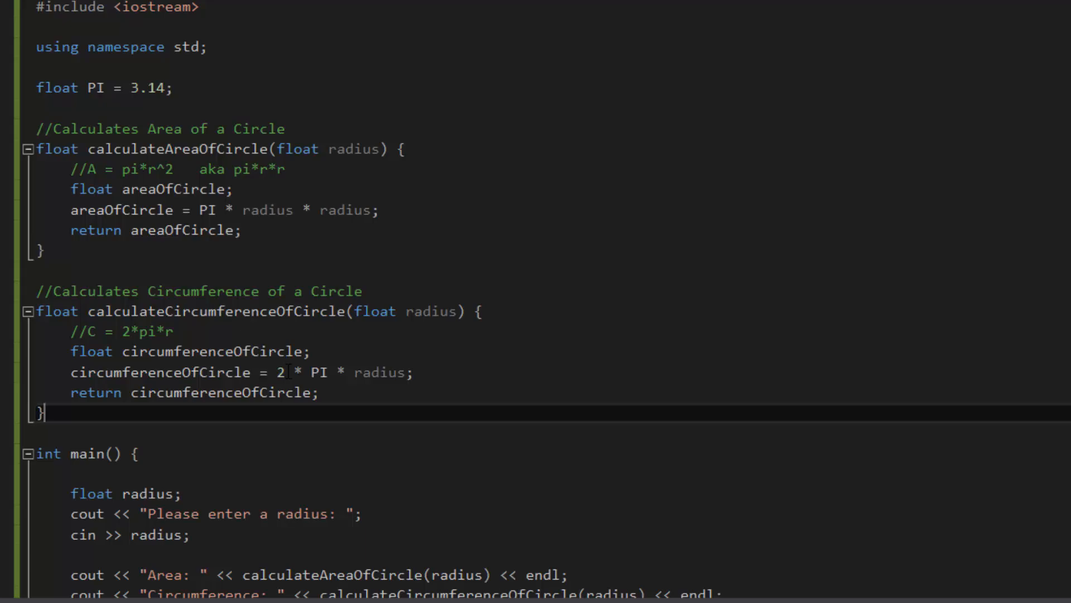
pyautogui.write('d')
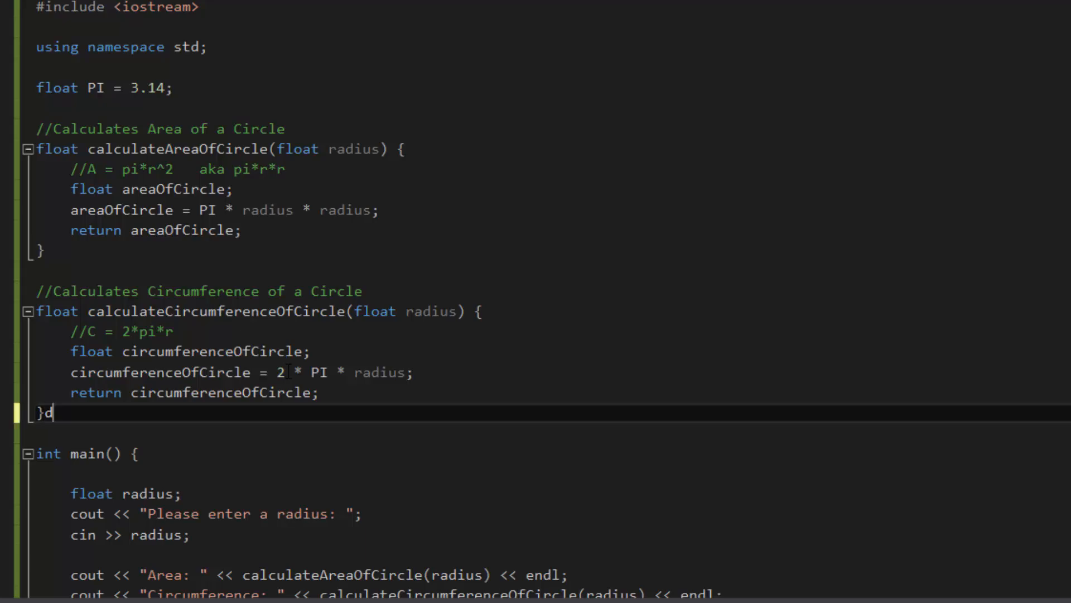
pyautogui.press('backspace')
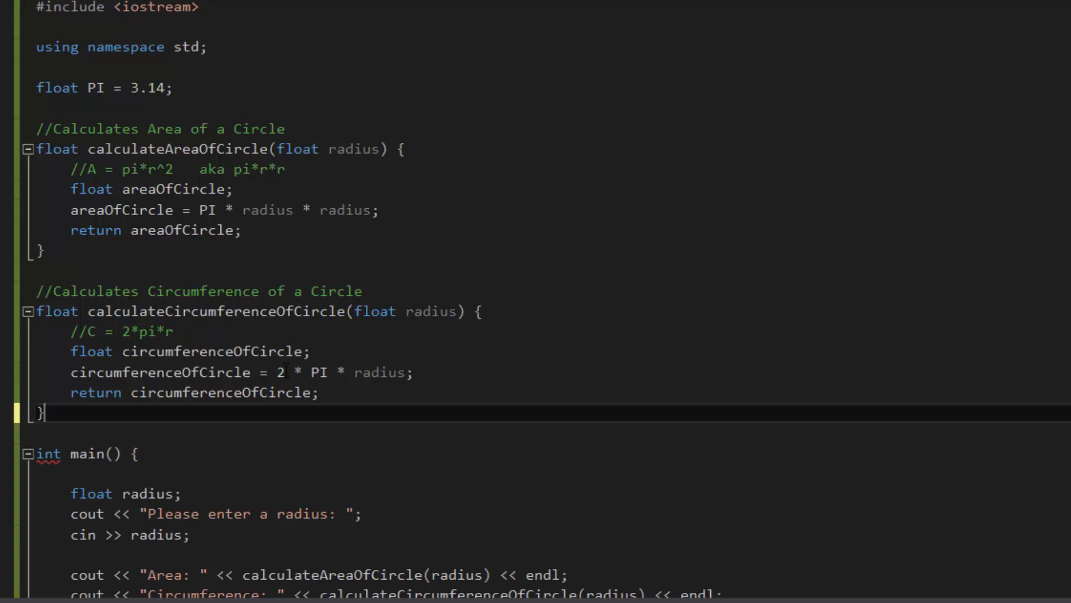
pyautogui.moveTo(520, 365)
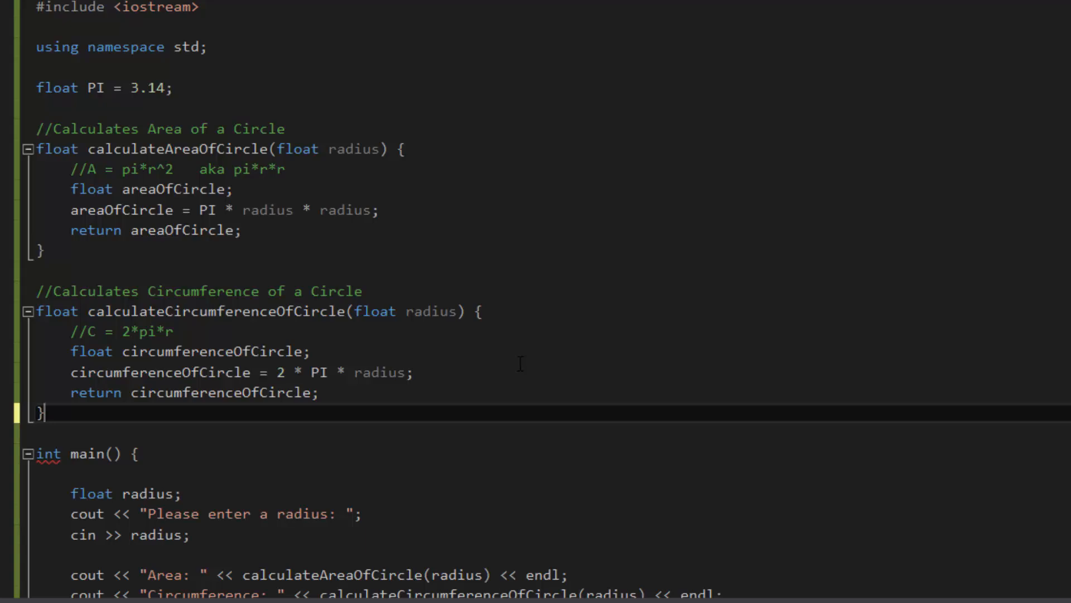